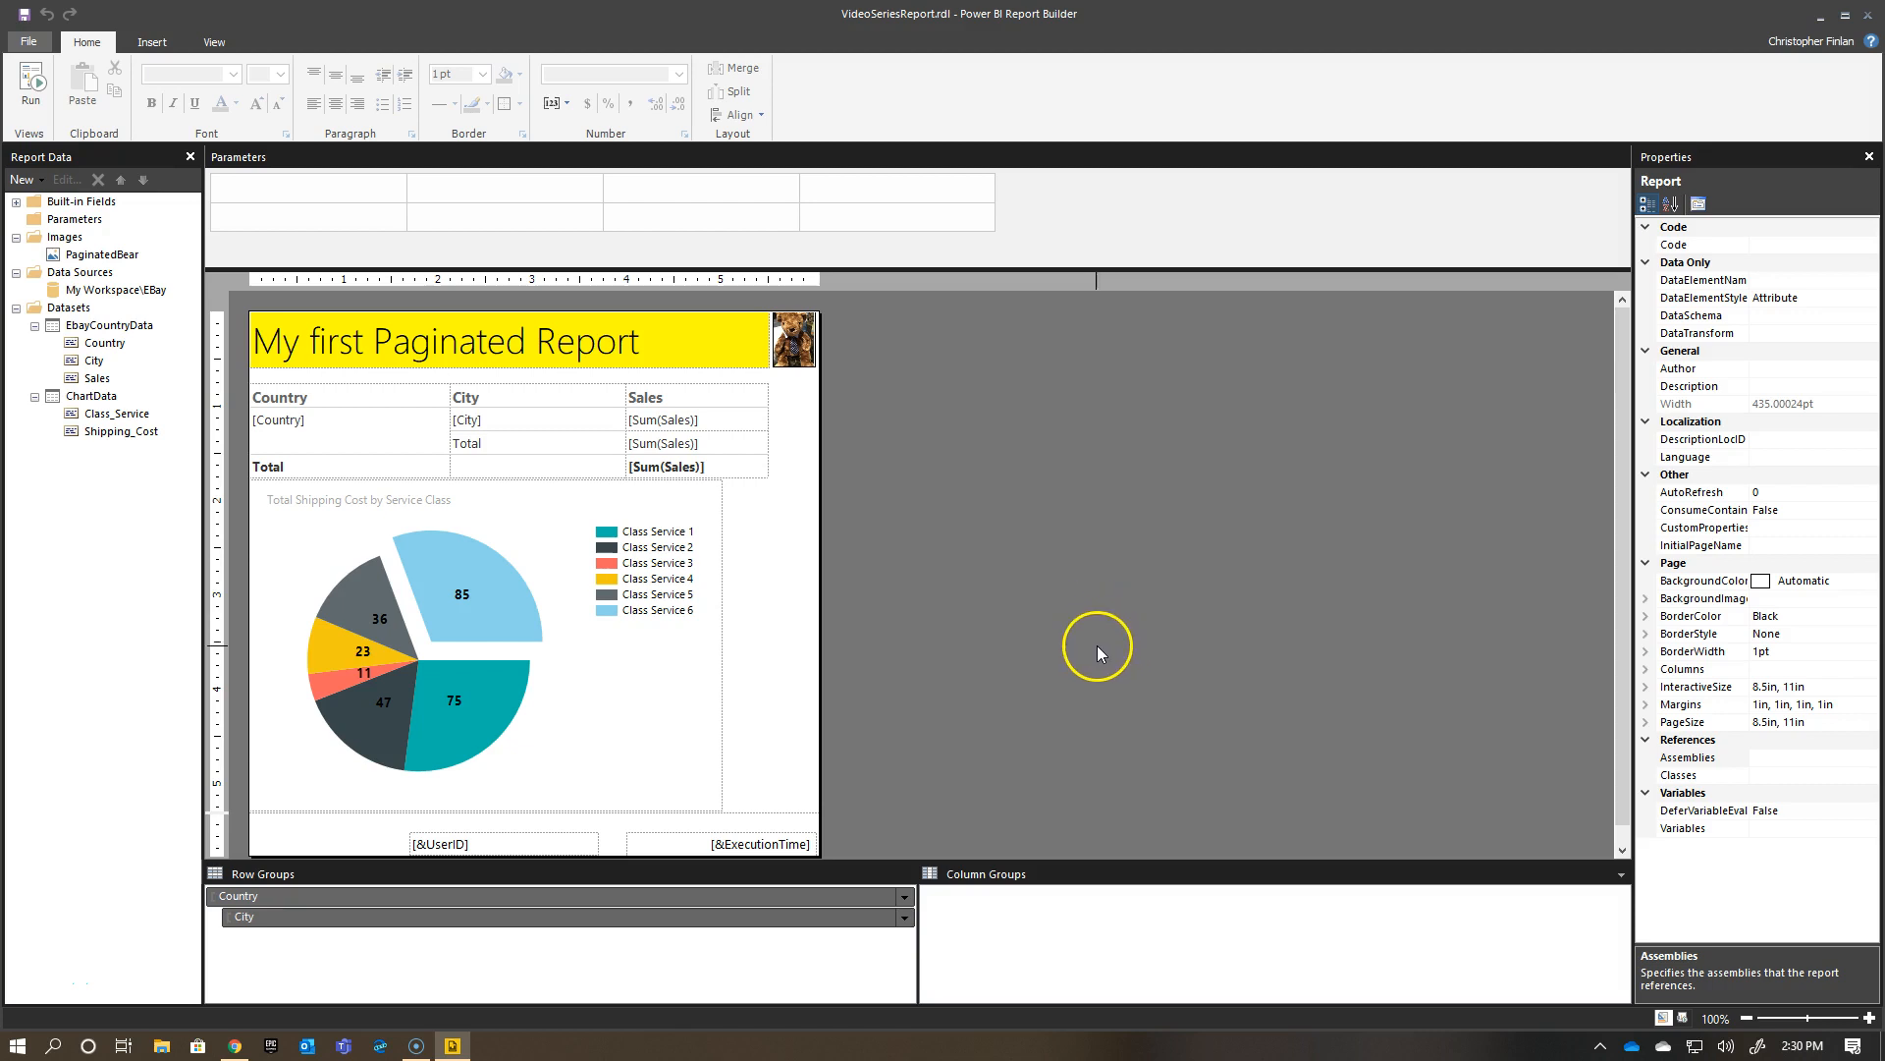
pyautogui.moveTo(1040, 488)
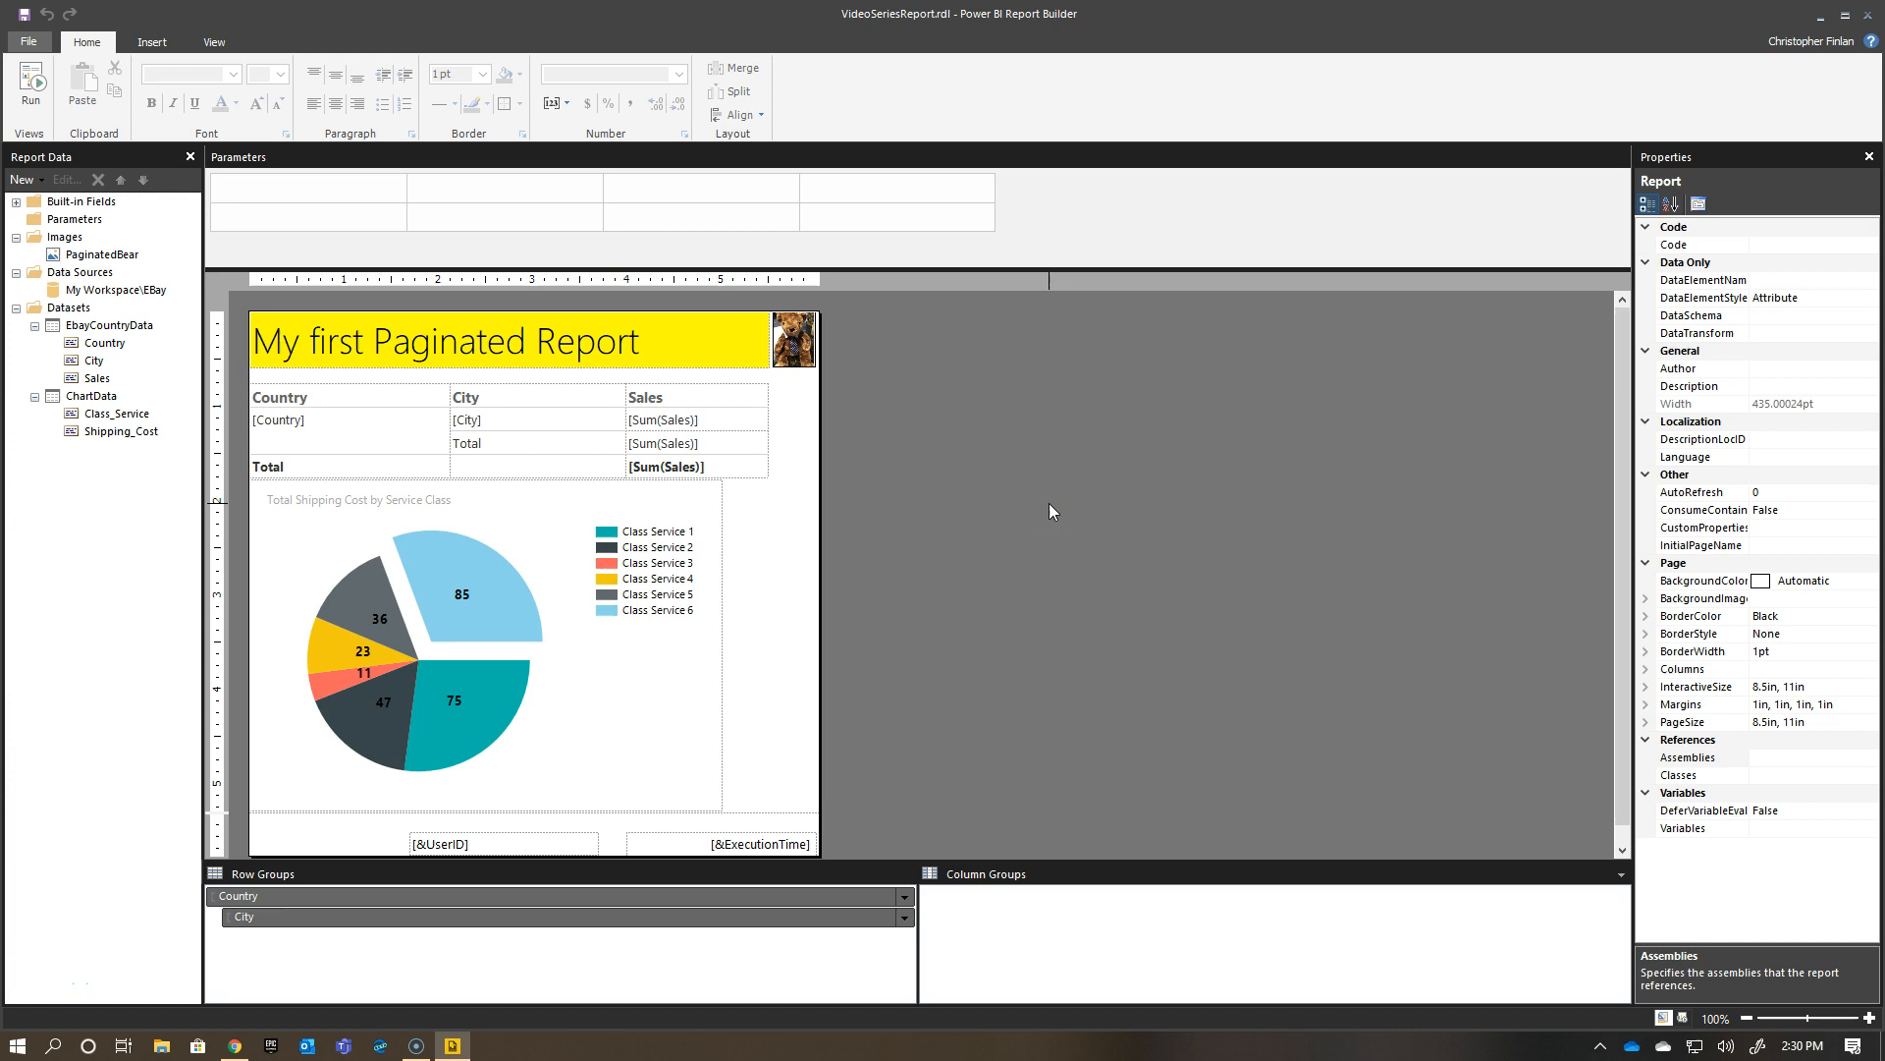
# Open EbayCountryData's Dataset Properties, check the Parameters page, and return to the Query page.
pyautogui.click(971, 457)
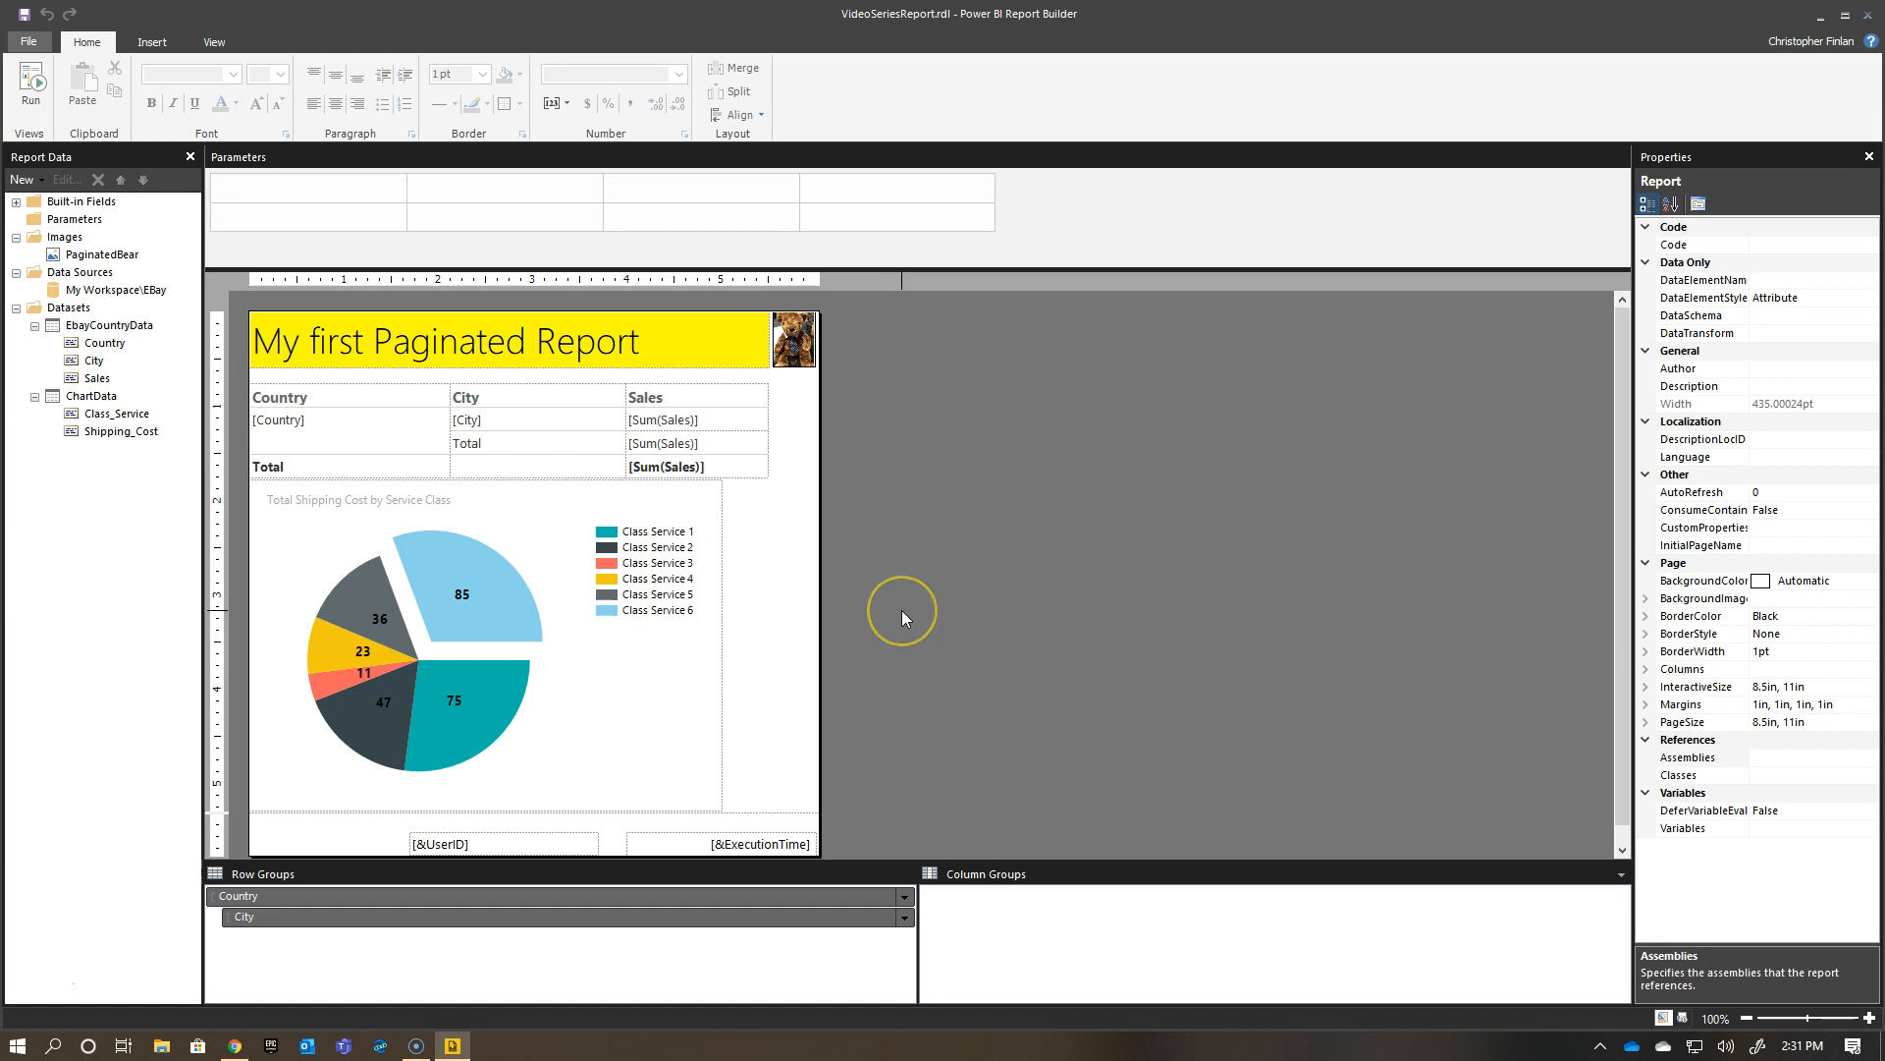
pyautogui.moveTo(928, 559)
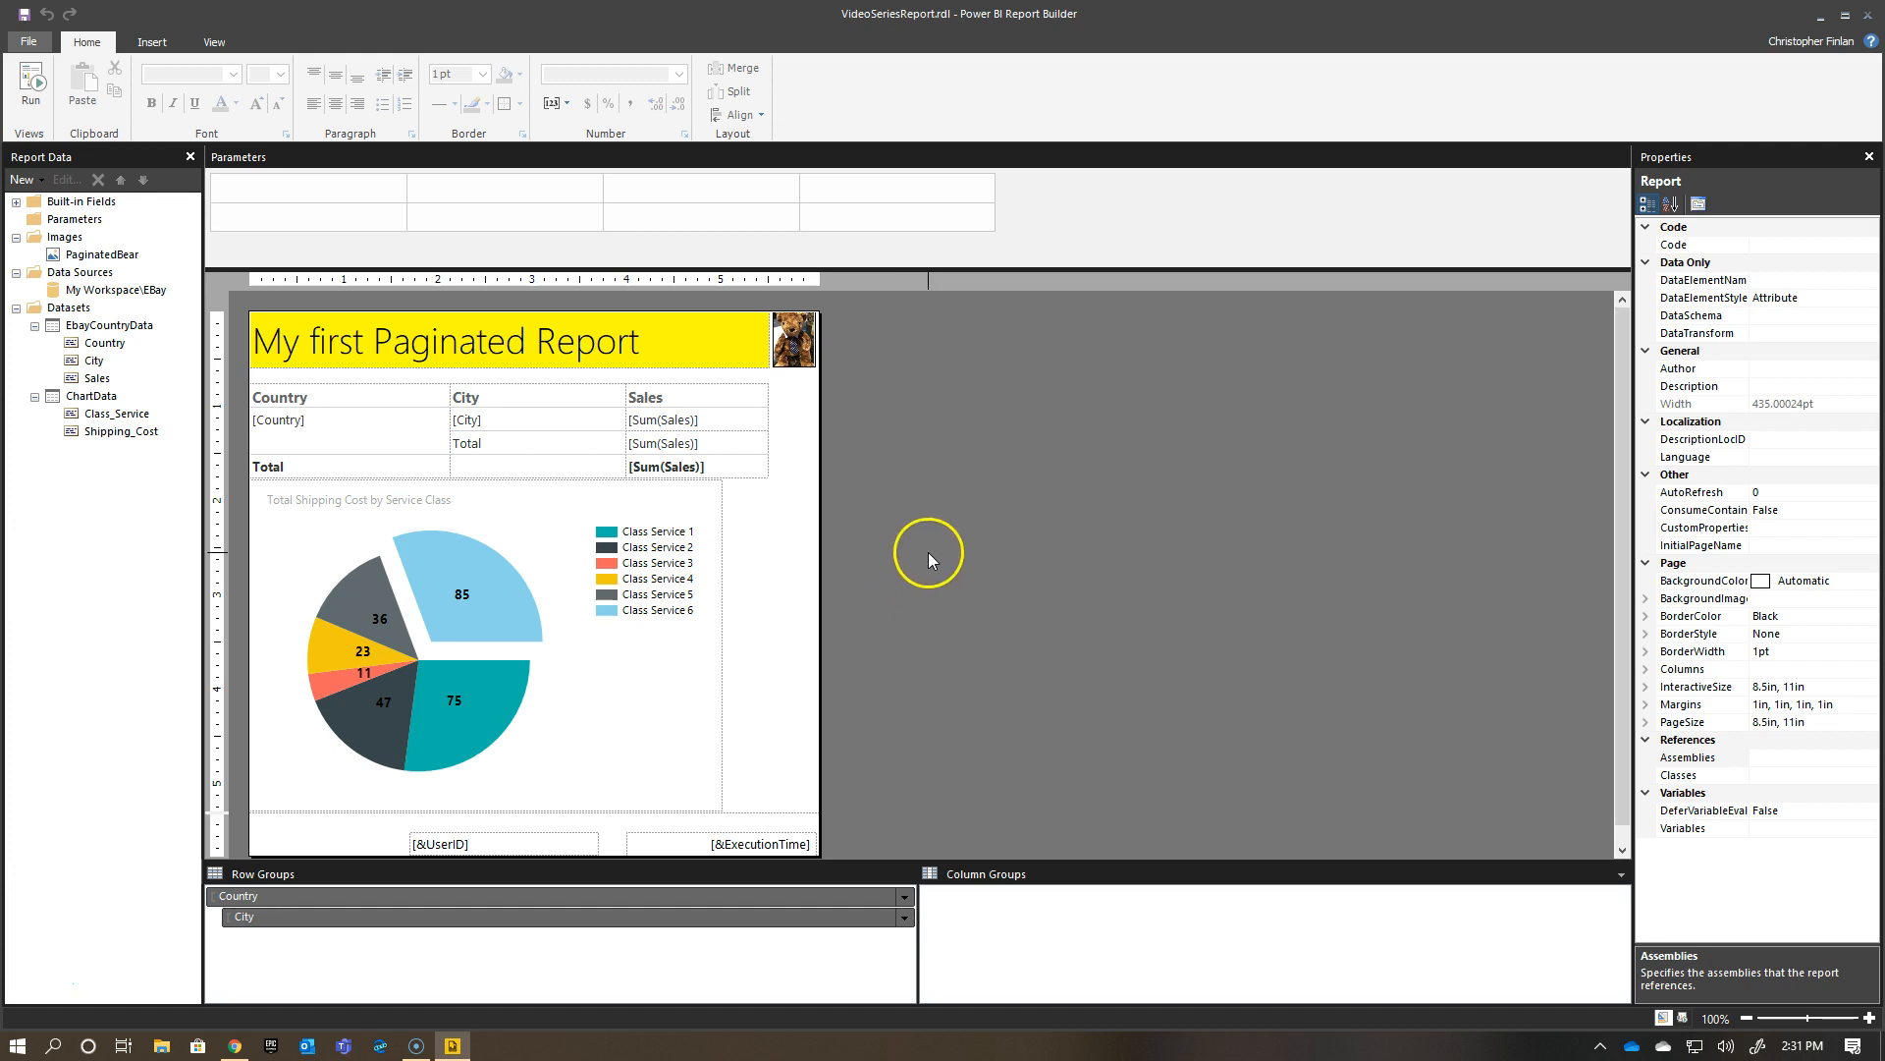
pyautogui.moveTo(955, 553)
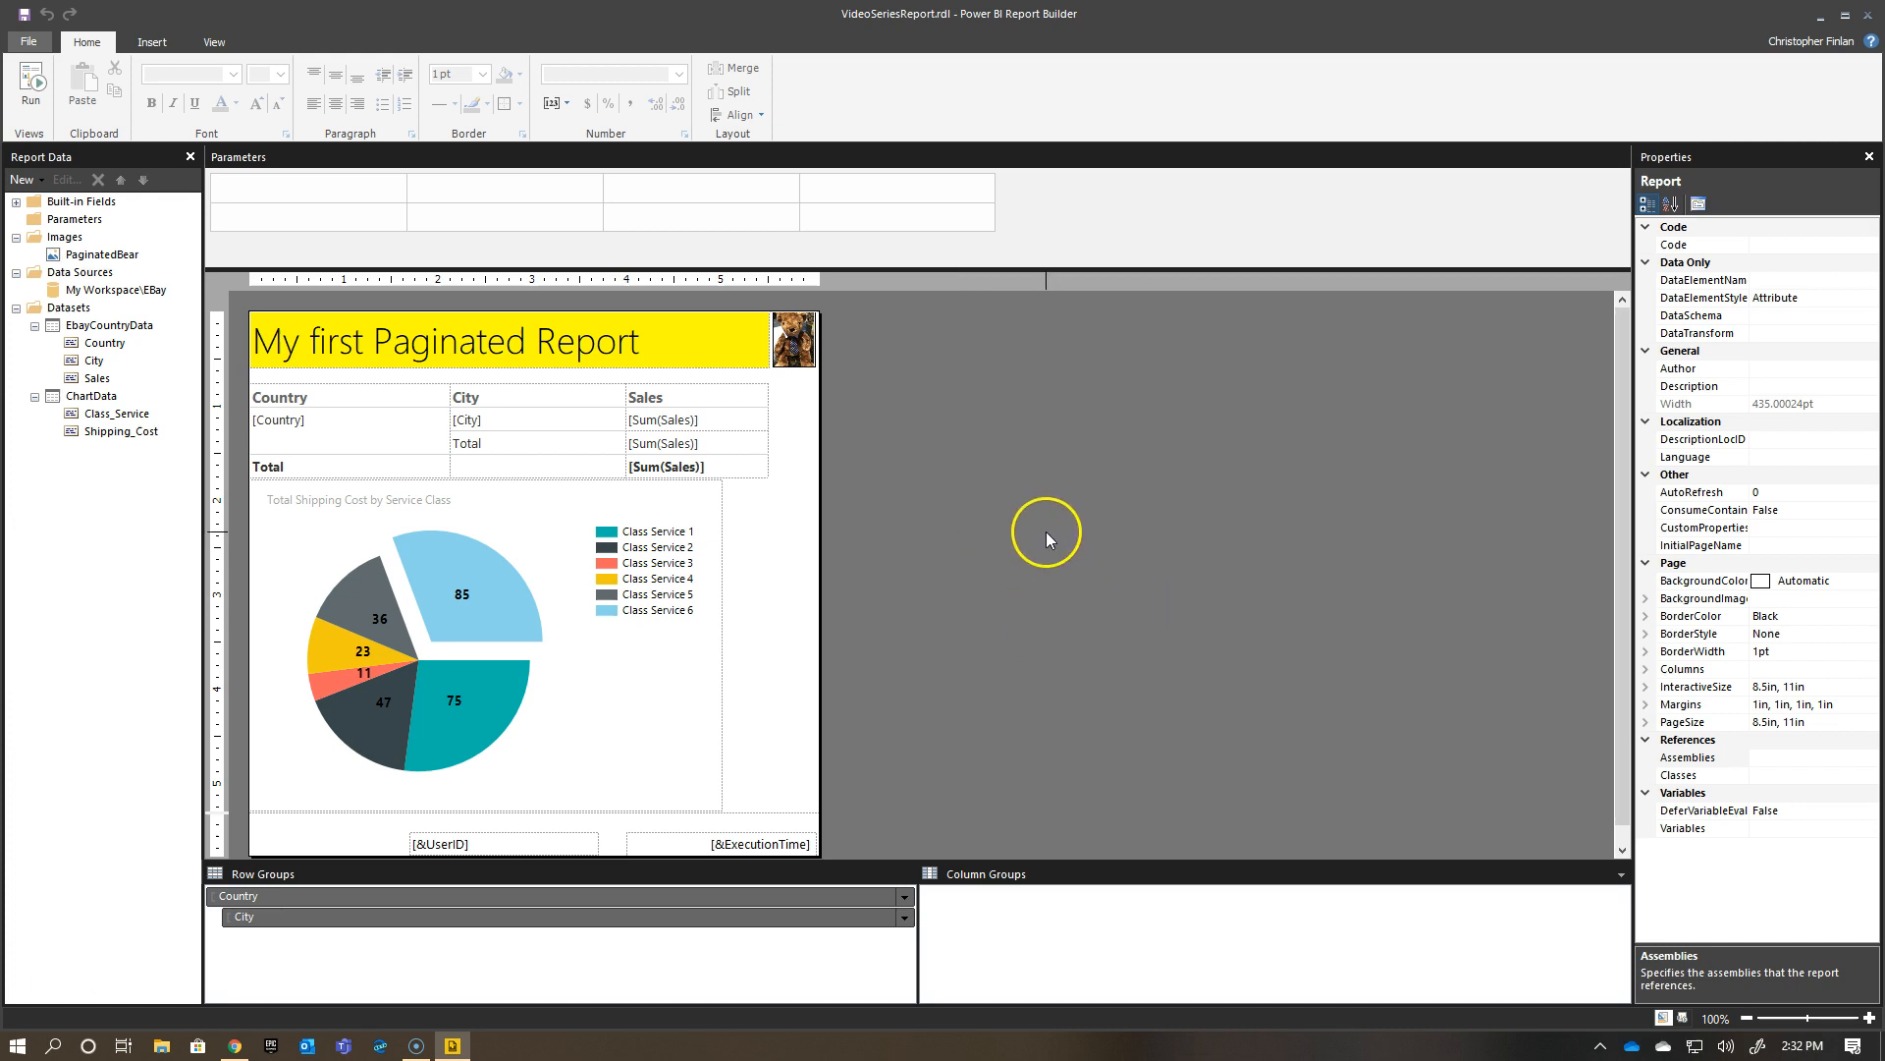
pyautogui.moveTo(1058, 562)
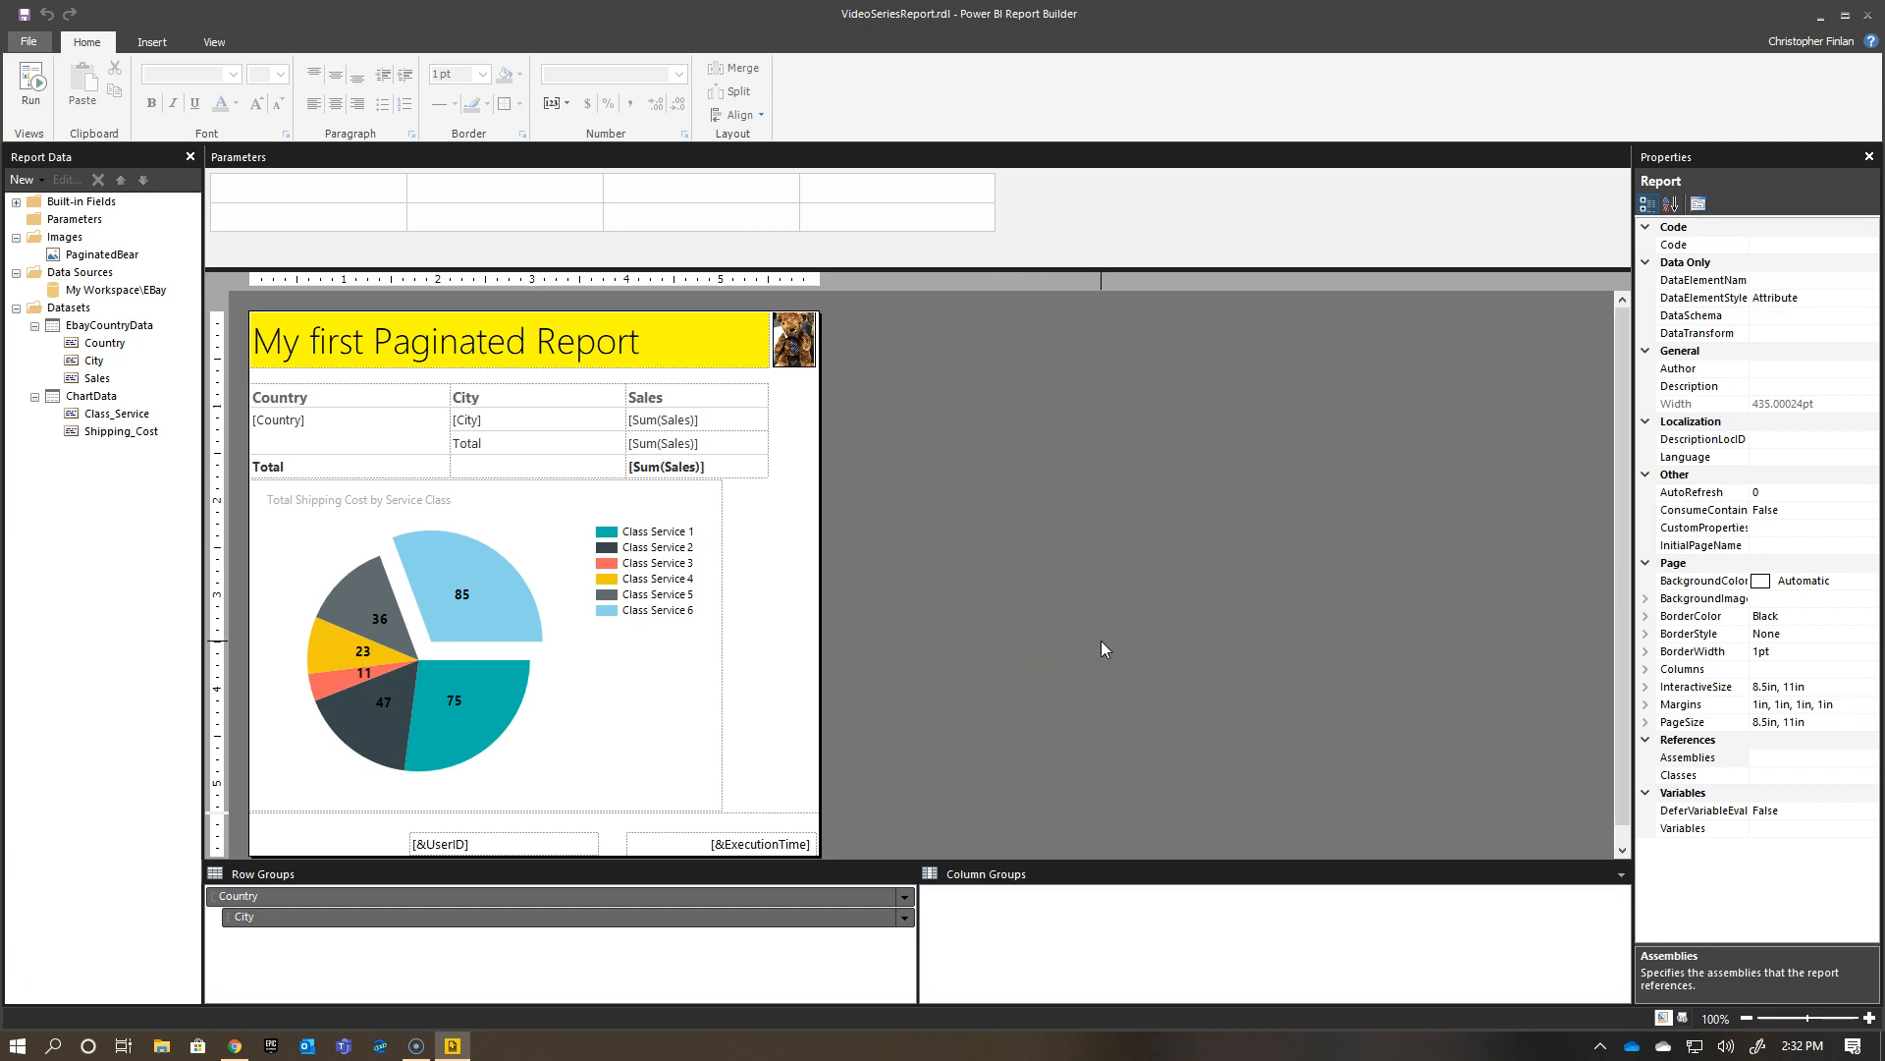
pyautogui.moveTo(84, 413)
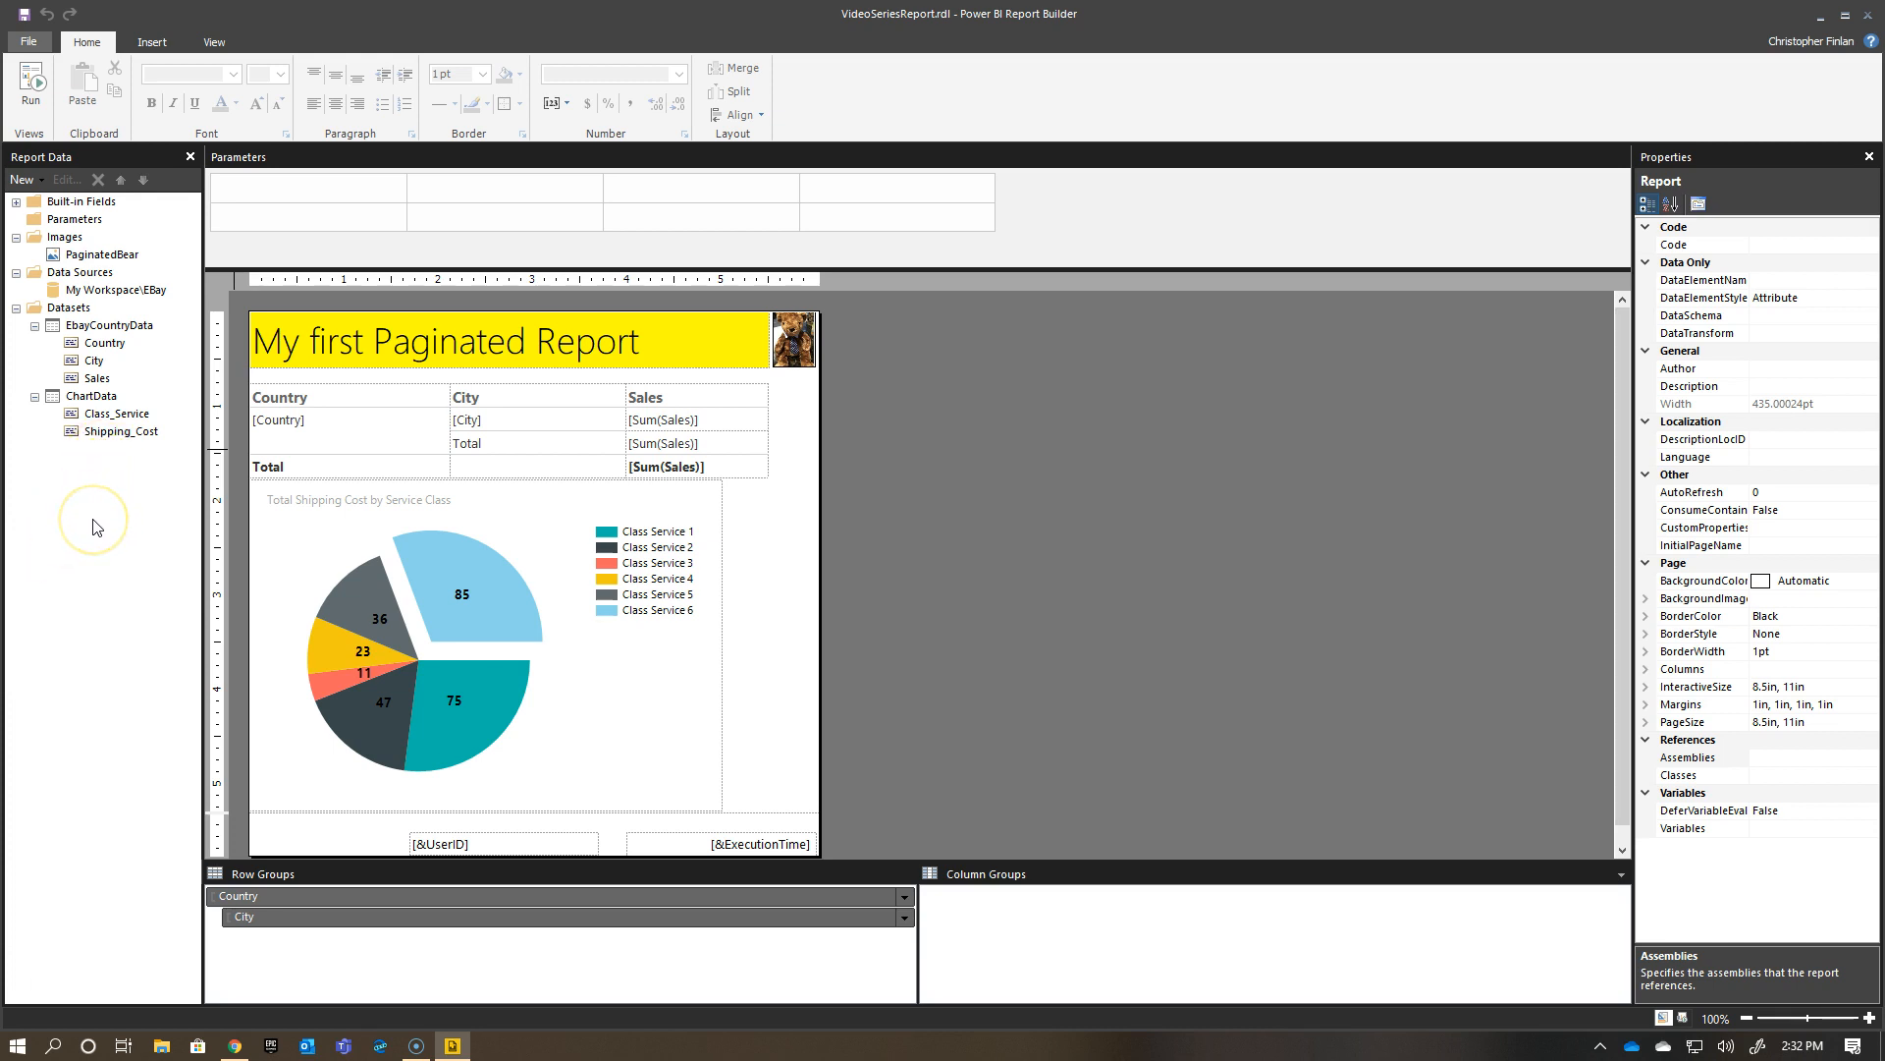
pyautogui.moveTo(79, 525)
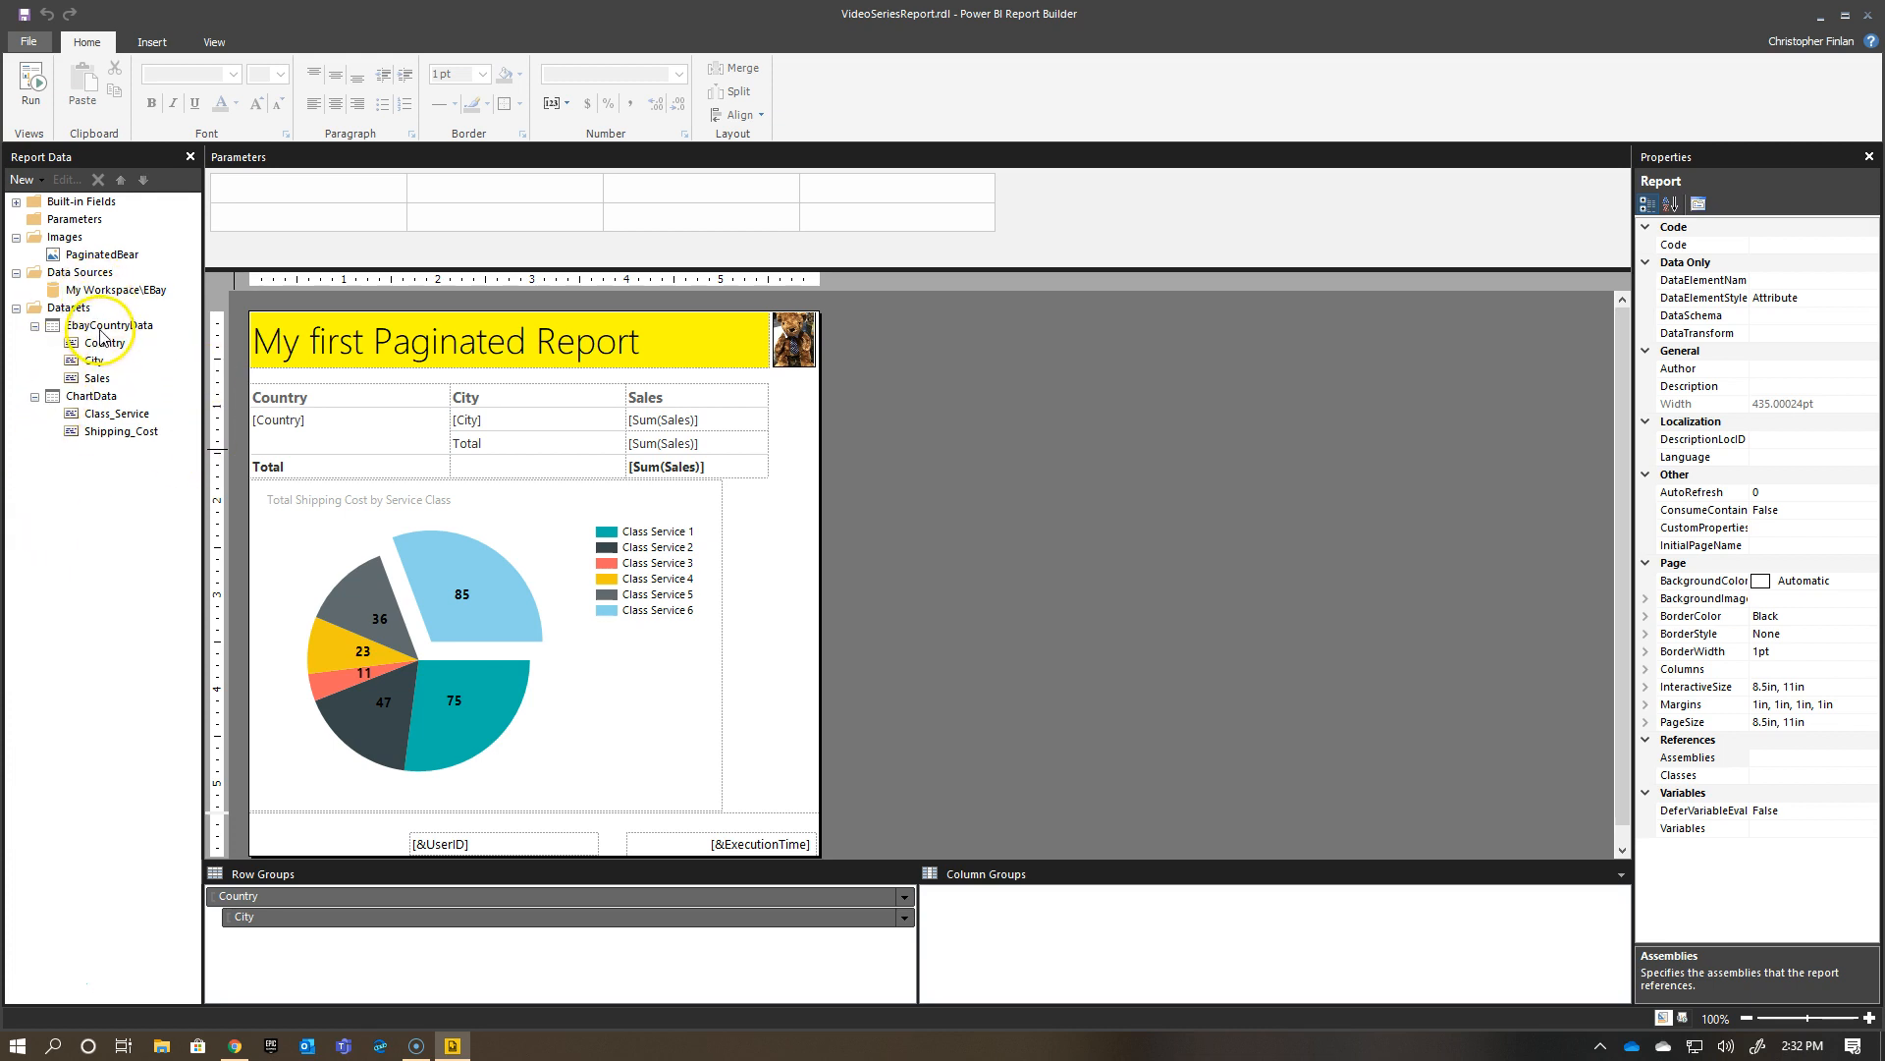
pyautogui.rightClick(108, 325)
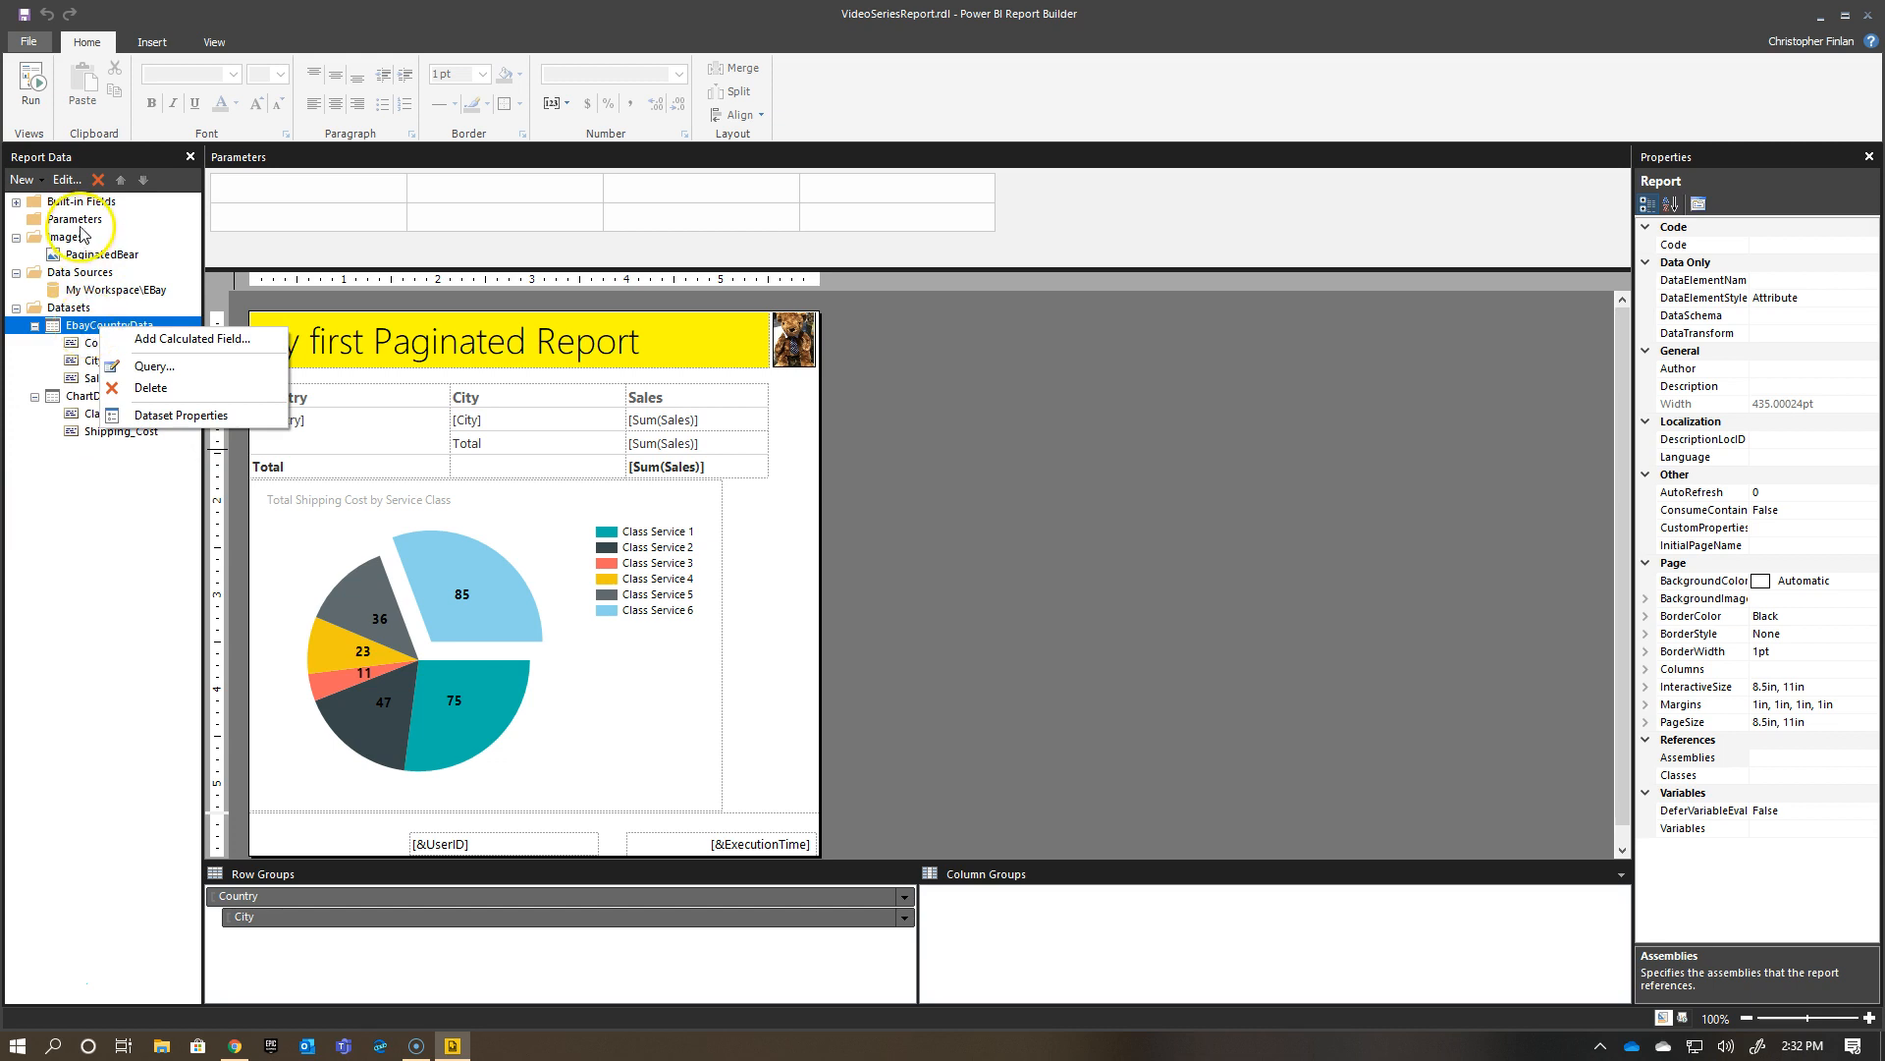
pyautogui.moveTo(181, 415)
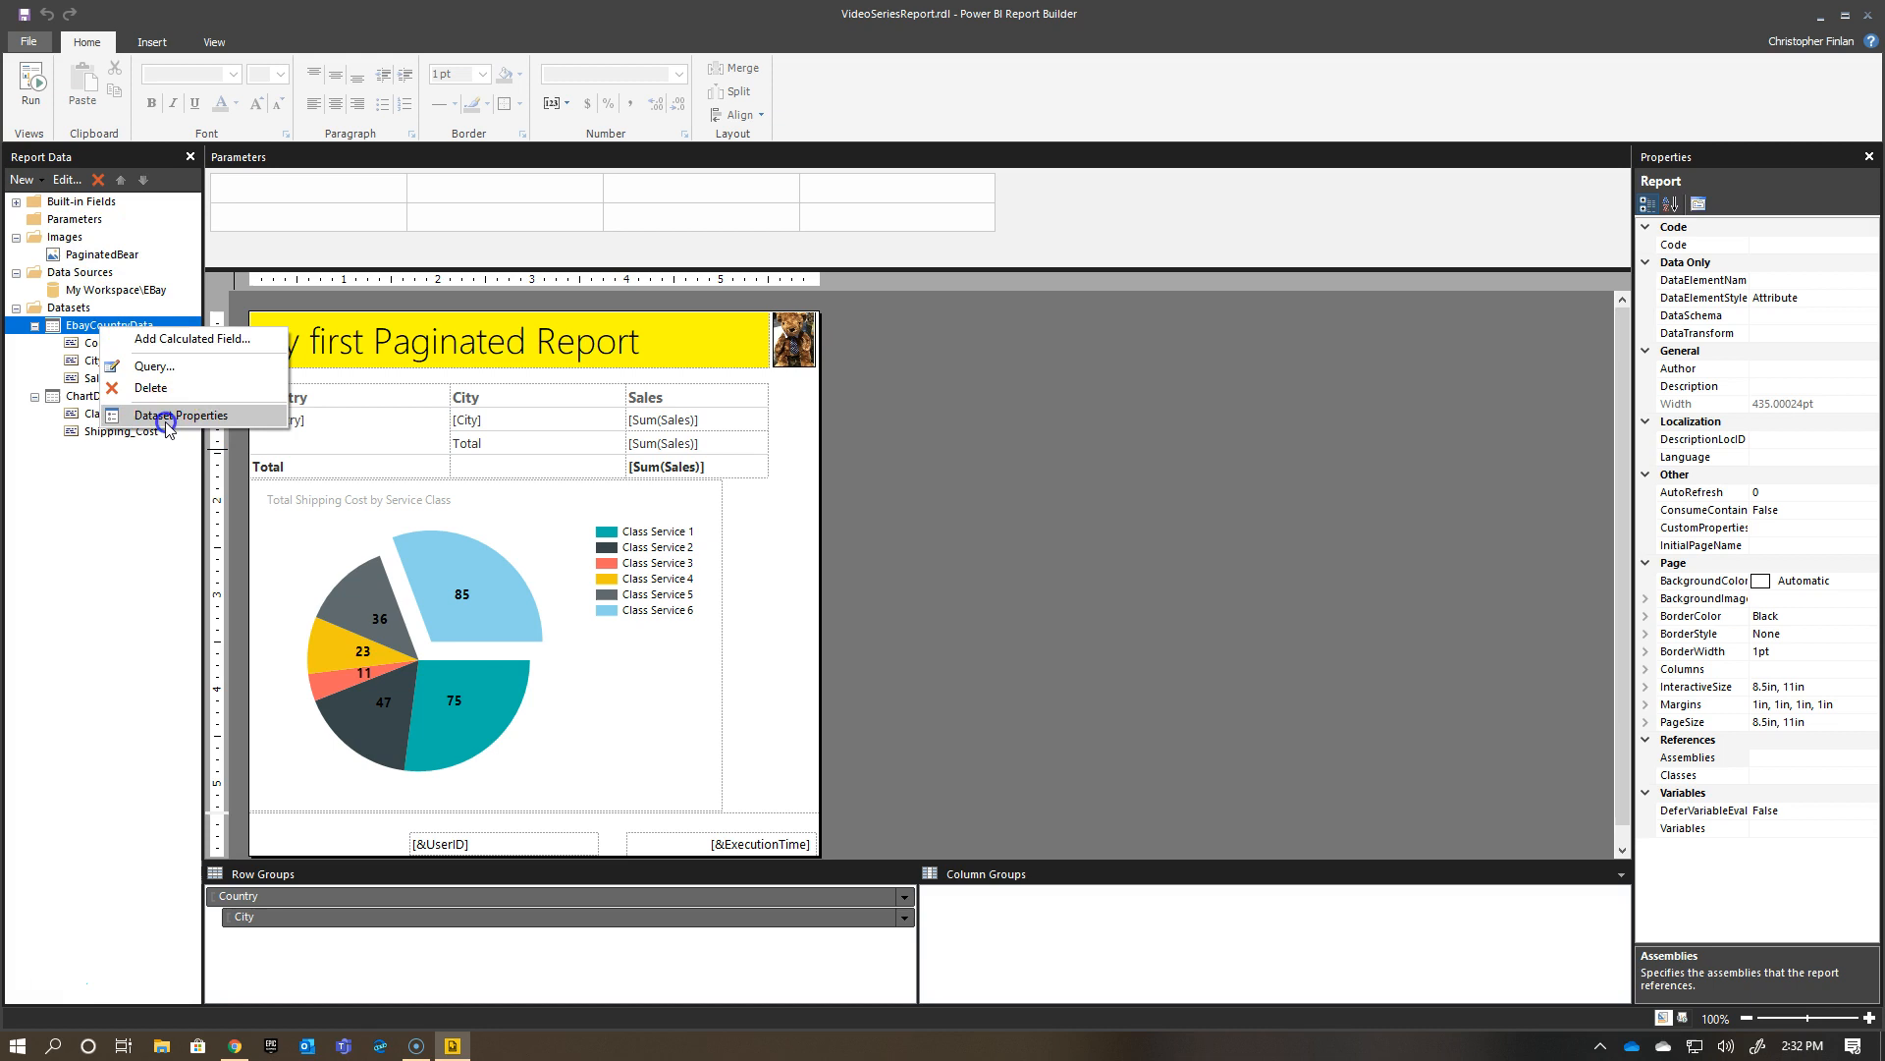
pyautogui.click(187, 414)
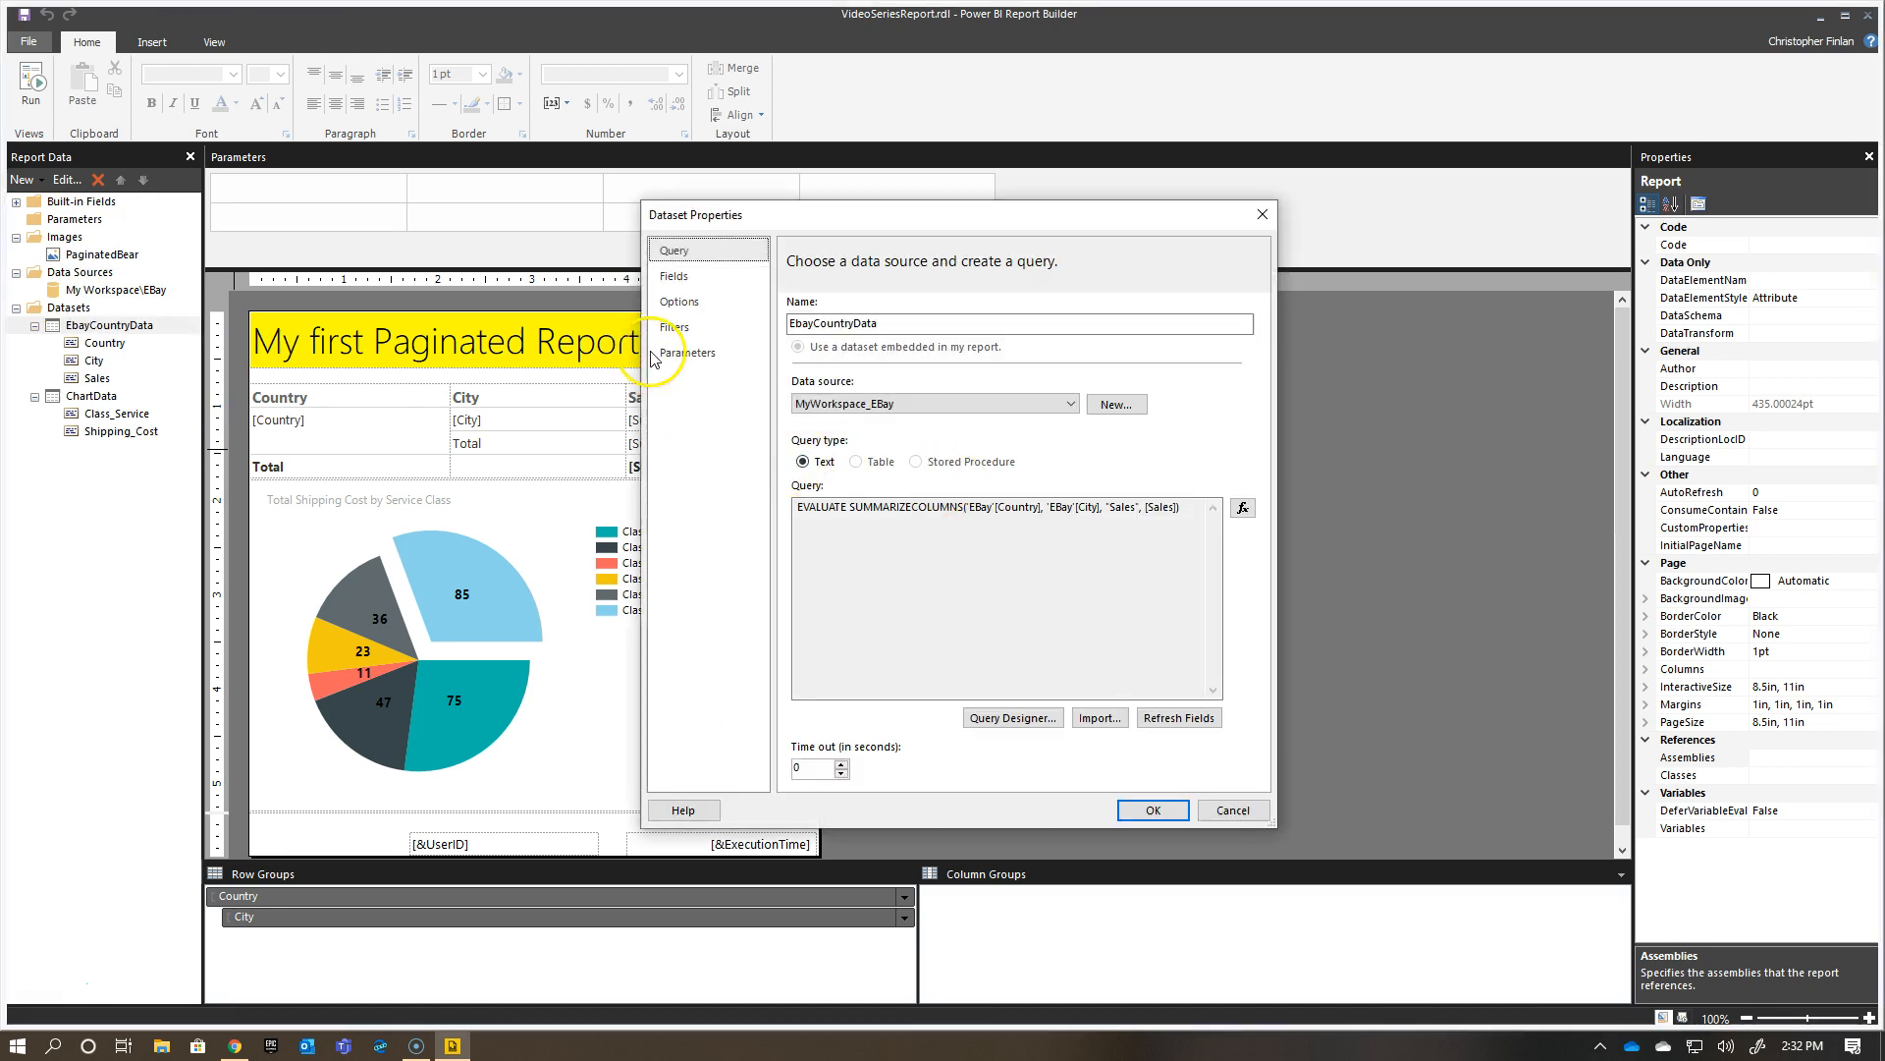
pyautogui.click(688, 353)
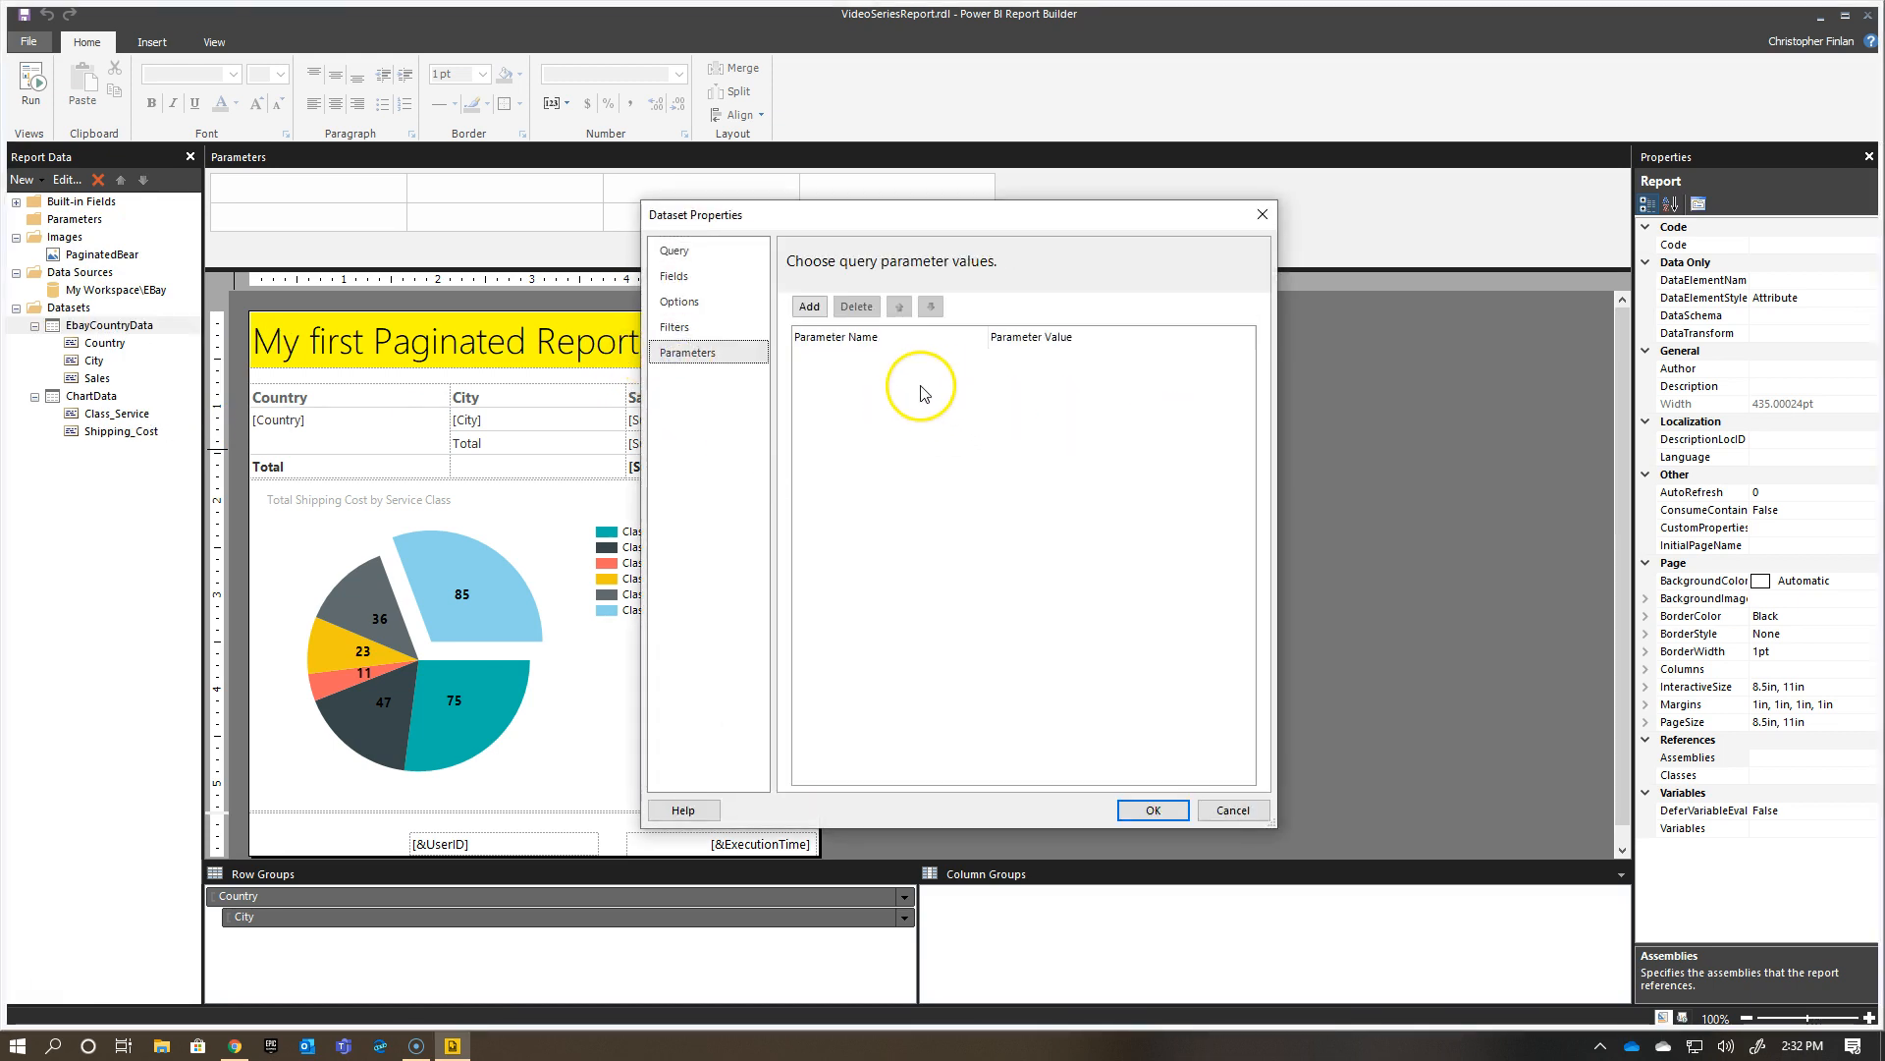
pyautogui.click(675, 250)
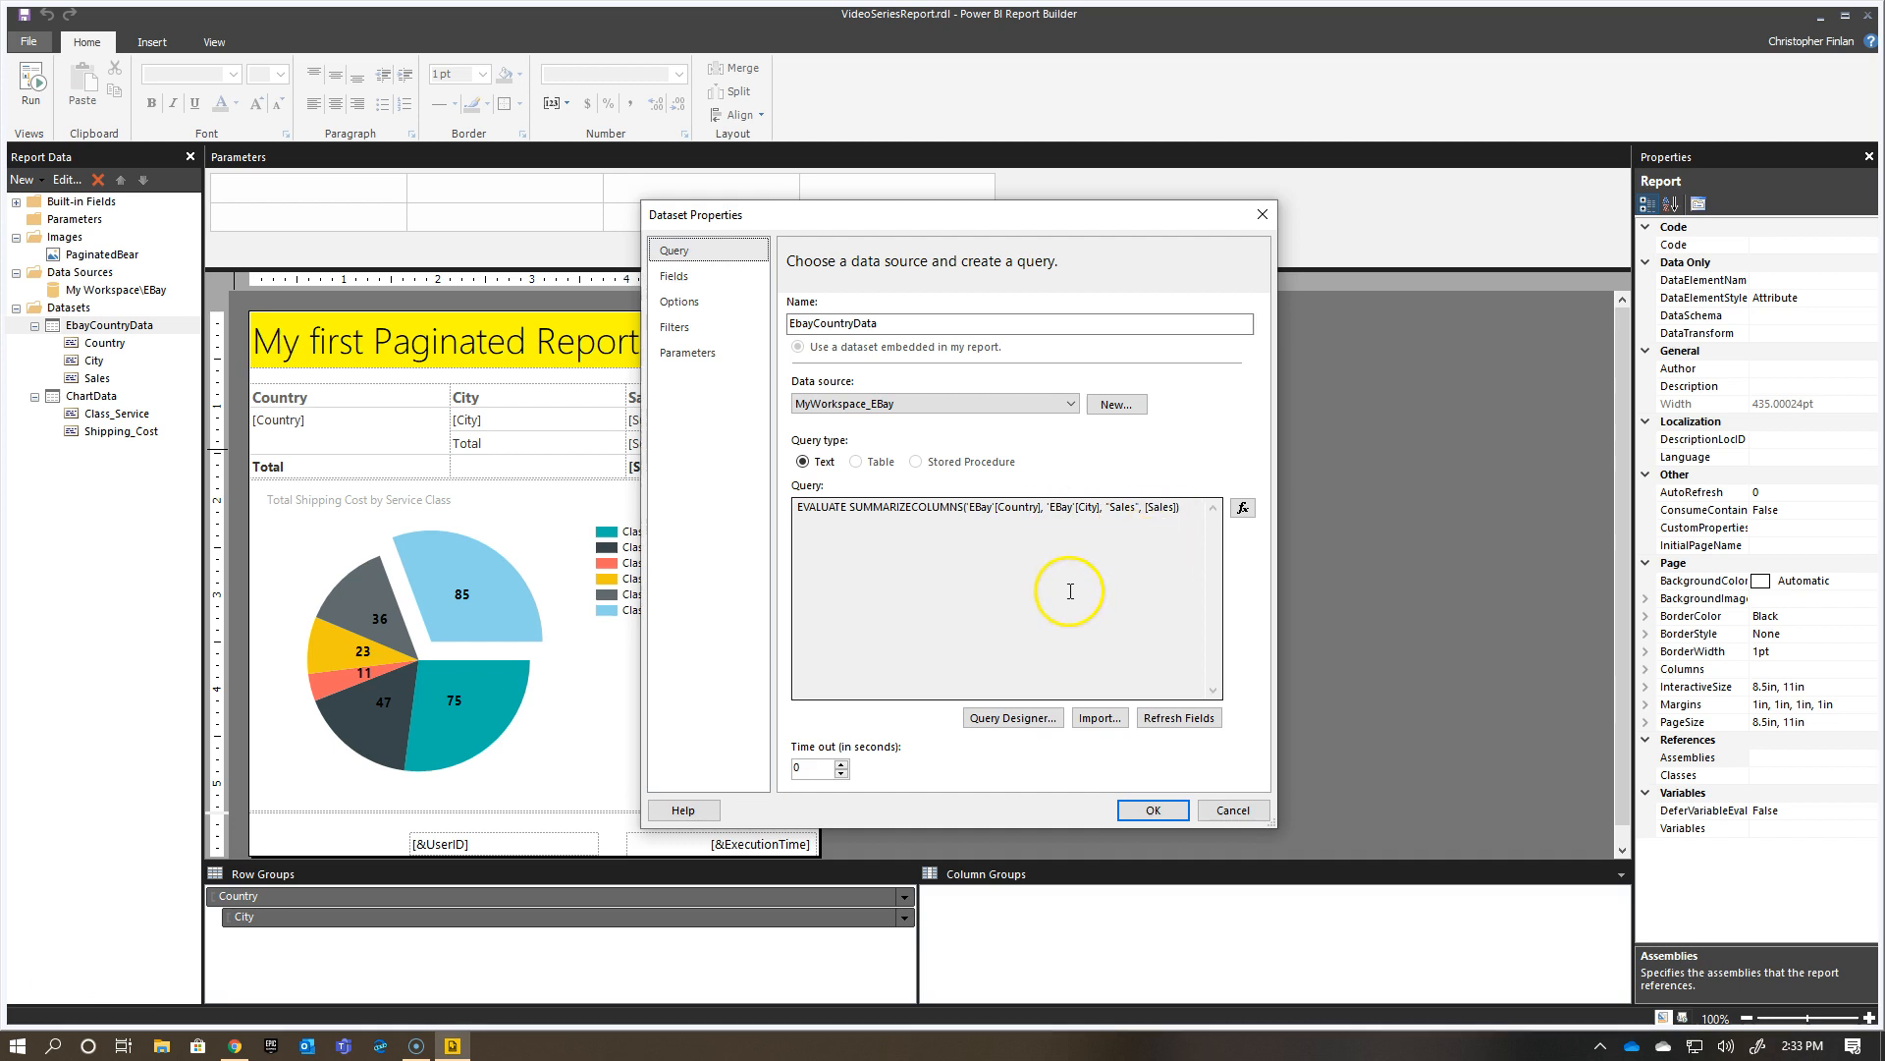
pyautogui.click(1011, 716)
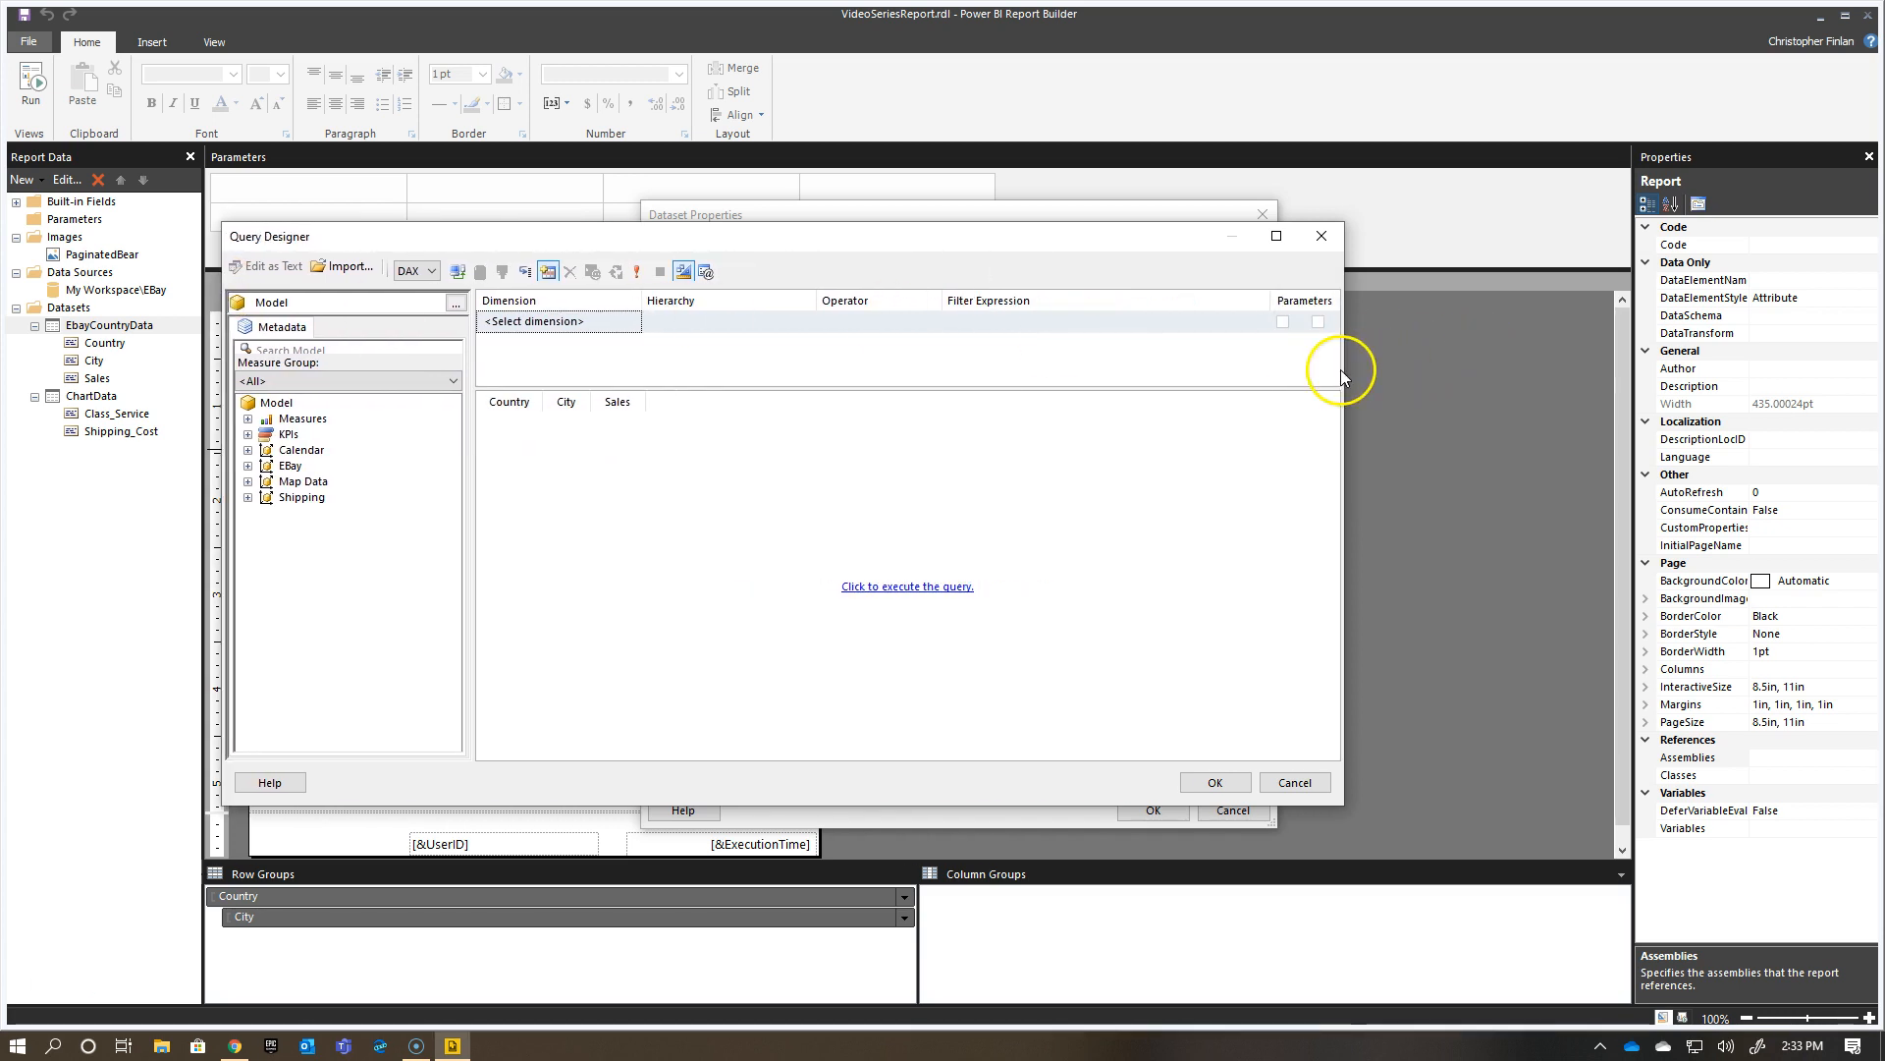
pyautogui.moveTo(1011, 562)
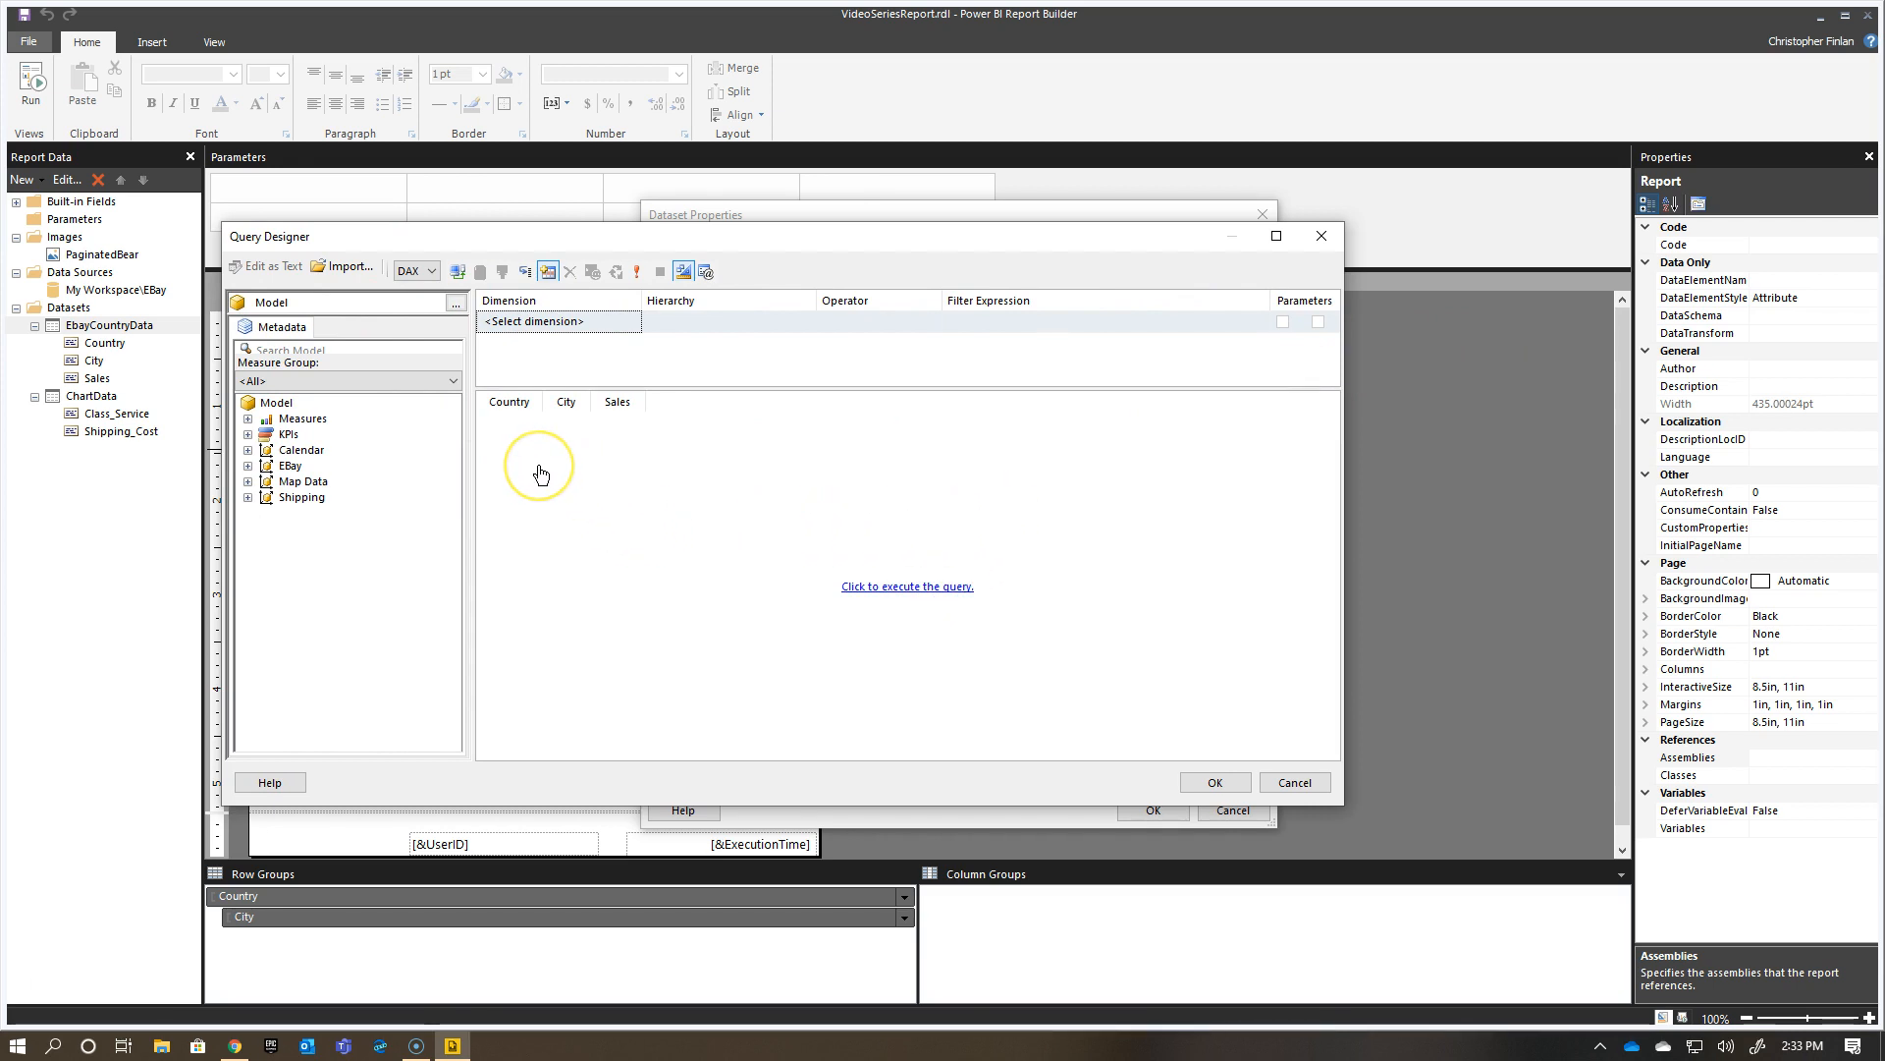
# Execute the EbayCountryData query to preview its Country, City and Sales rows.
pyautogui.click(905, 585)
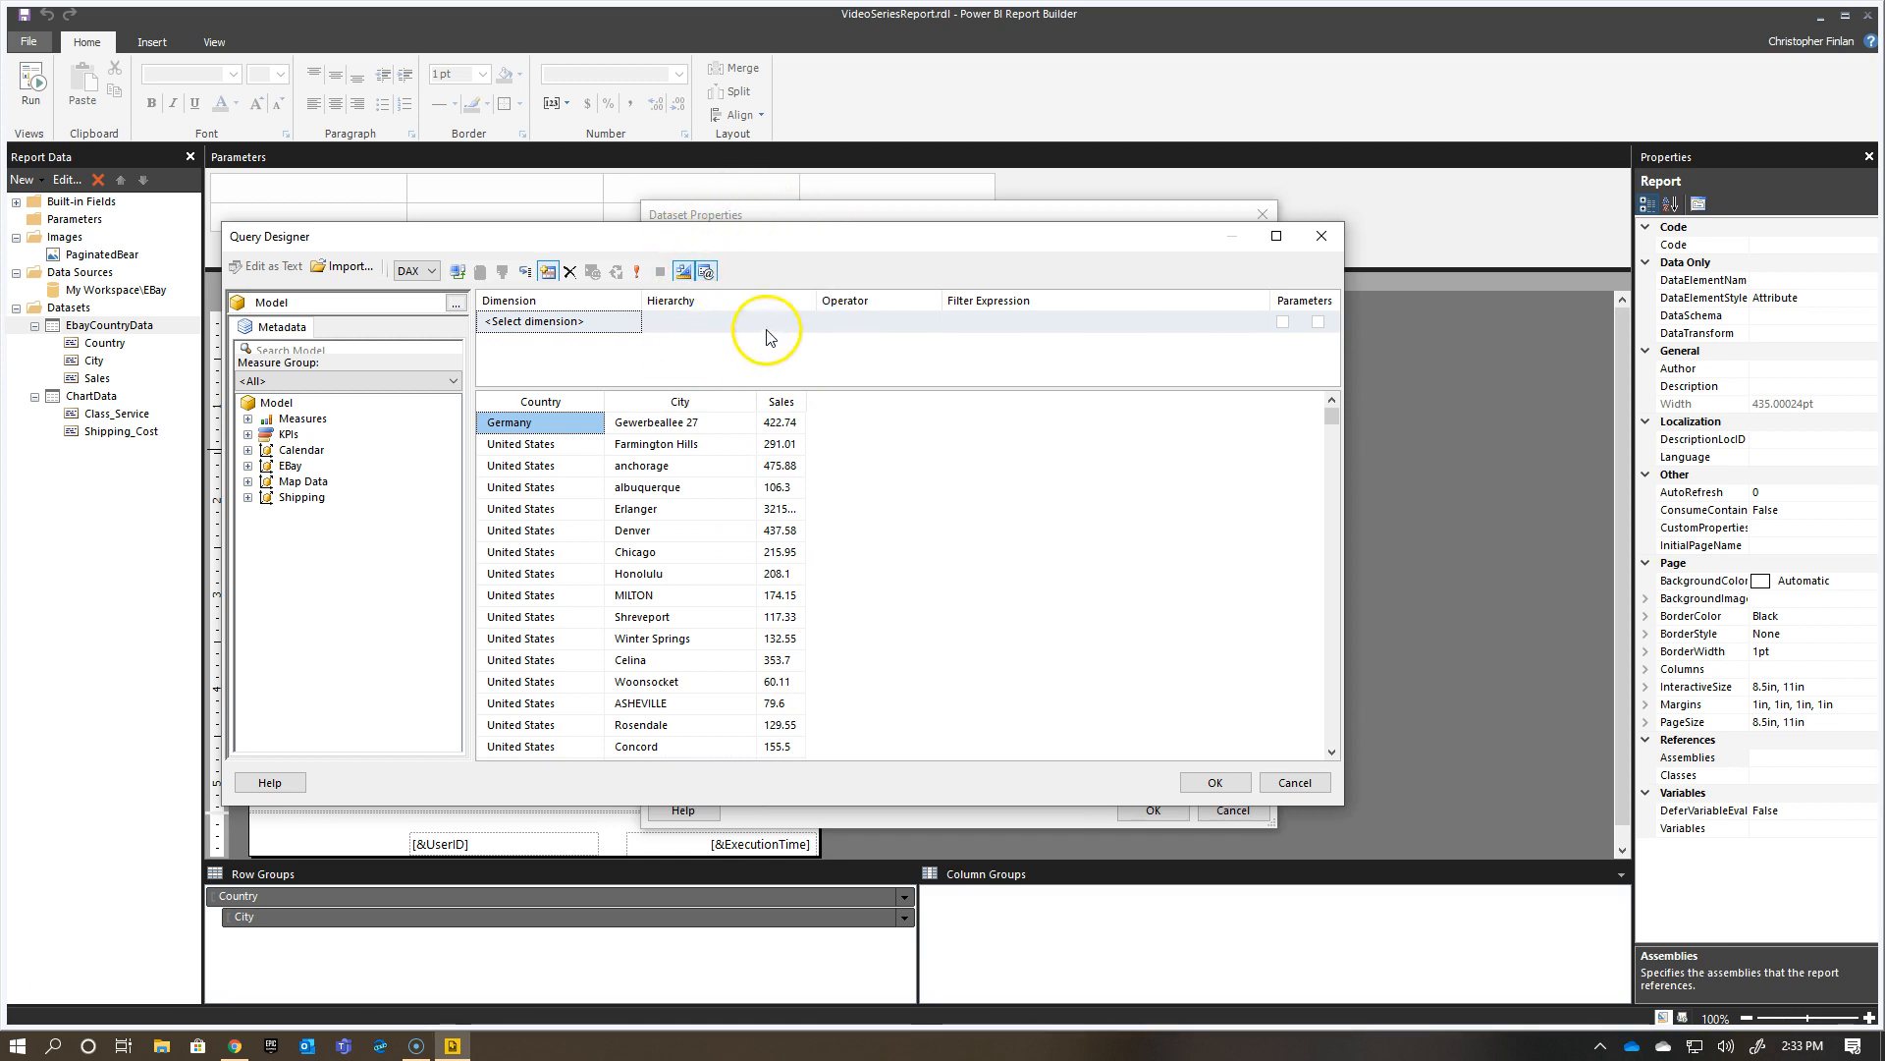
pyautogui.moveTo(749, 280)
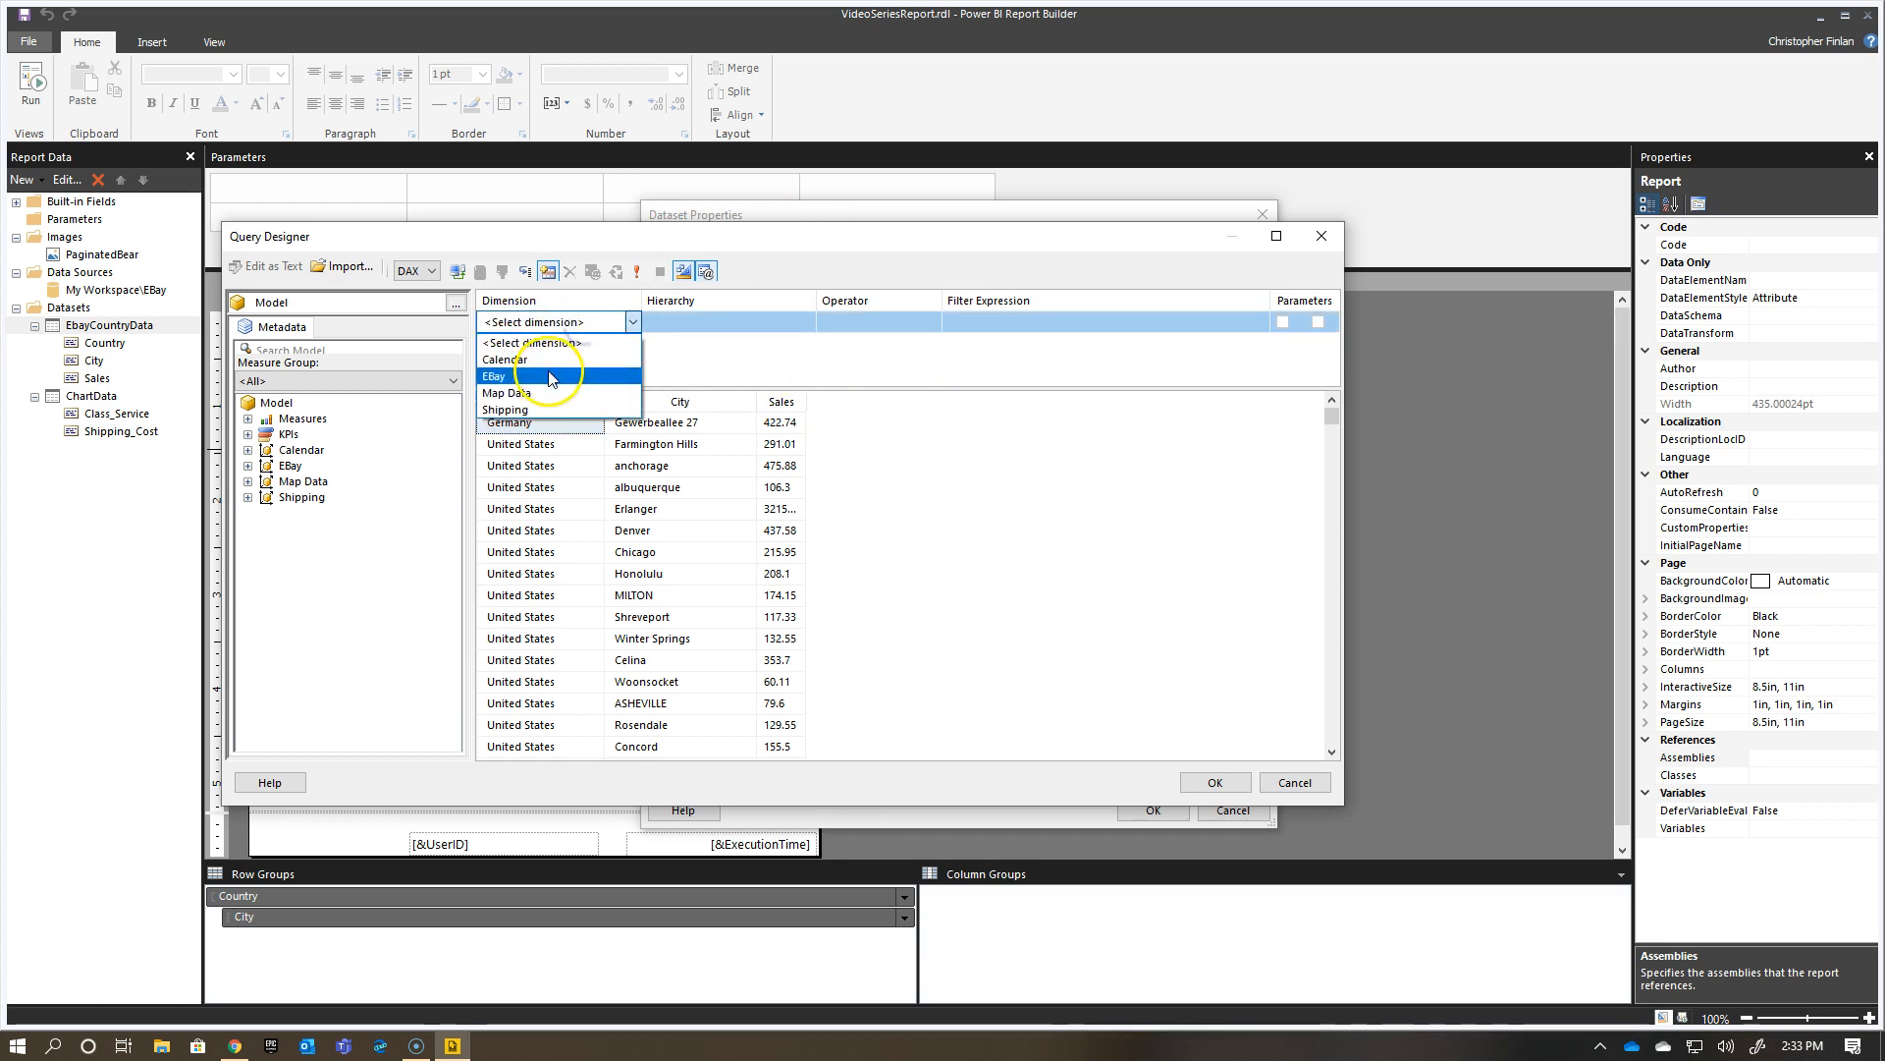
# Add an EBay Country filter row with operator Equal, marked as a parameter.
pyautogui.click(493, 375)
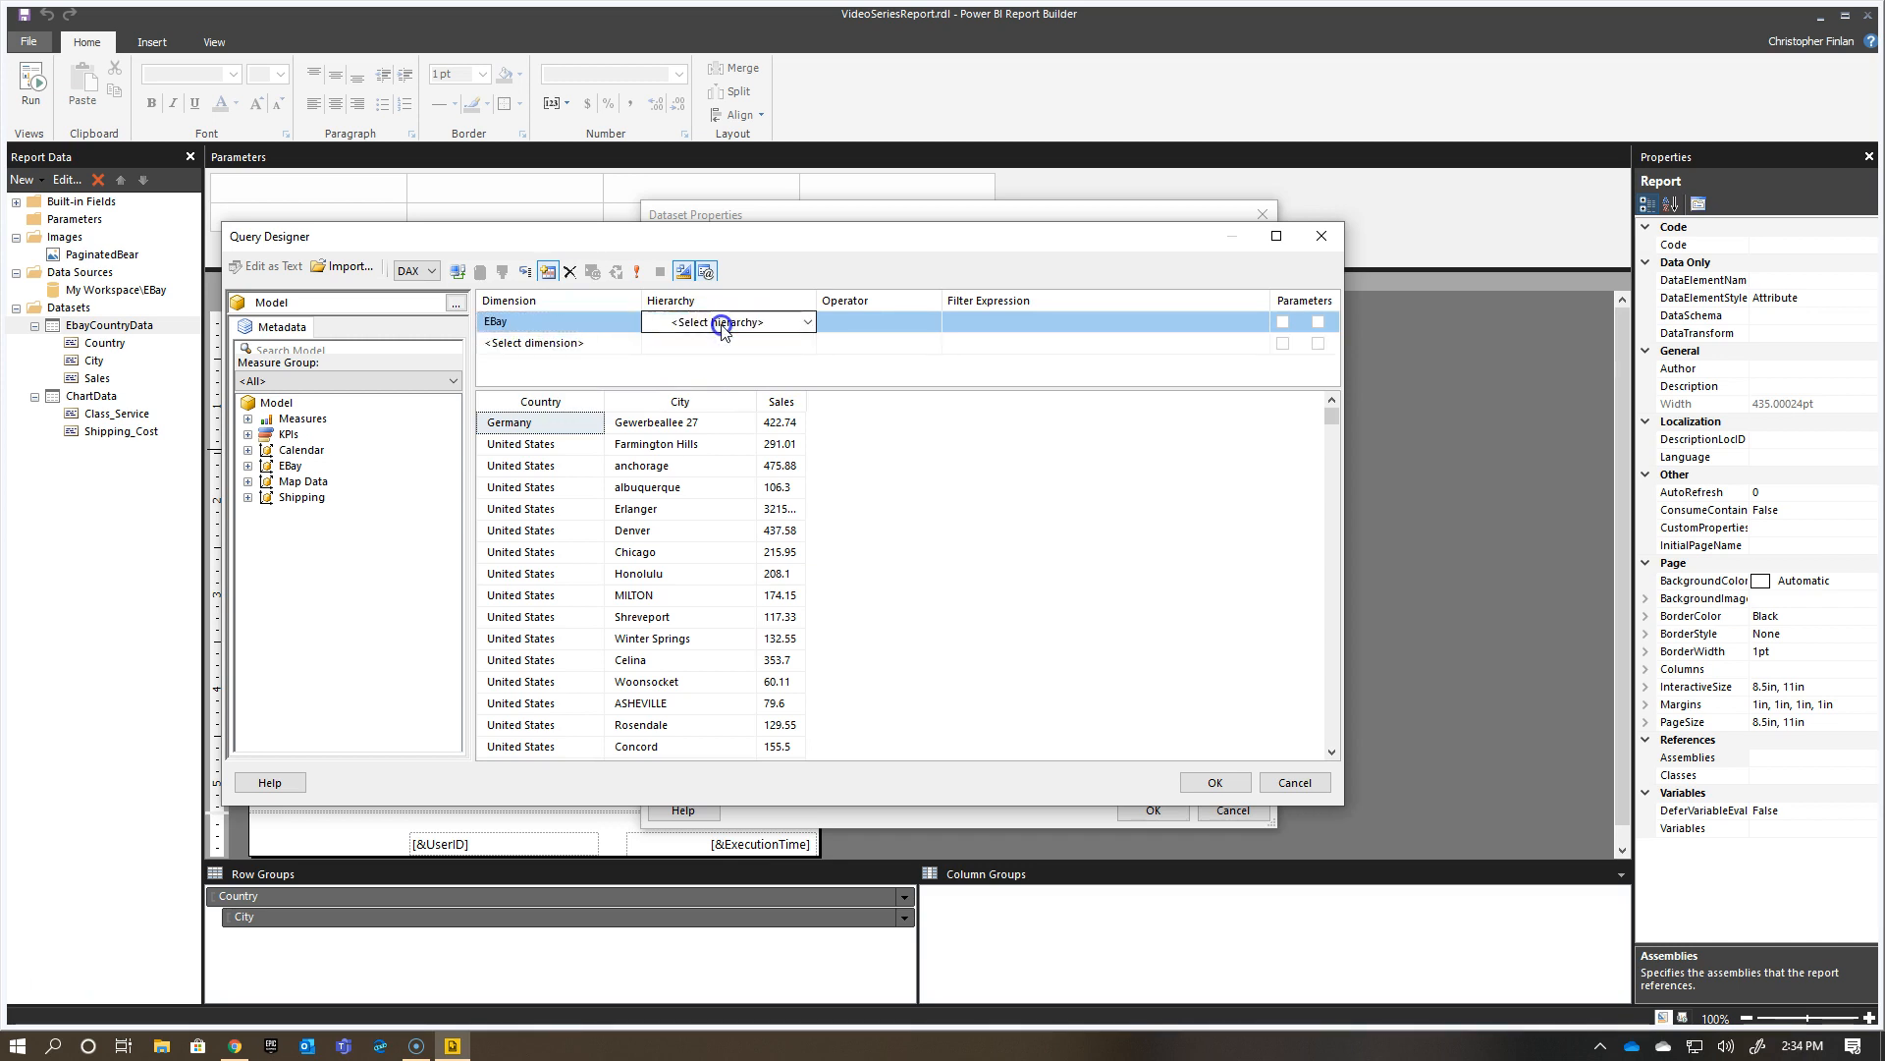
pyautogui.click(692, 321)
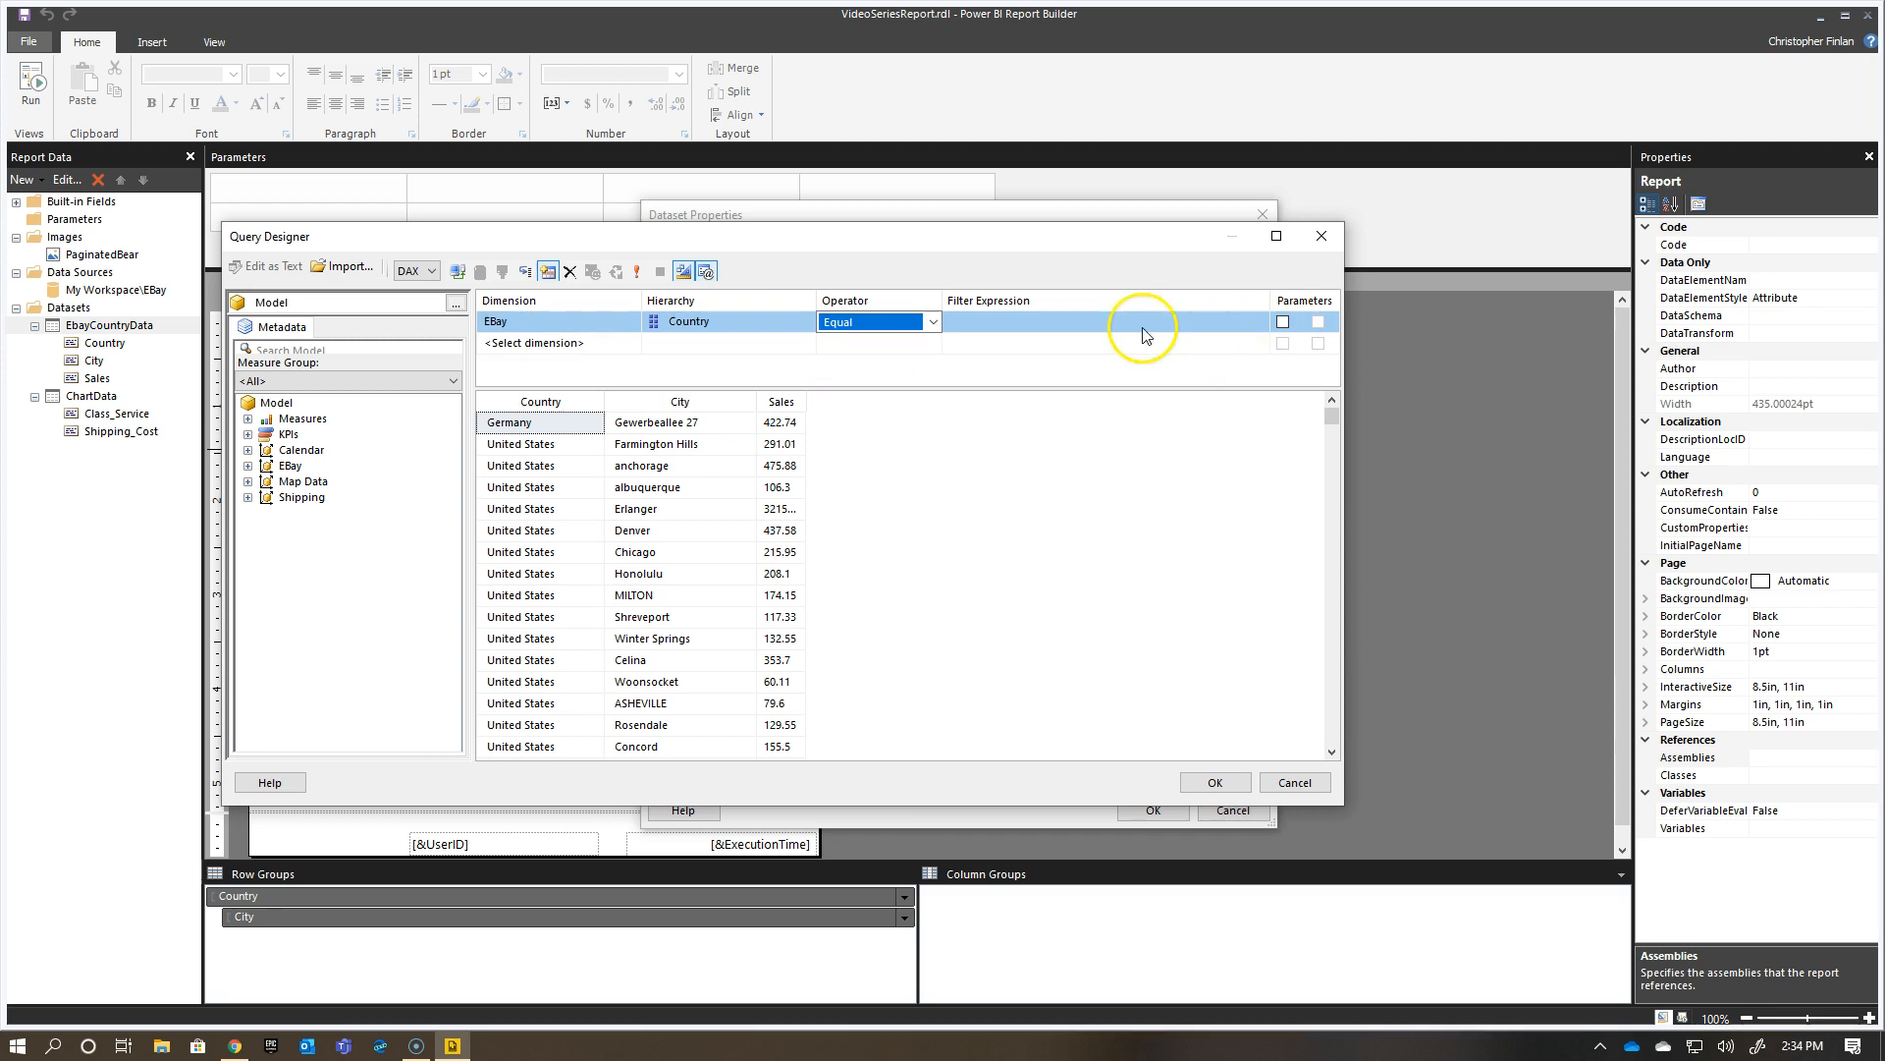
pyautogui.click(1098, 321)
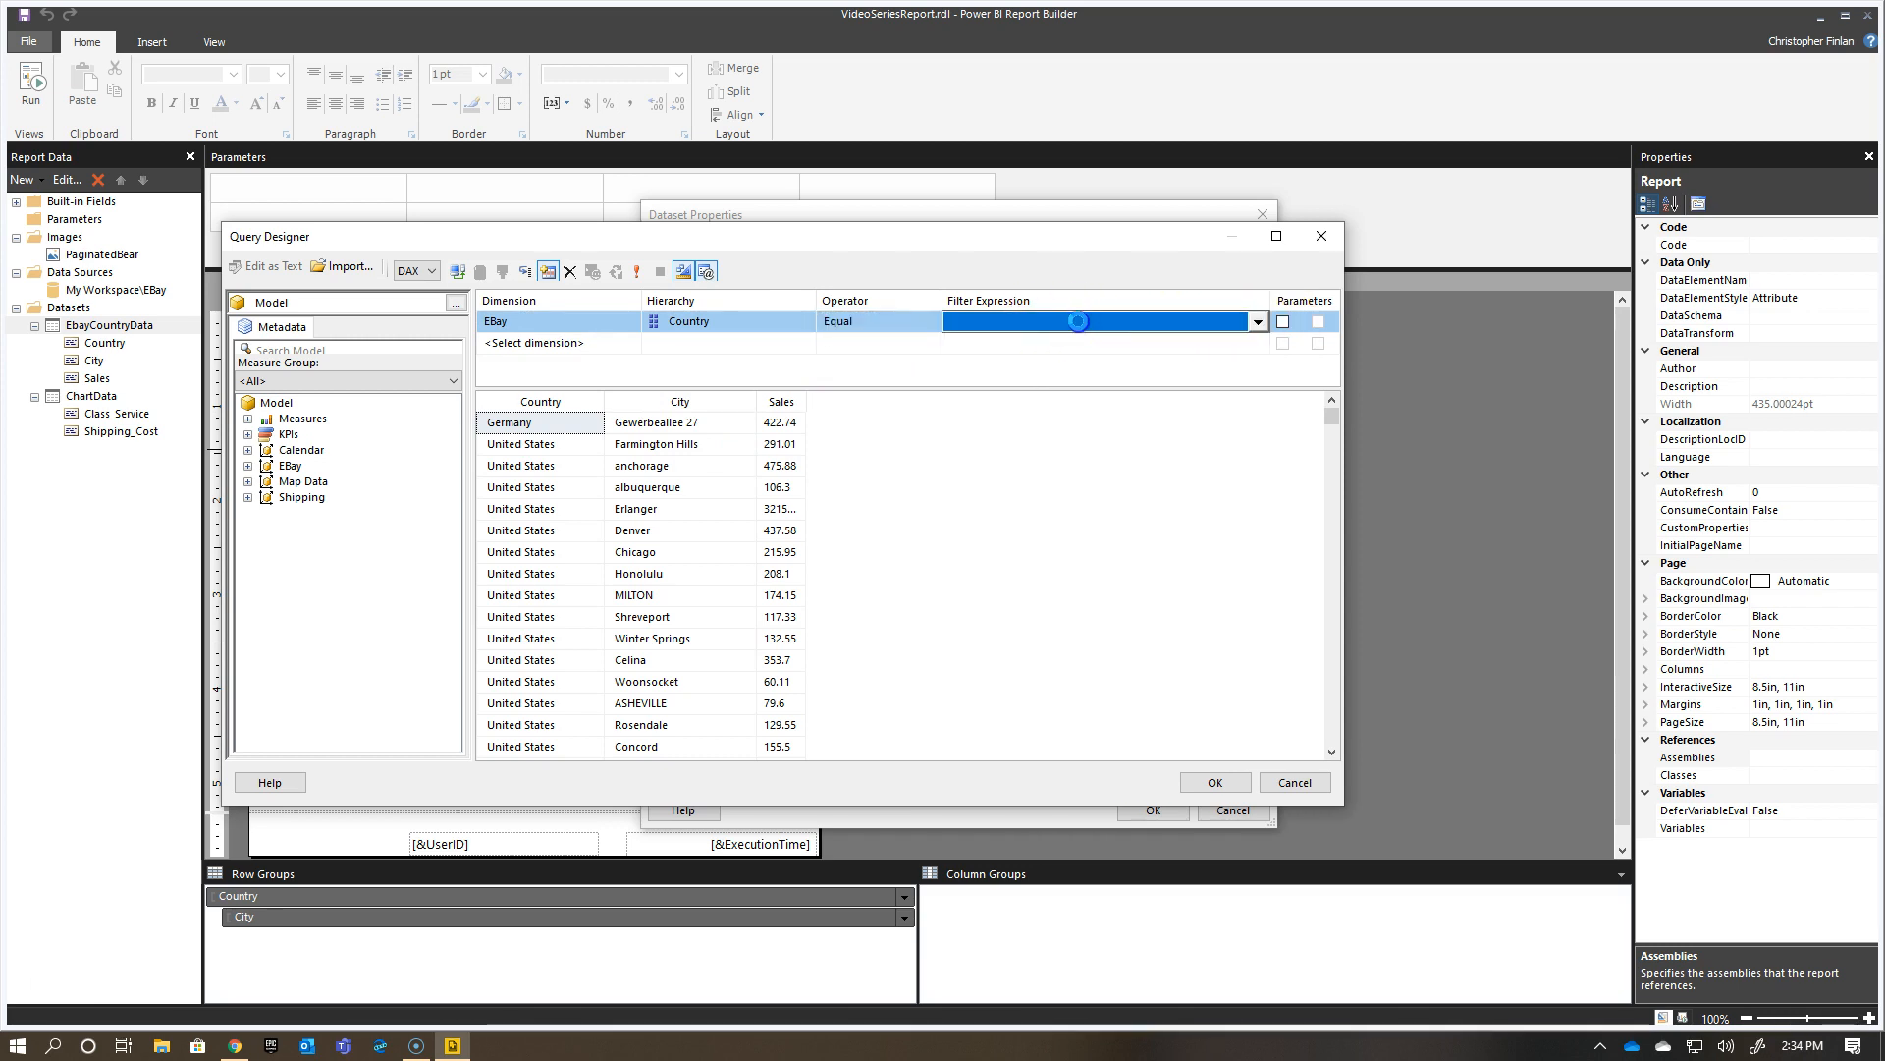
pyautogui.click(1255, 321)
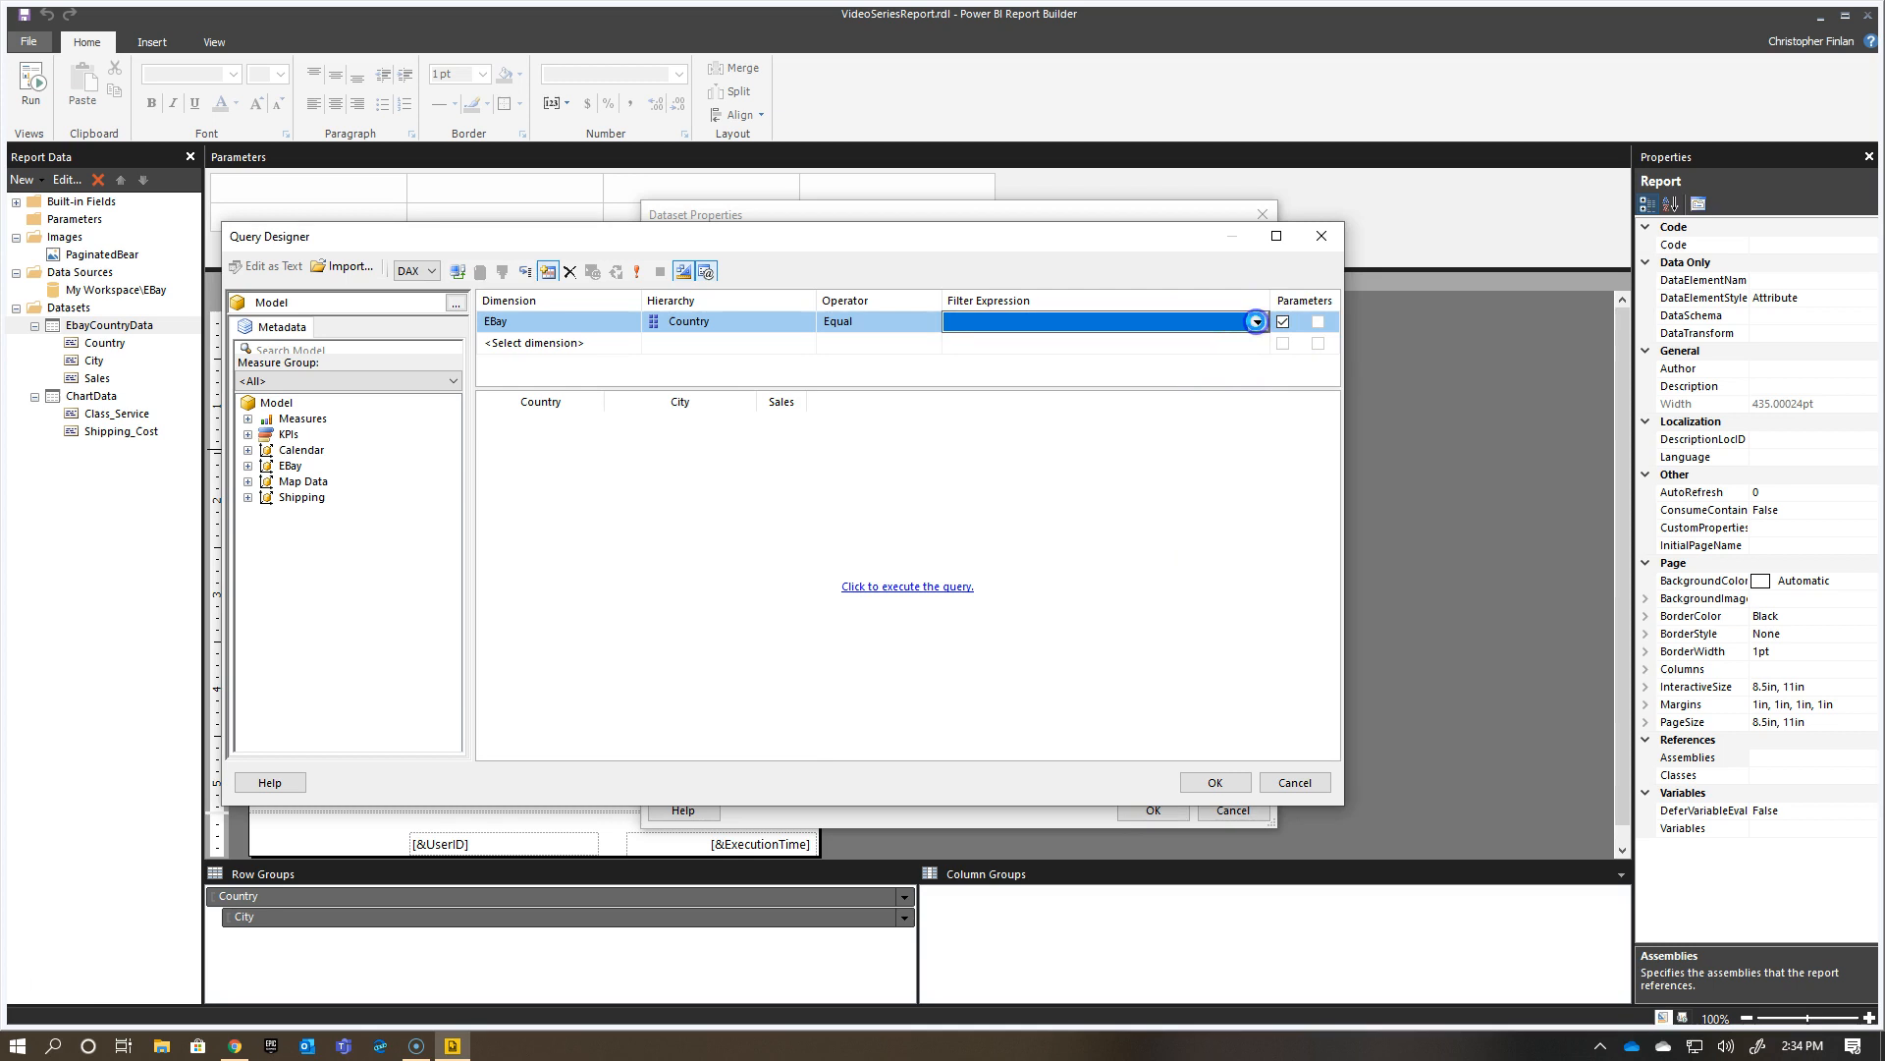
# Choose Belgium, Germany and United States as the Country filter values.
pyautogui.click(1254, 321)
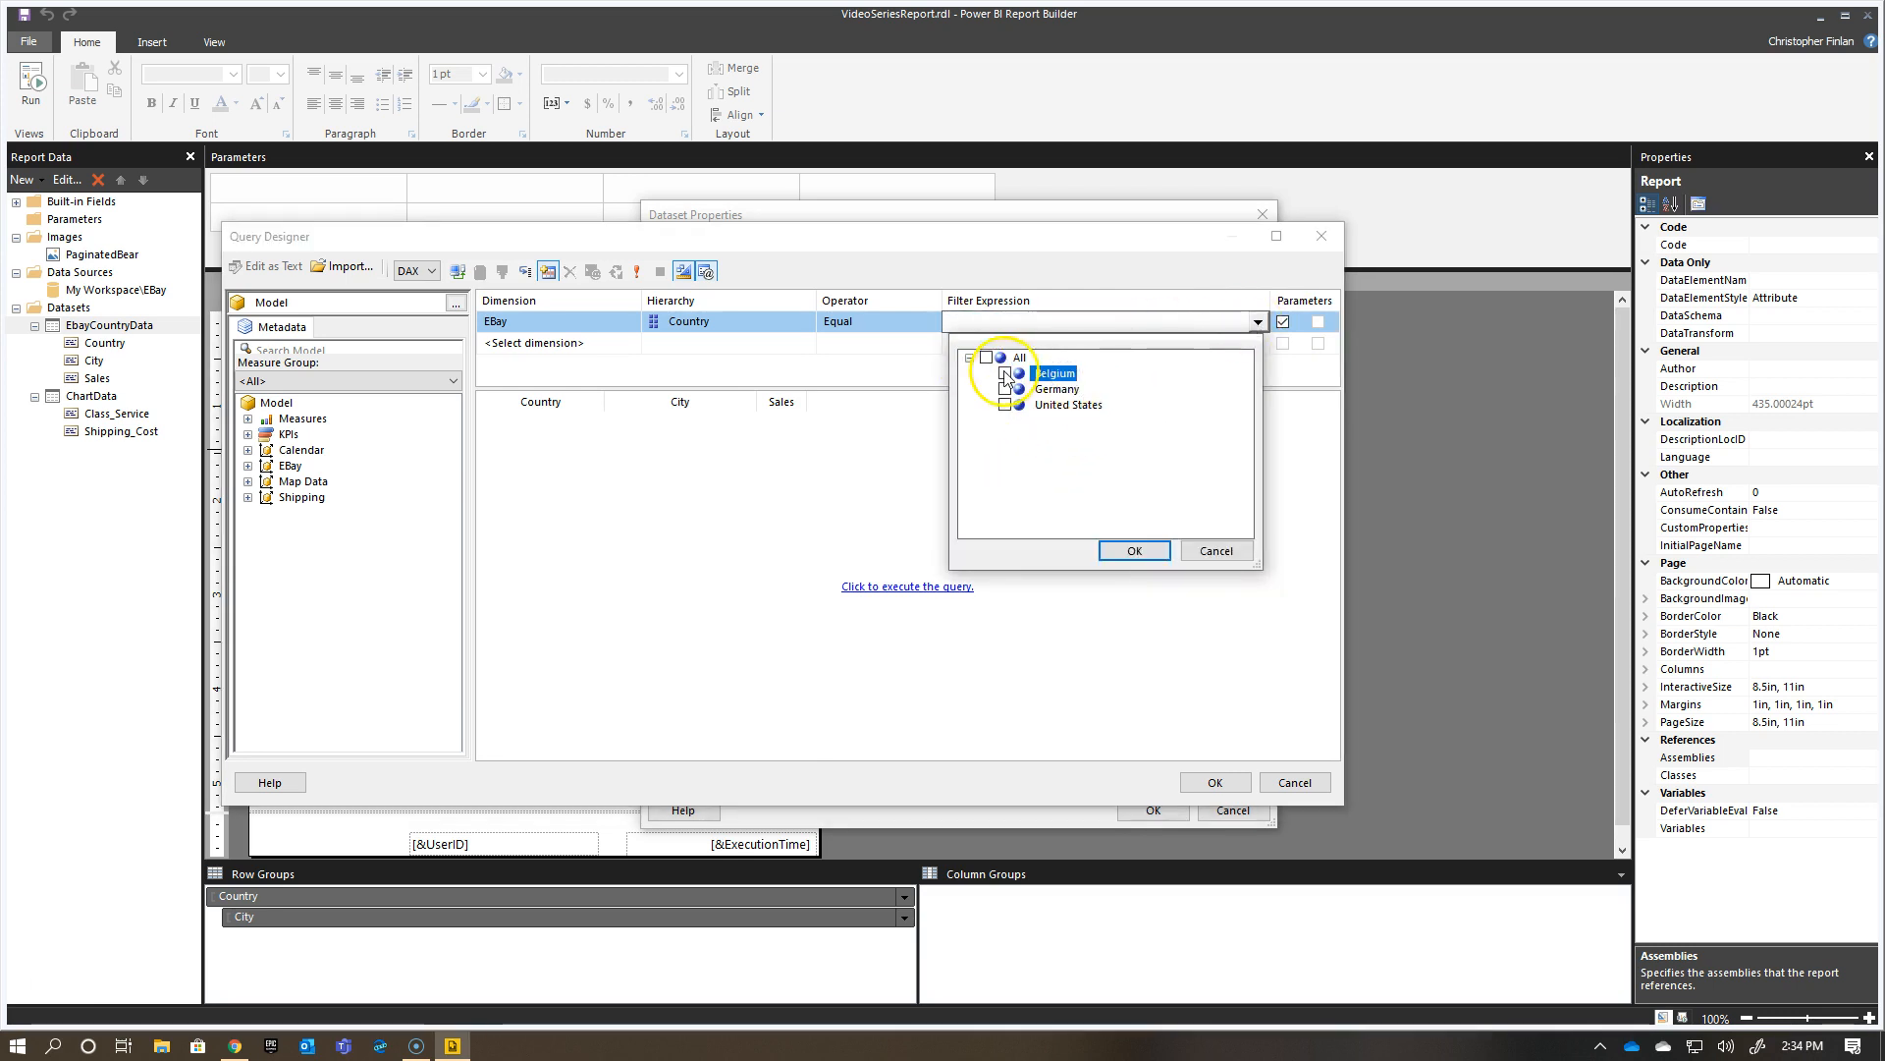
pyautogui.click(991, 356)
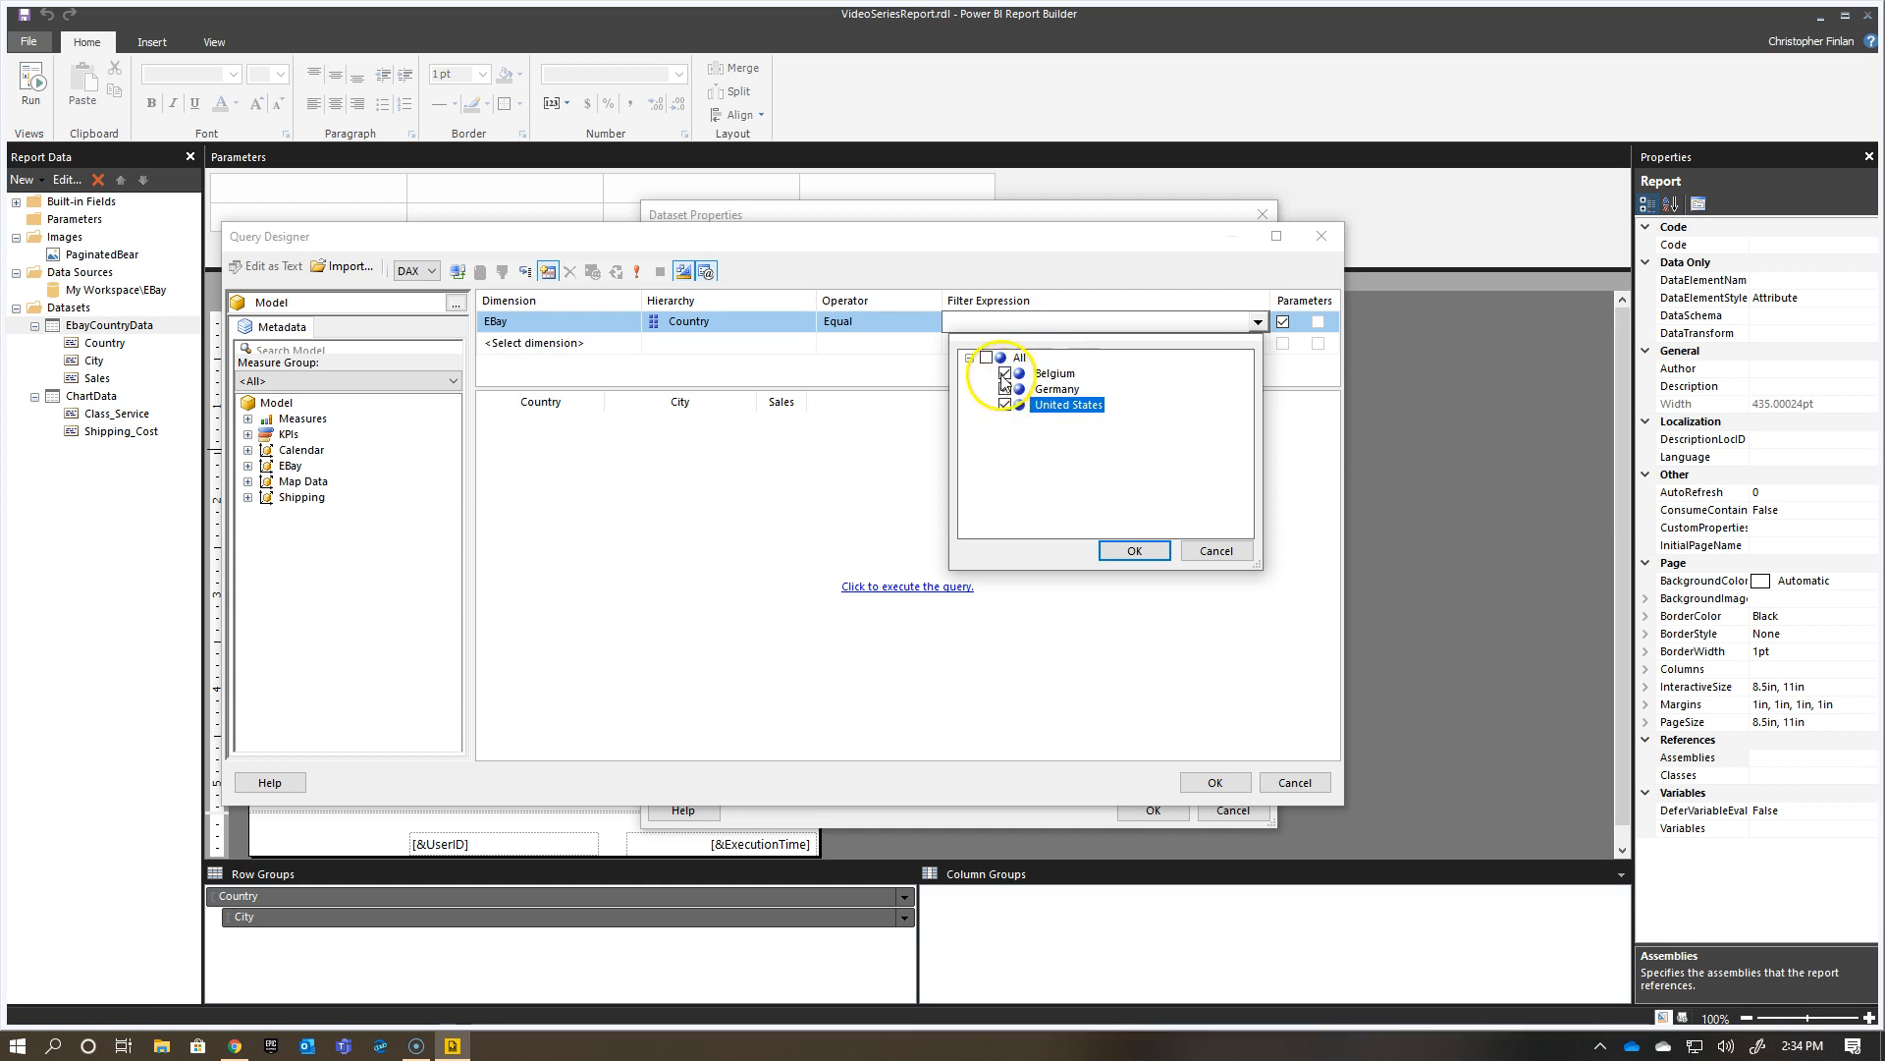
pyautogui.click(993, 357)
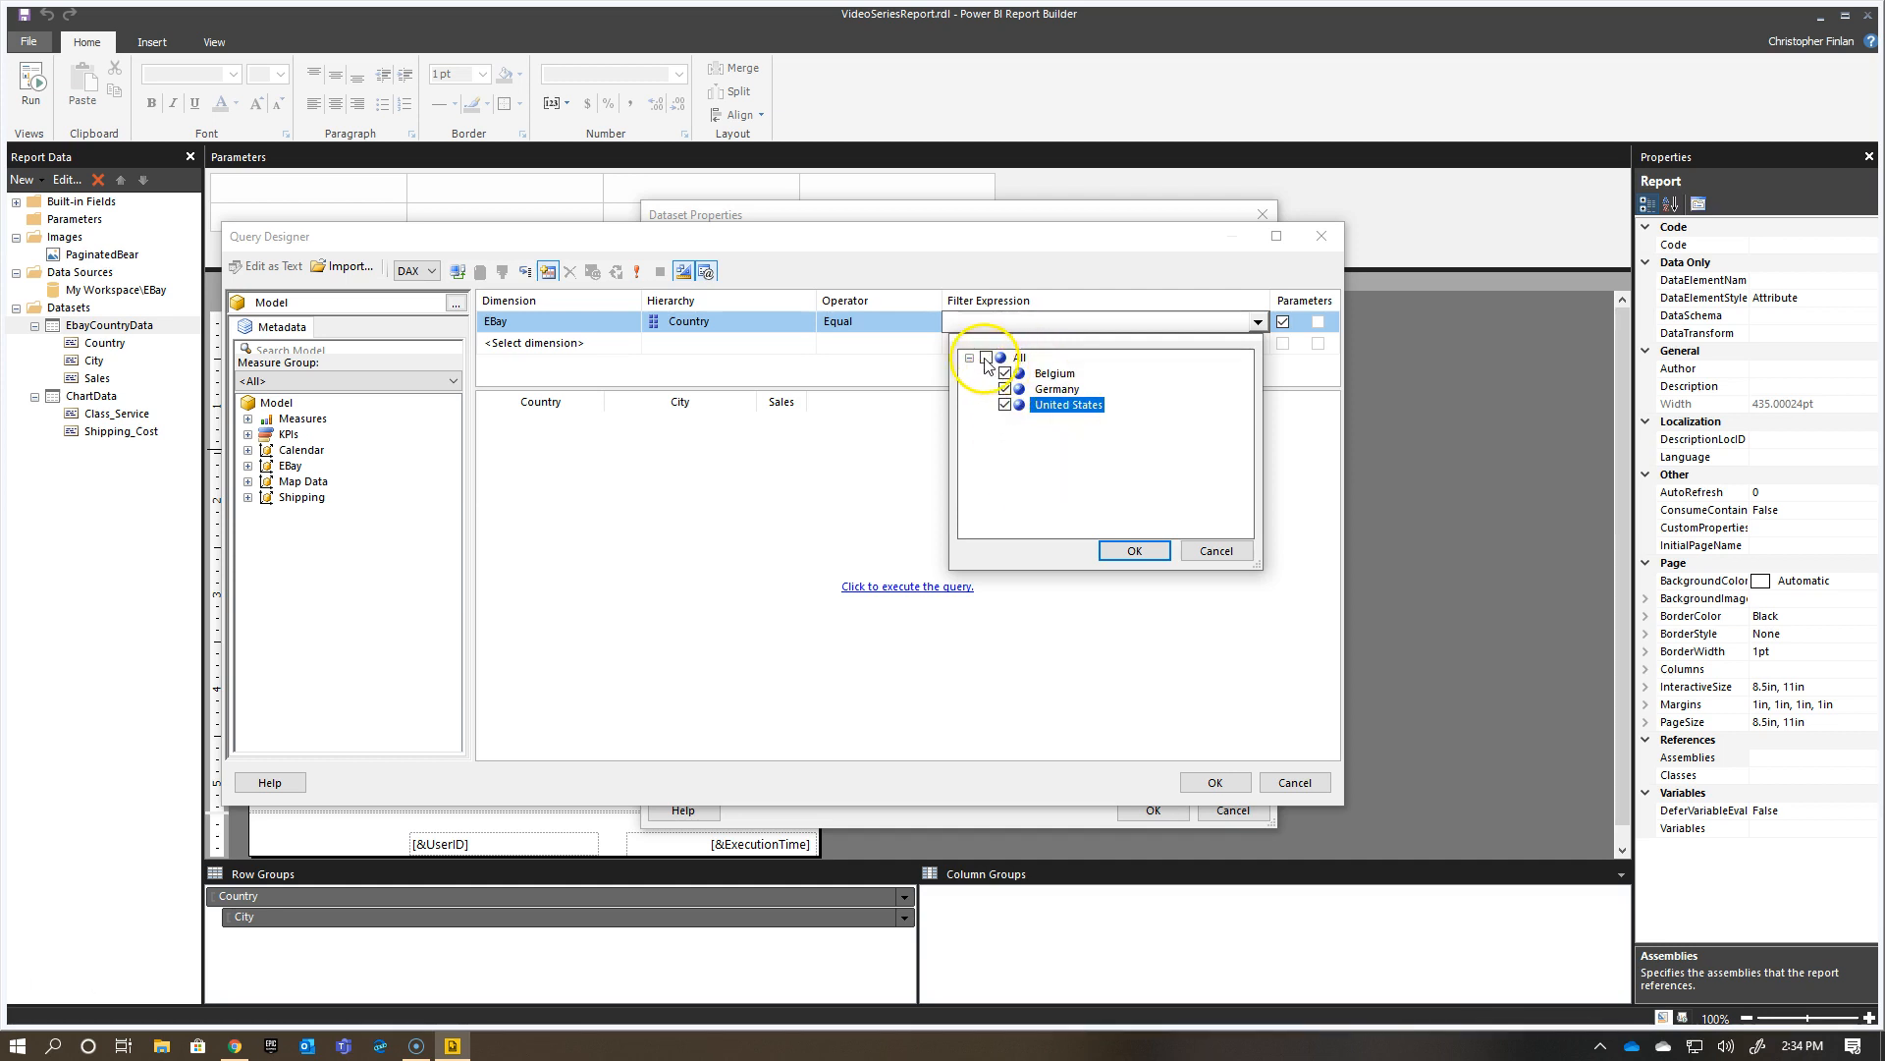
pyautogui.click(985, 358)
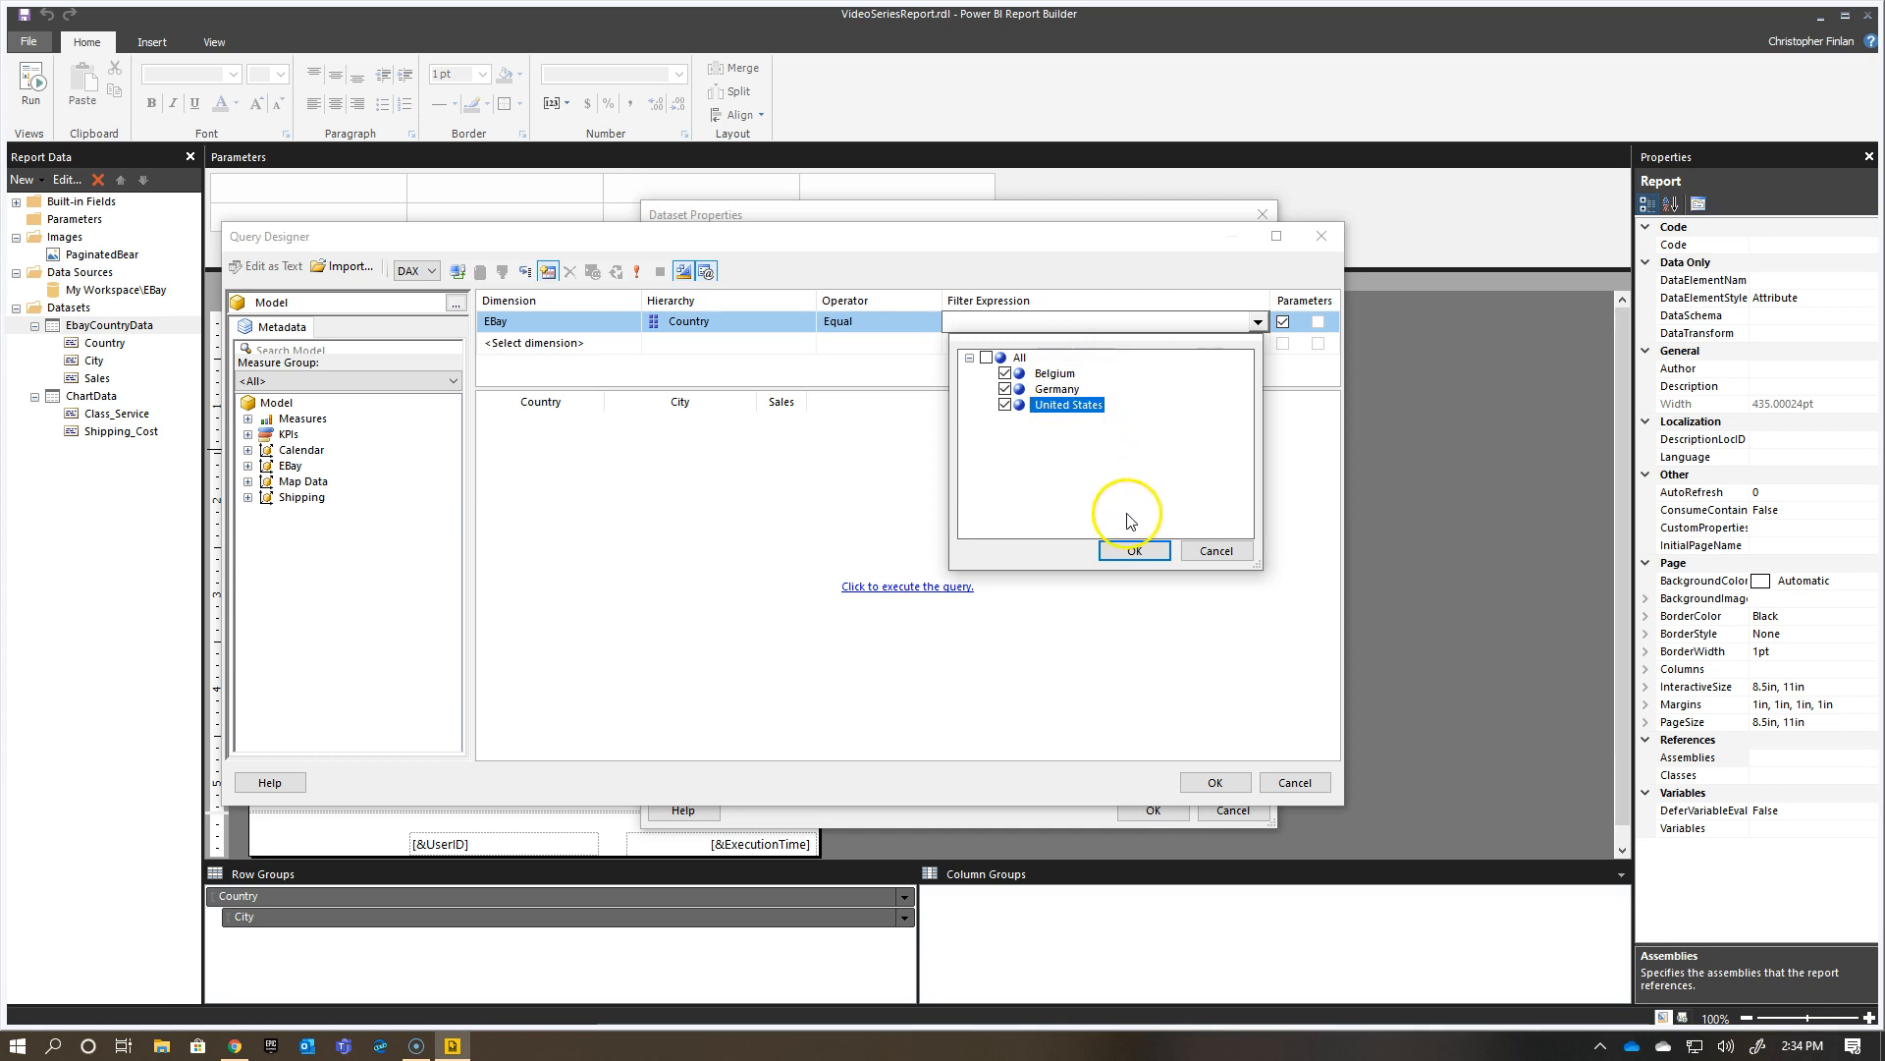
pyautogui.click(1130, 550)
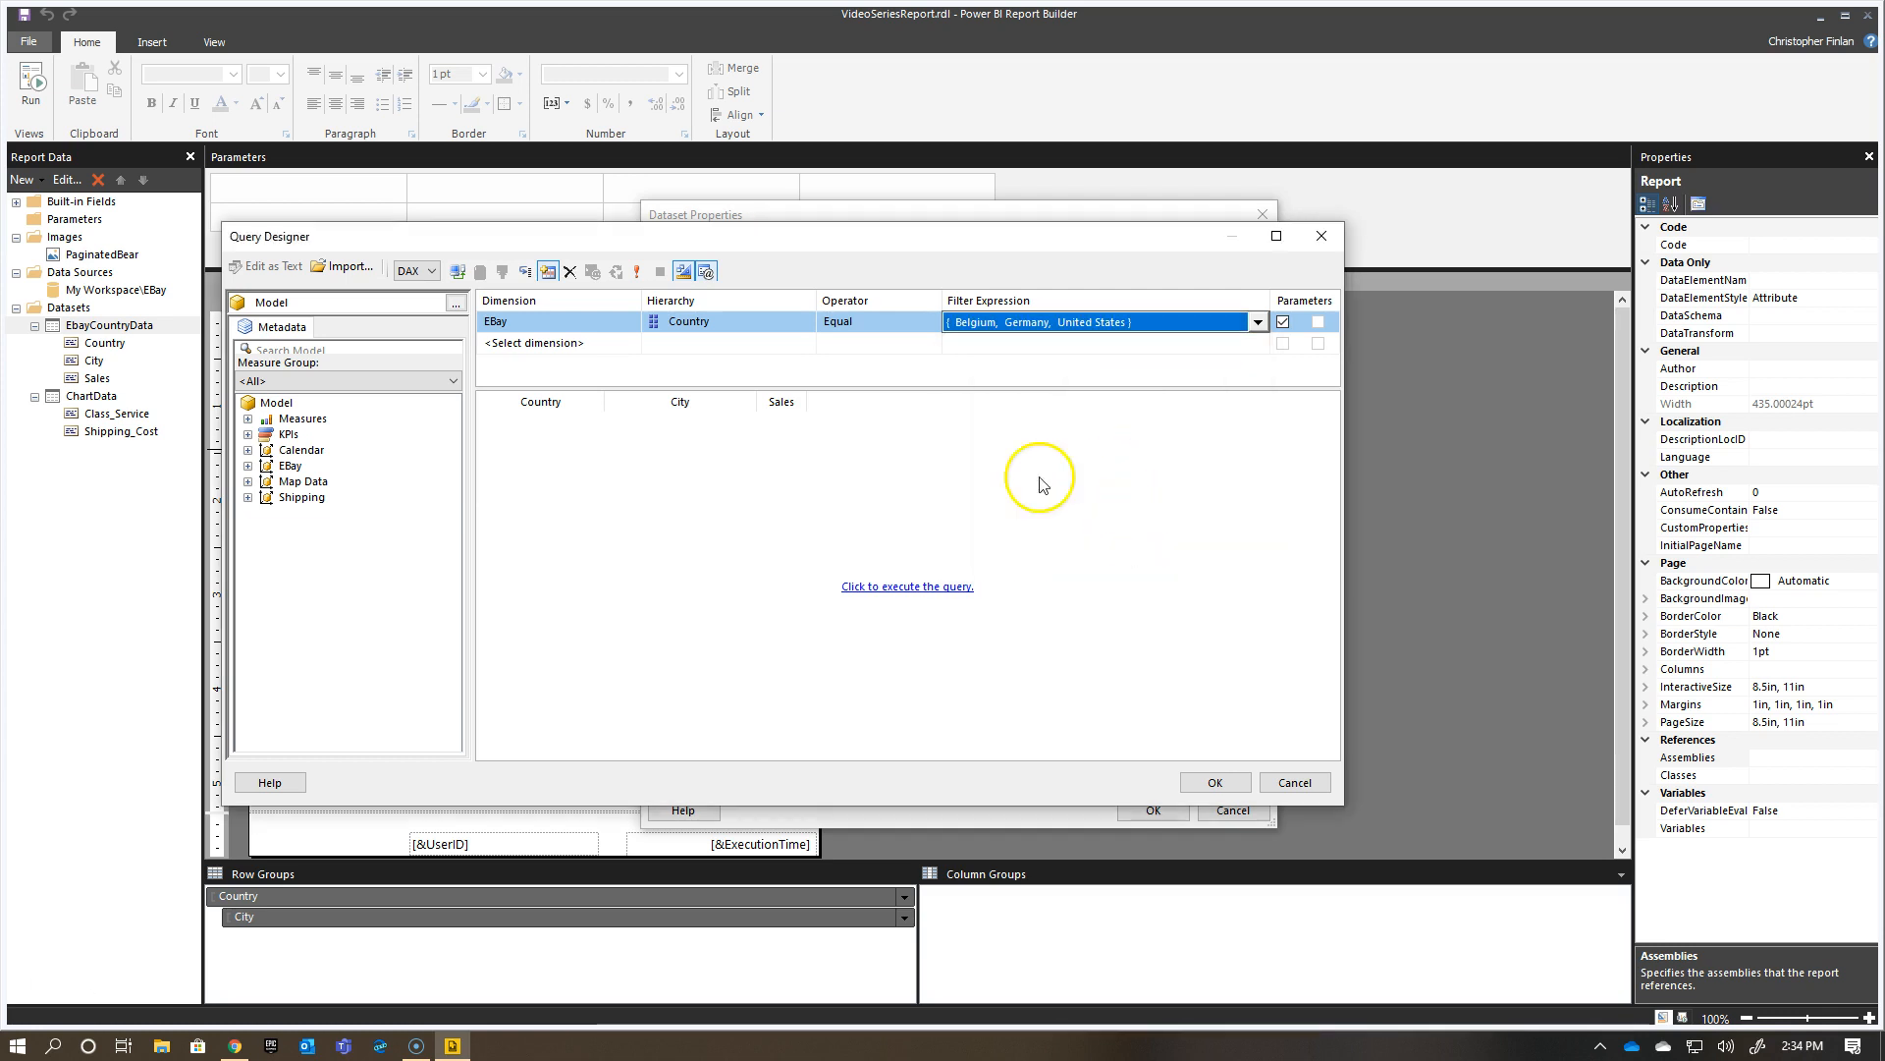
pyautogui.moveTo(905, 587)
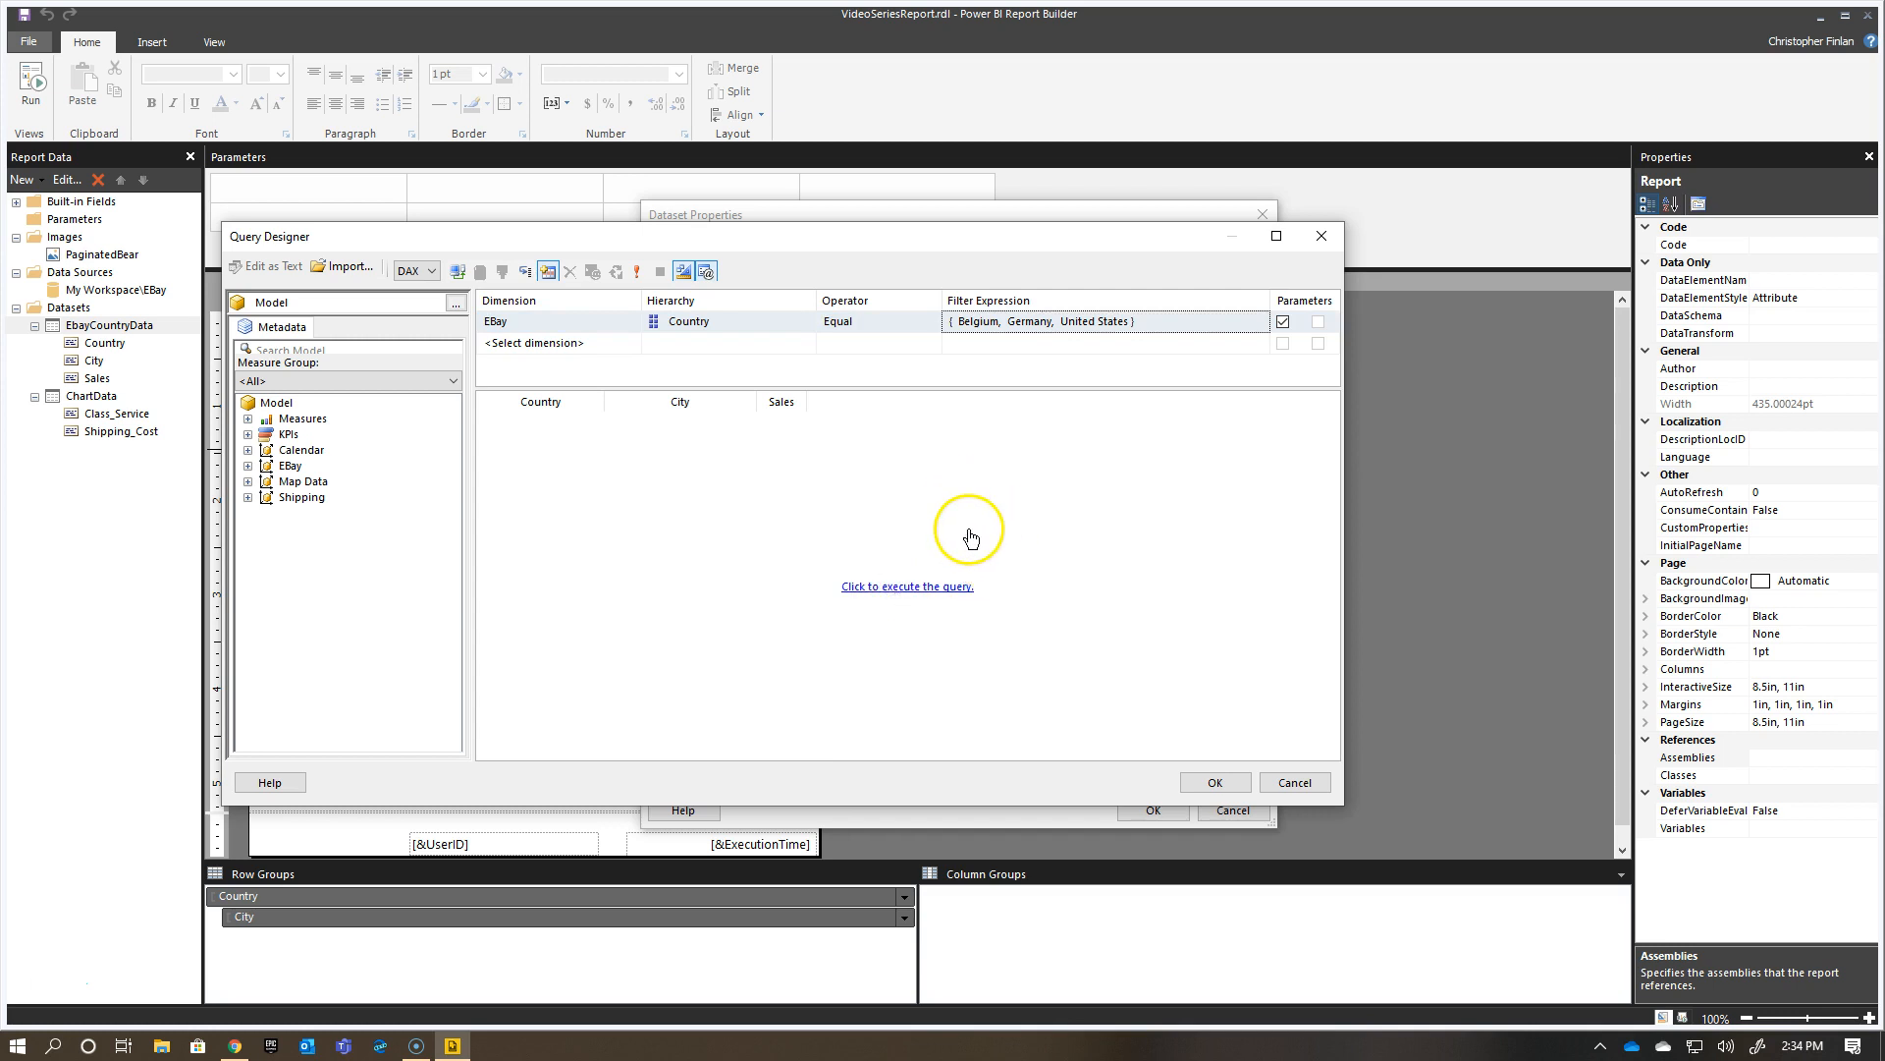
pyautogui.click(906, 586)
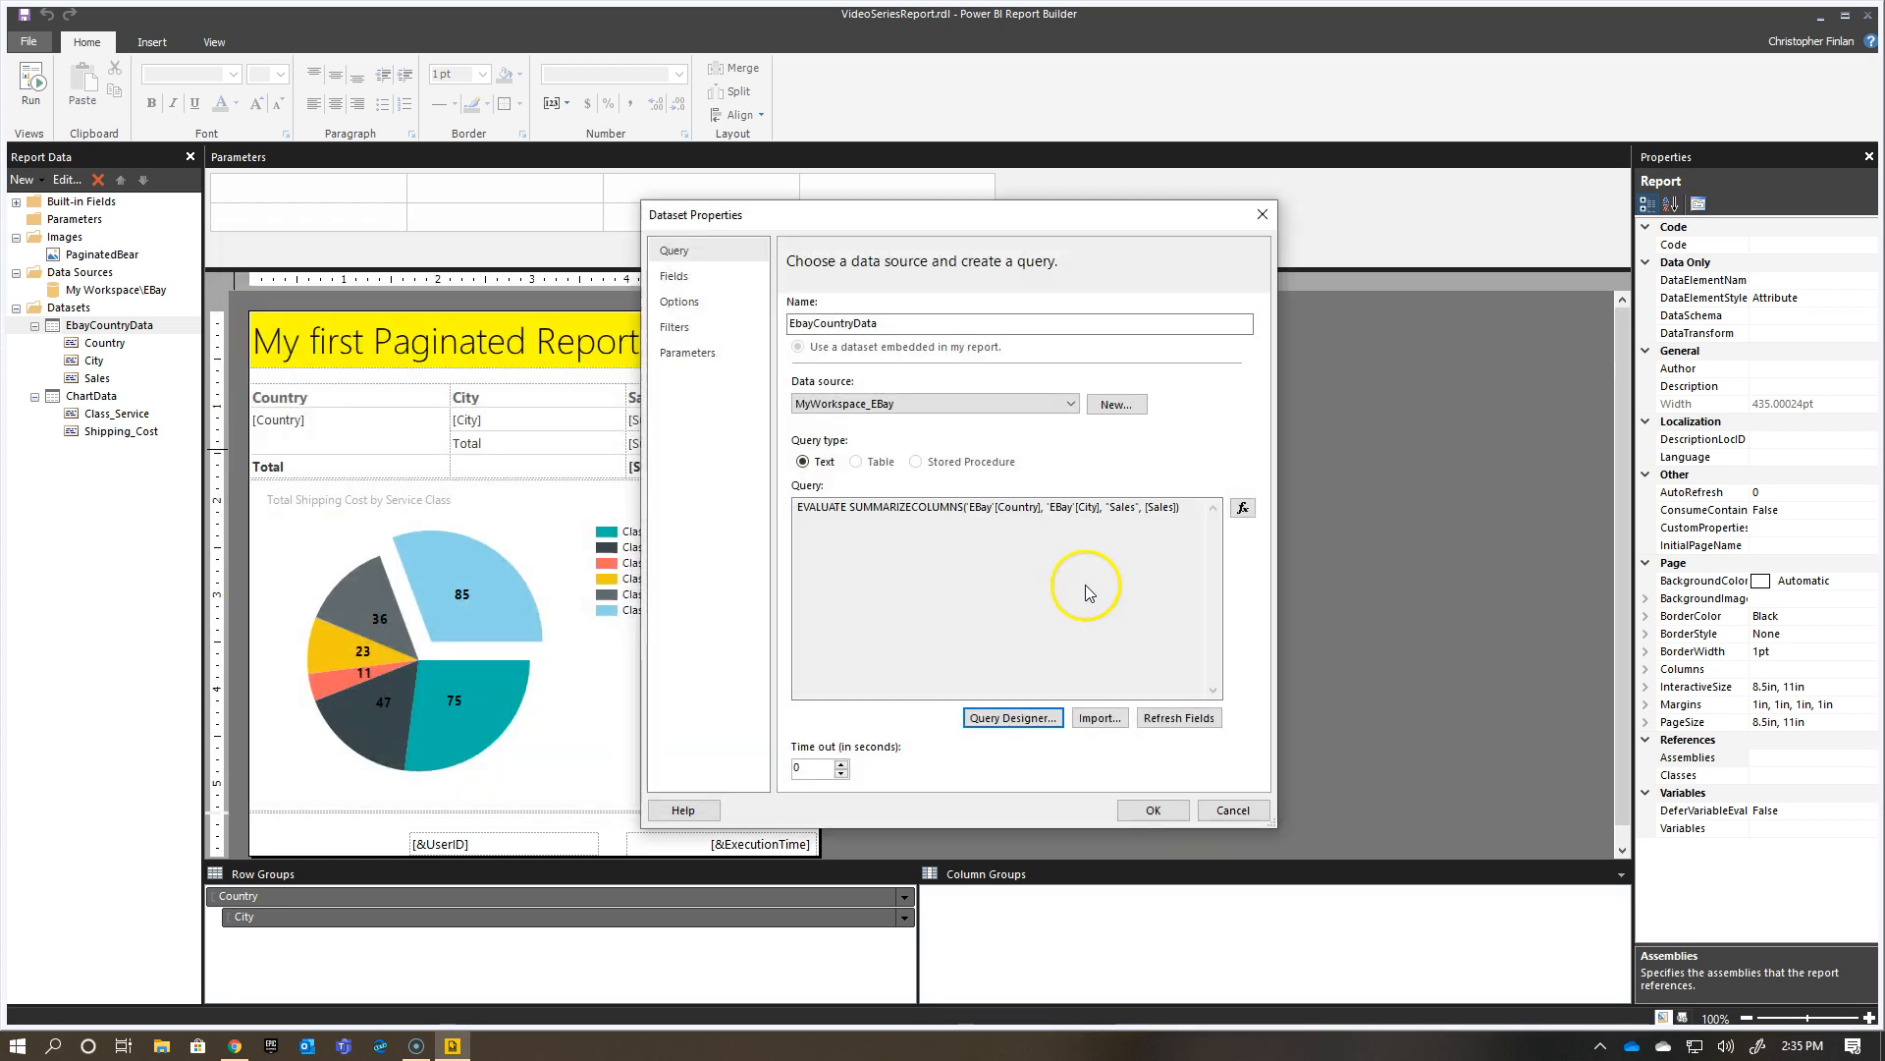
pyautogui.moveTo(1007, 584)
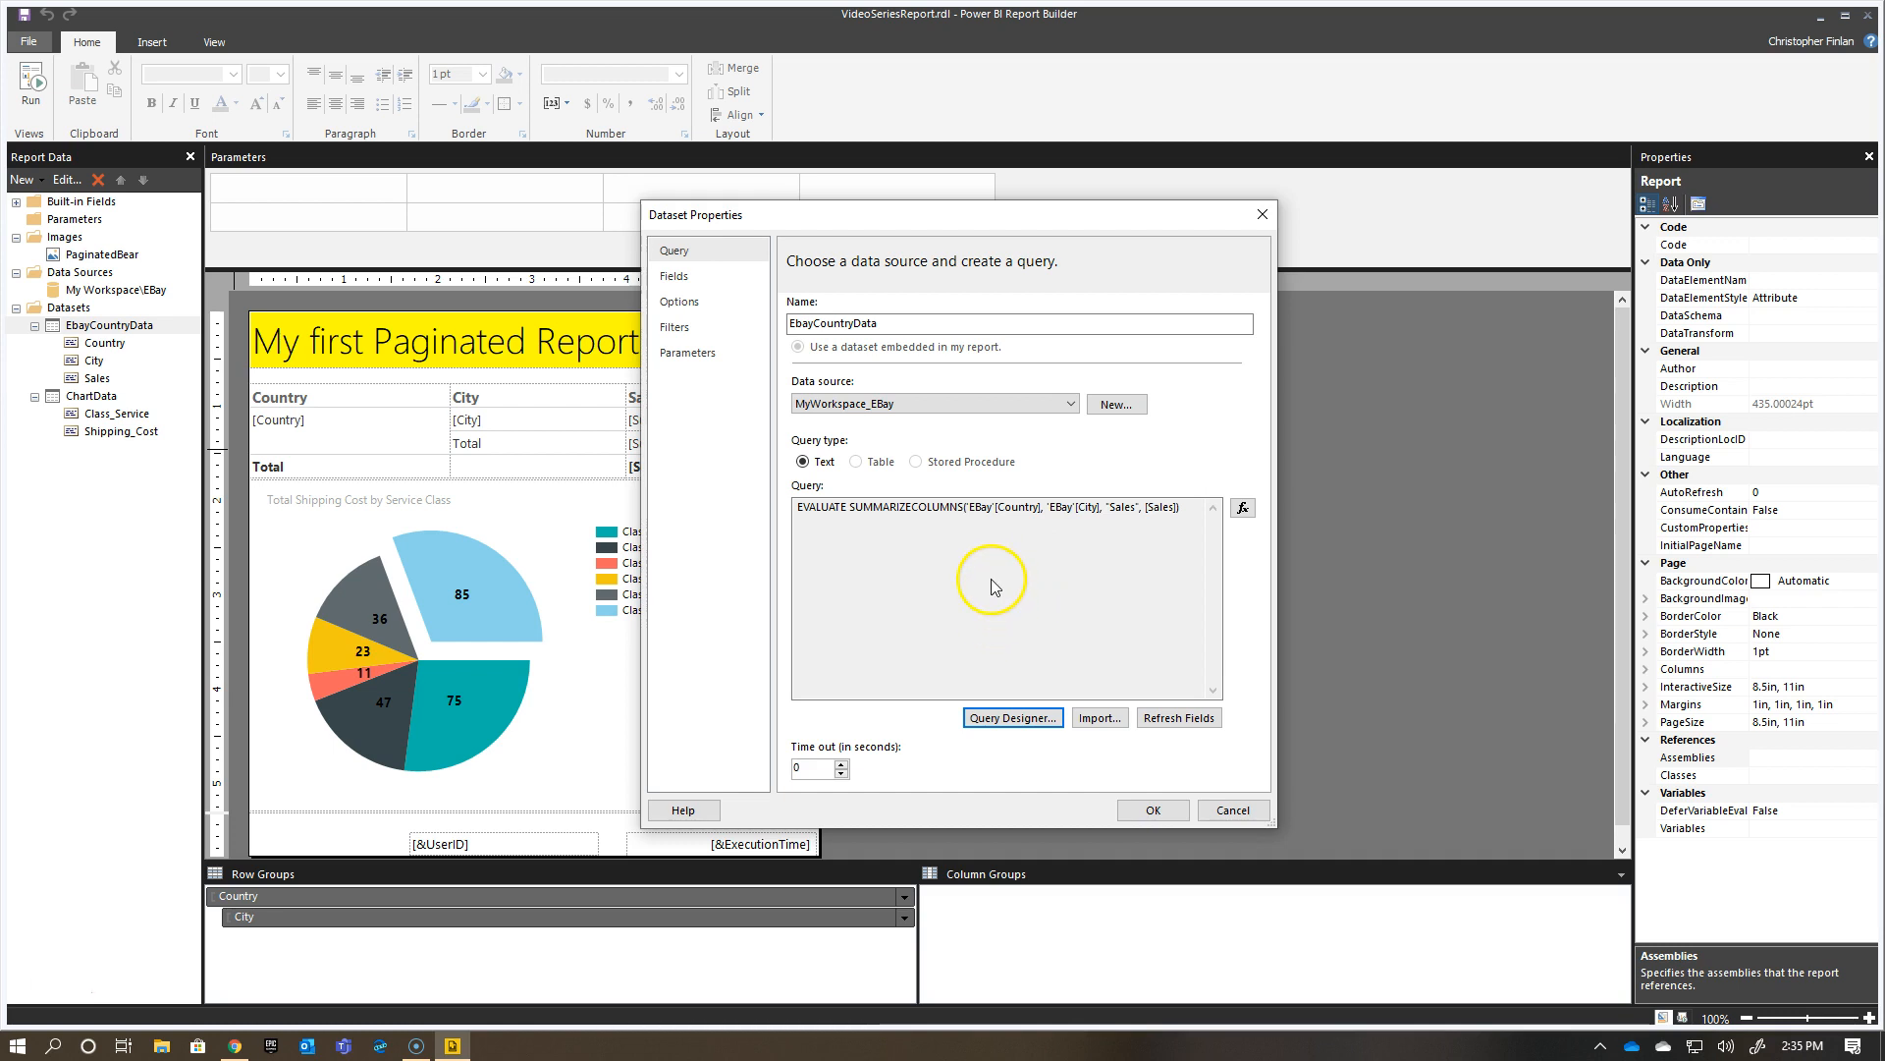
pyautogui.write('RSCustomDaxFilter(@EBayCountry,EqualToCondition,[EBay].[Country],String),')
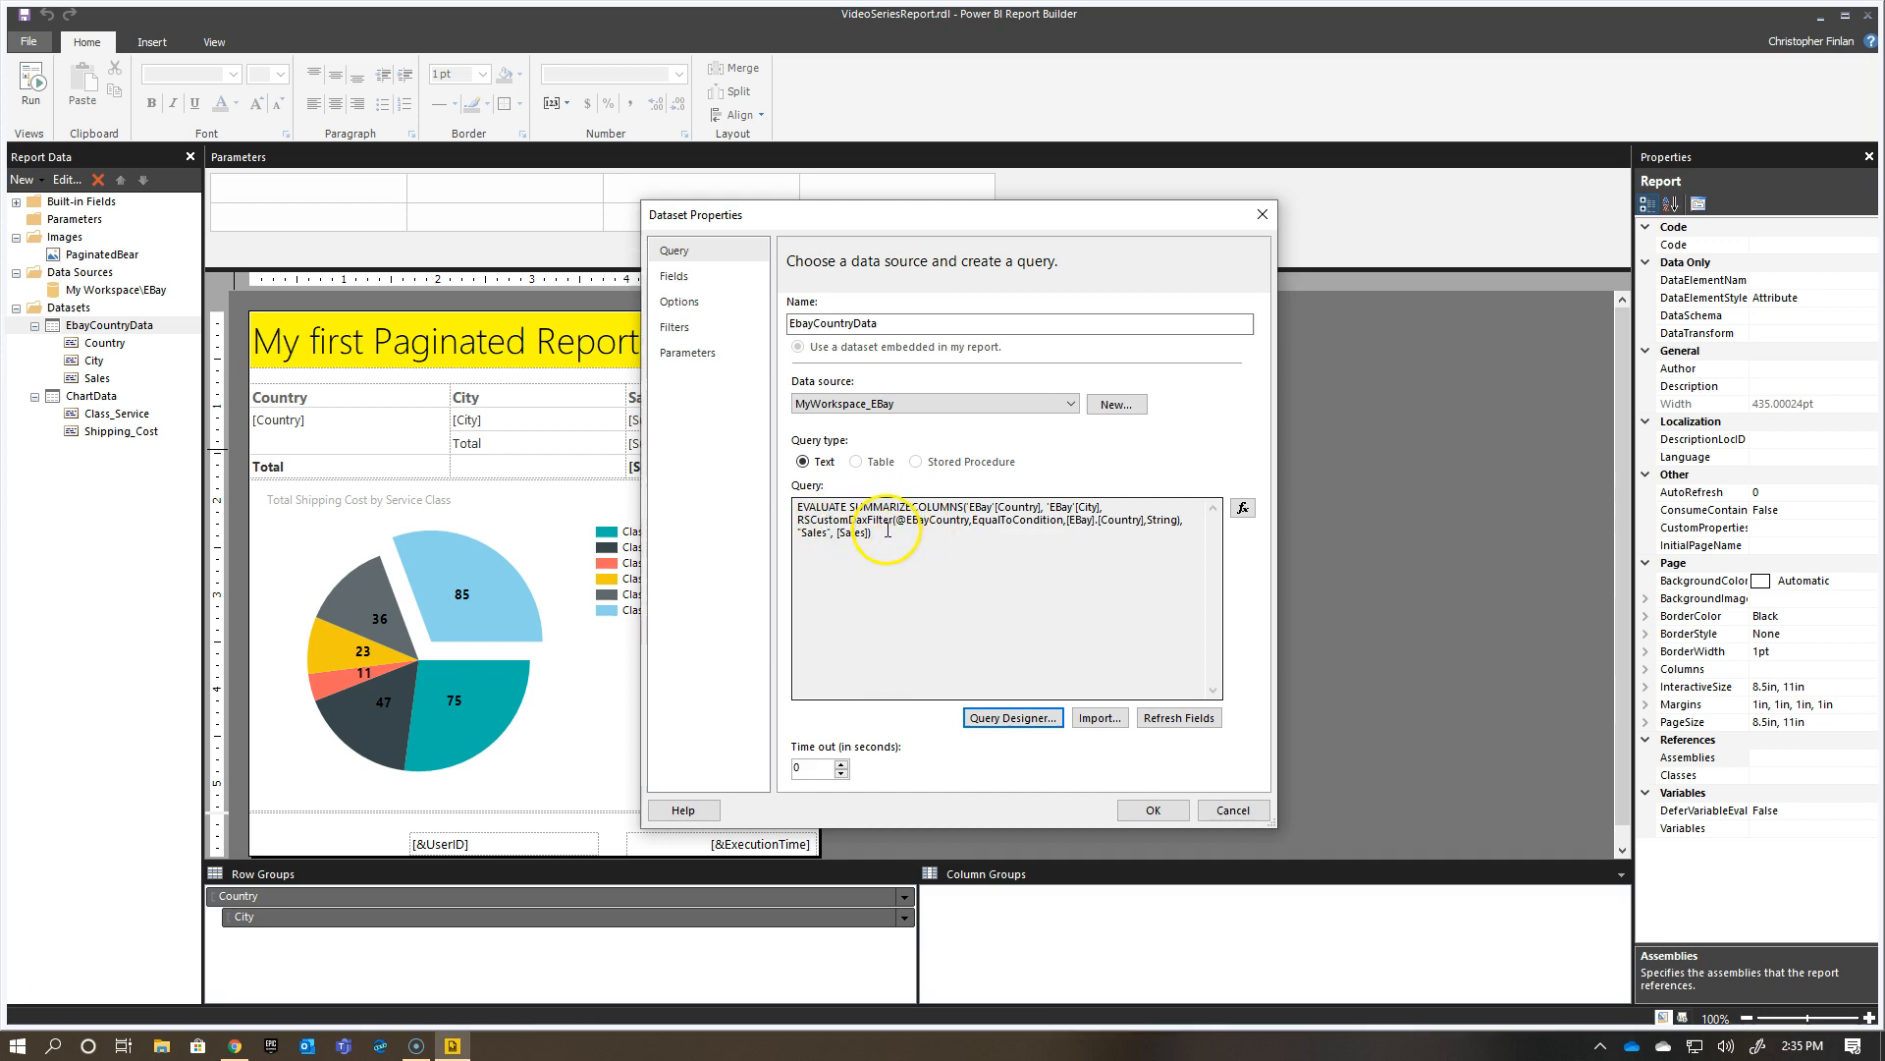
pyautogui.moveTo(946, 594)
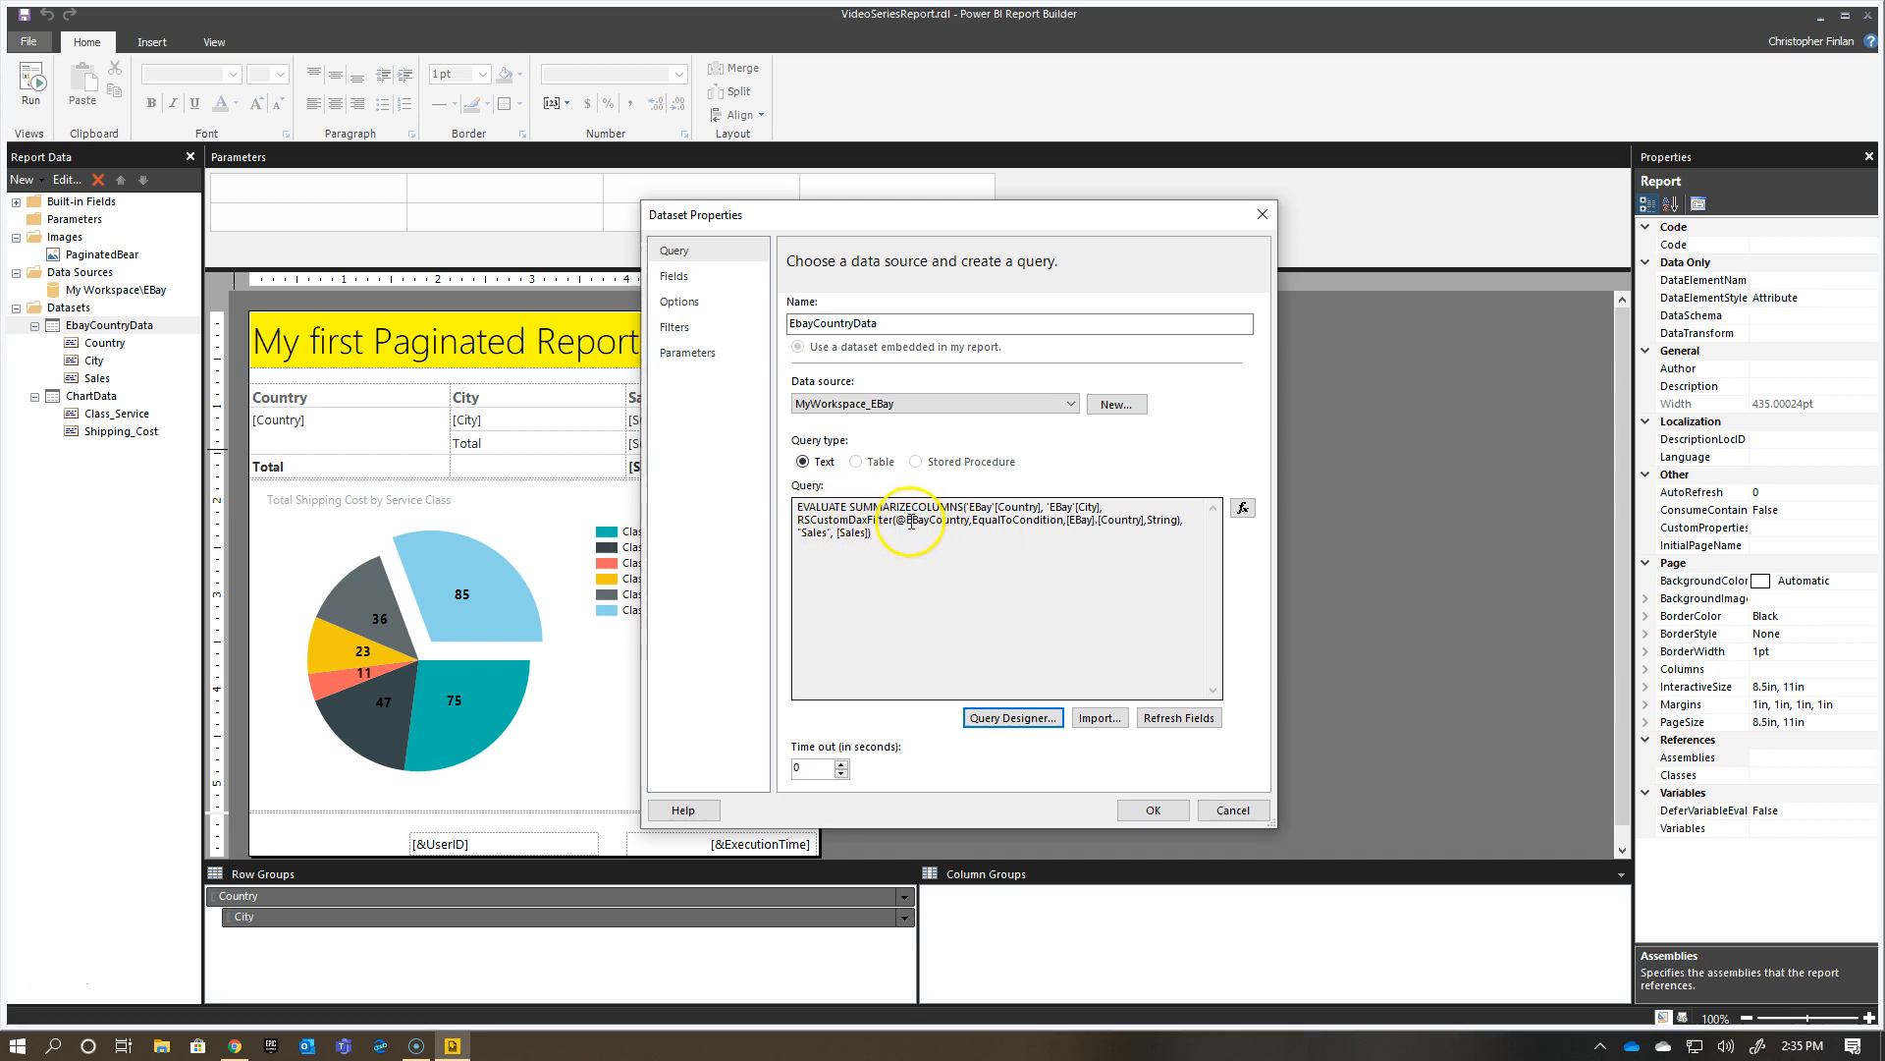
pyautogui.click(689, 352)
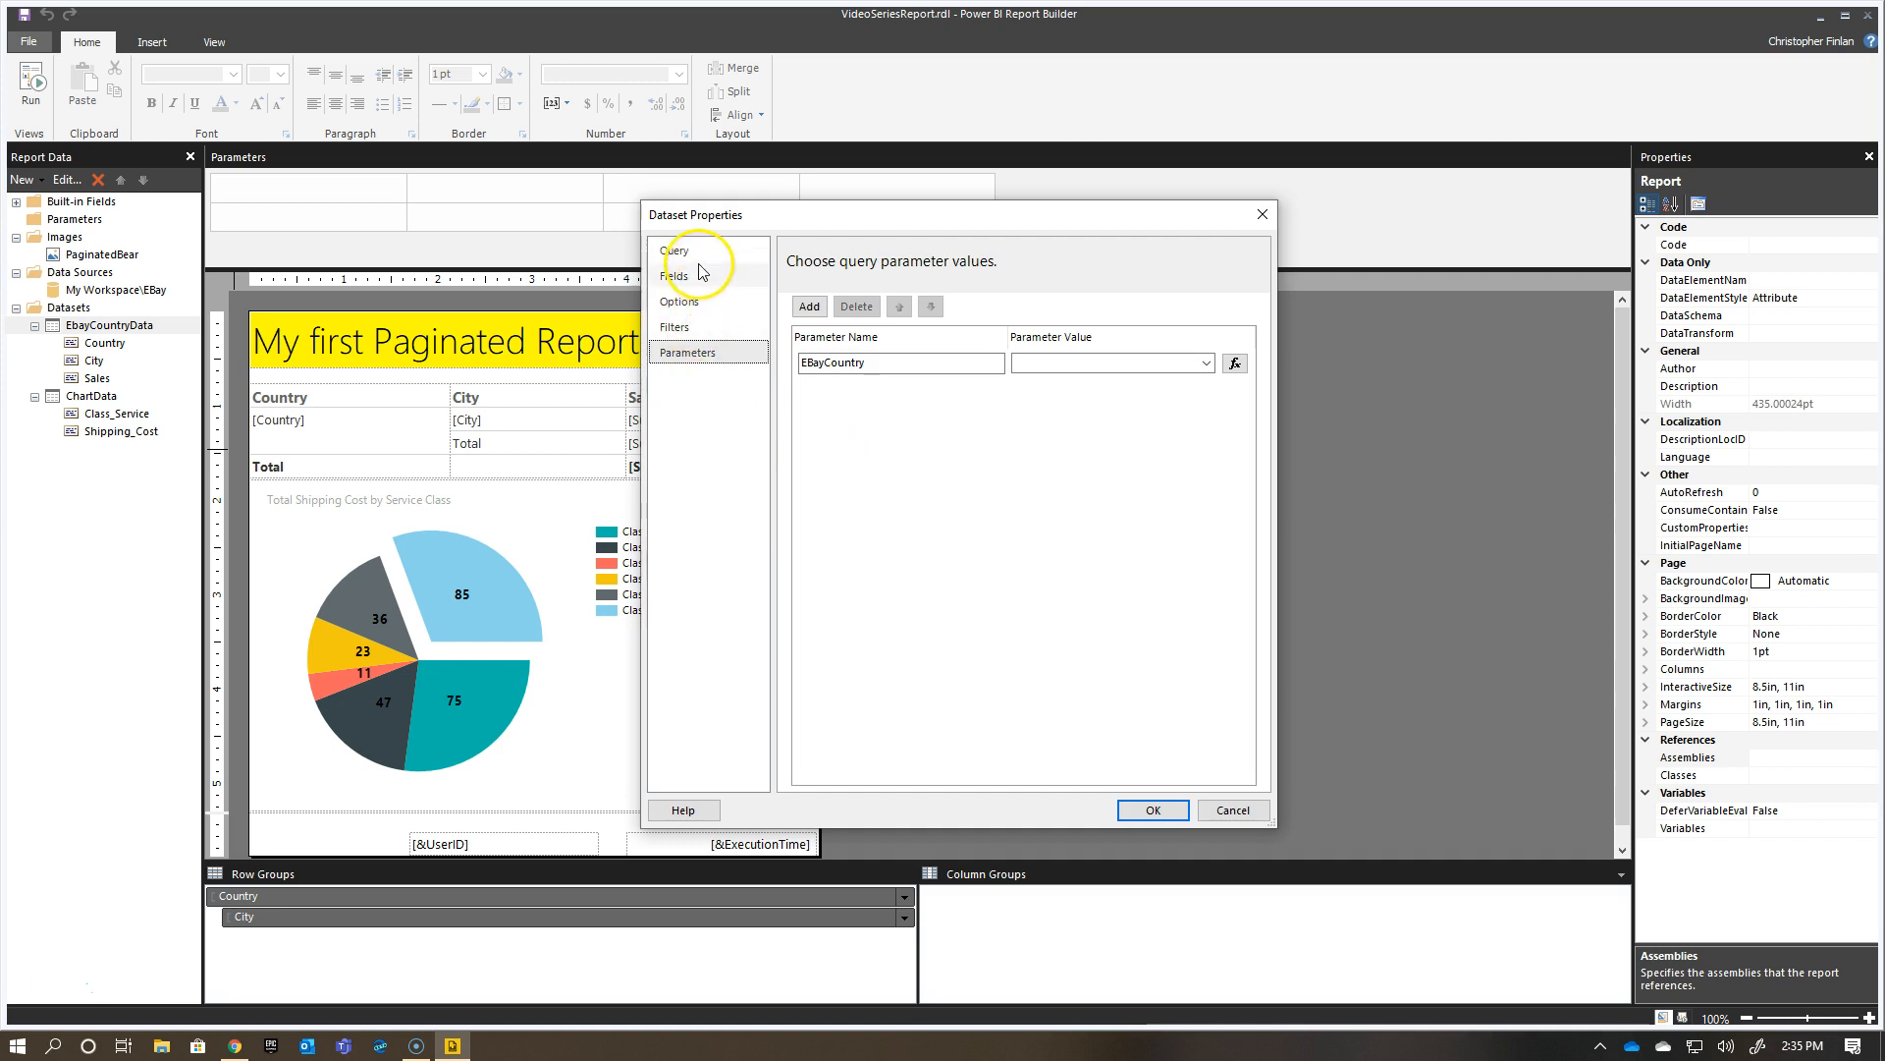
# Close Dataset Properties with OK, creating the EBayCountry Country prompt.
pyautogui.click(1147, 802)
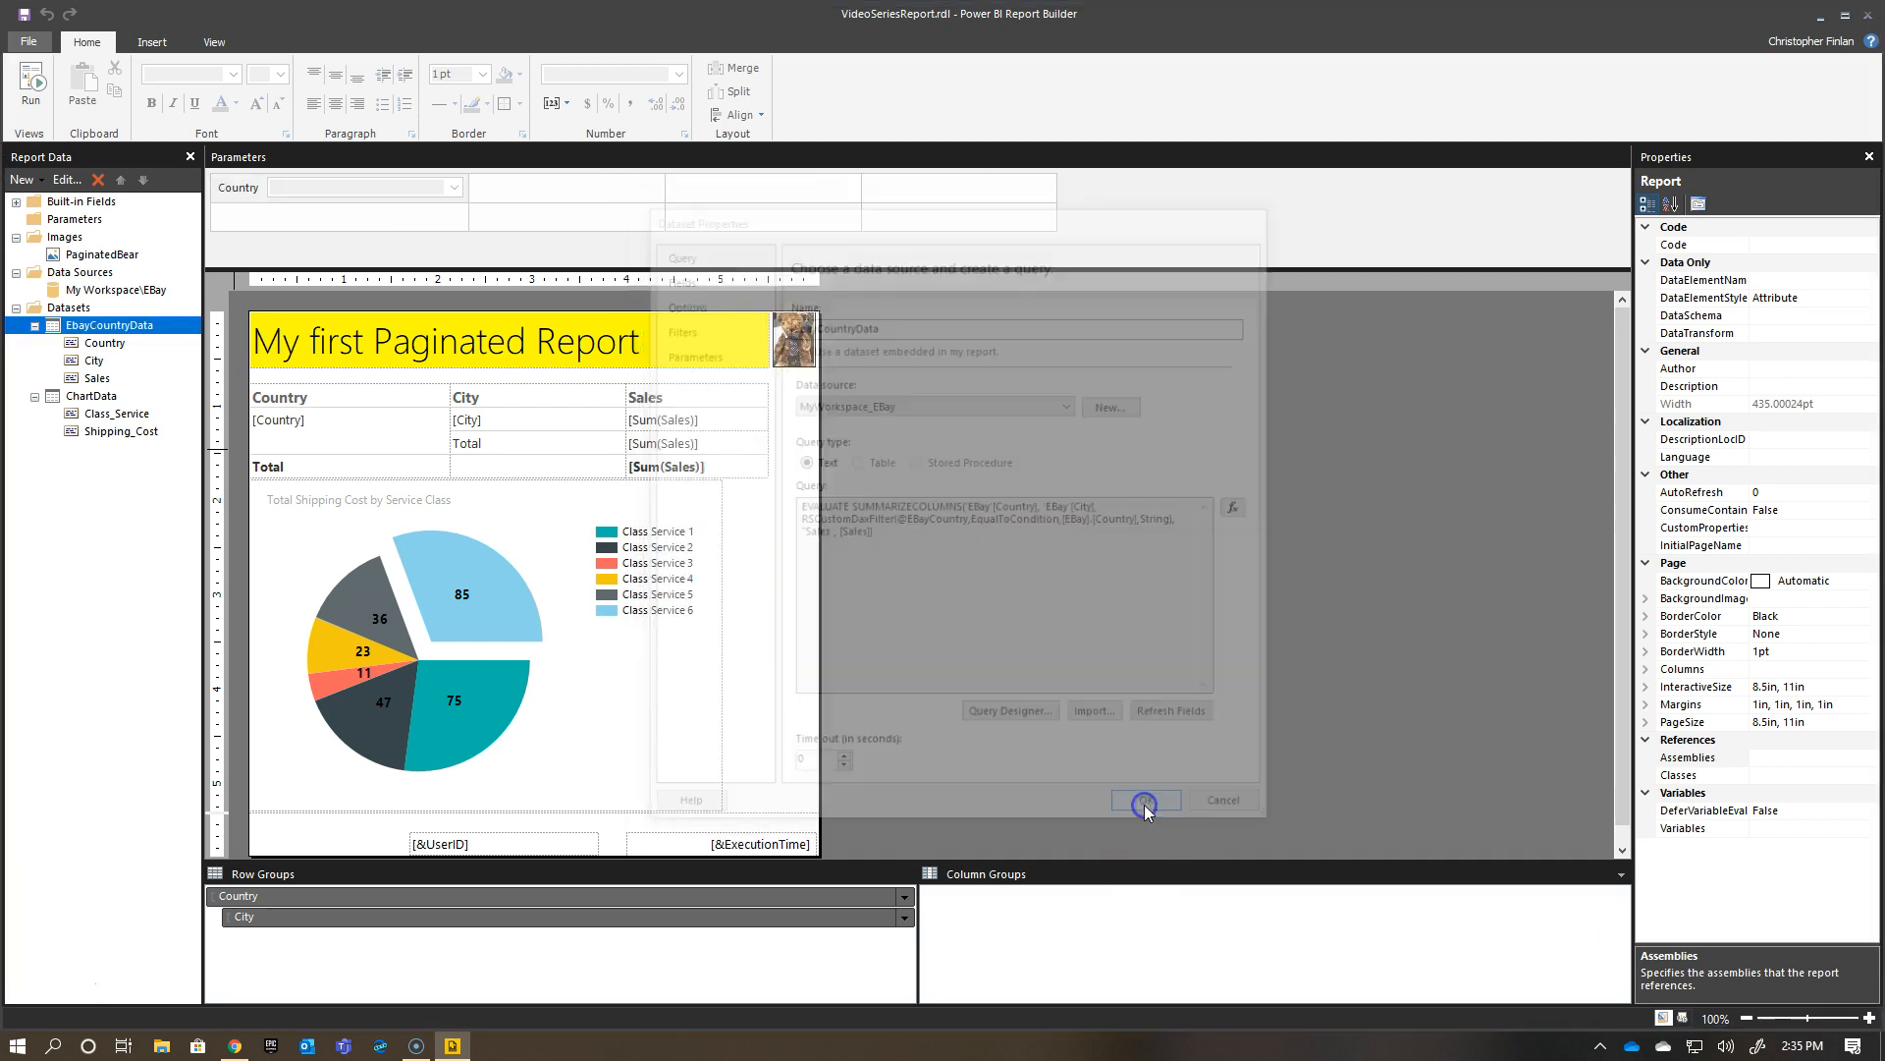
pyautogui.click(1141, 799)
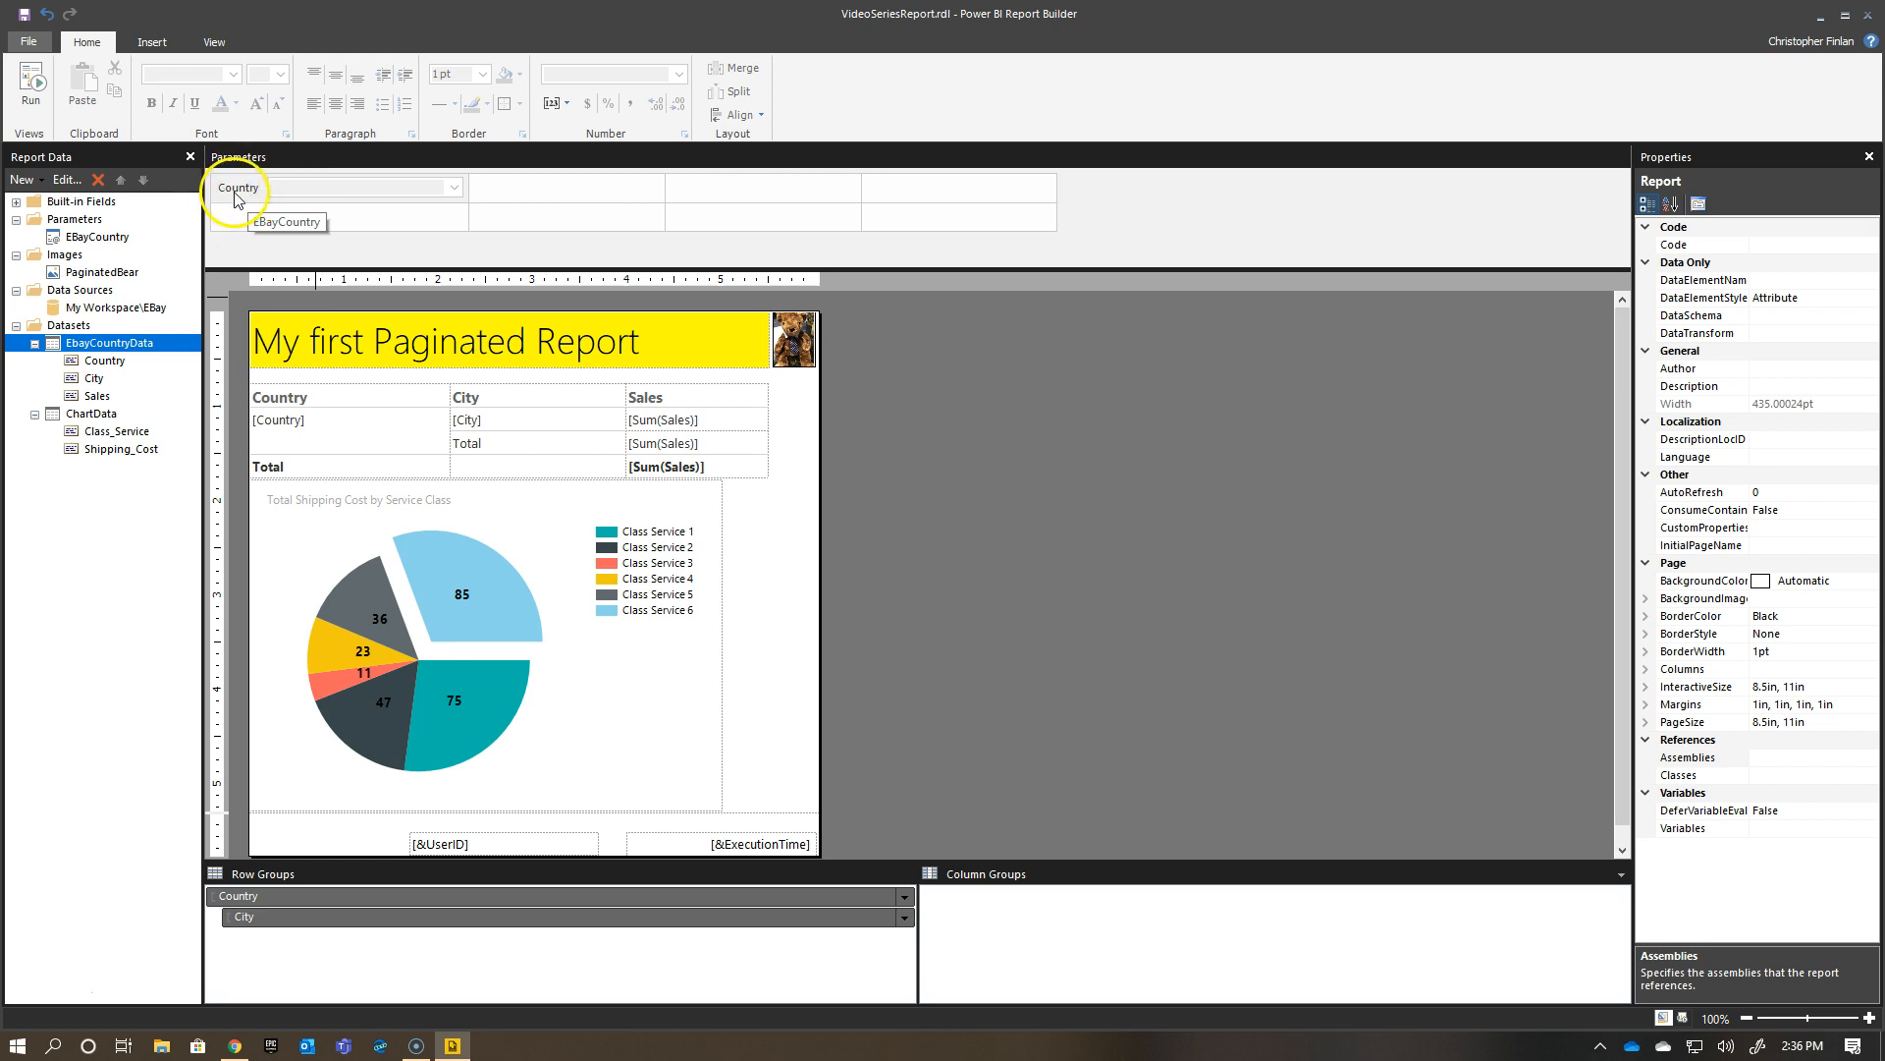
pyautogui.moveTo(408, 189)
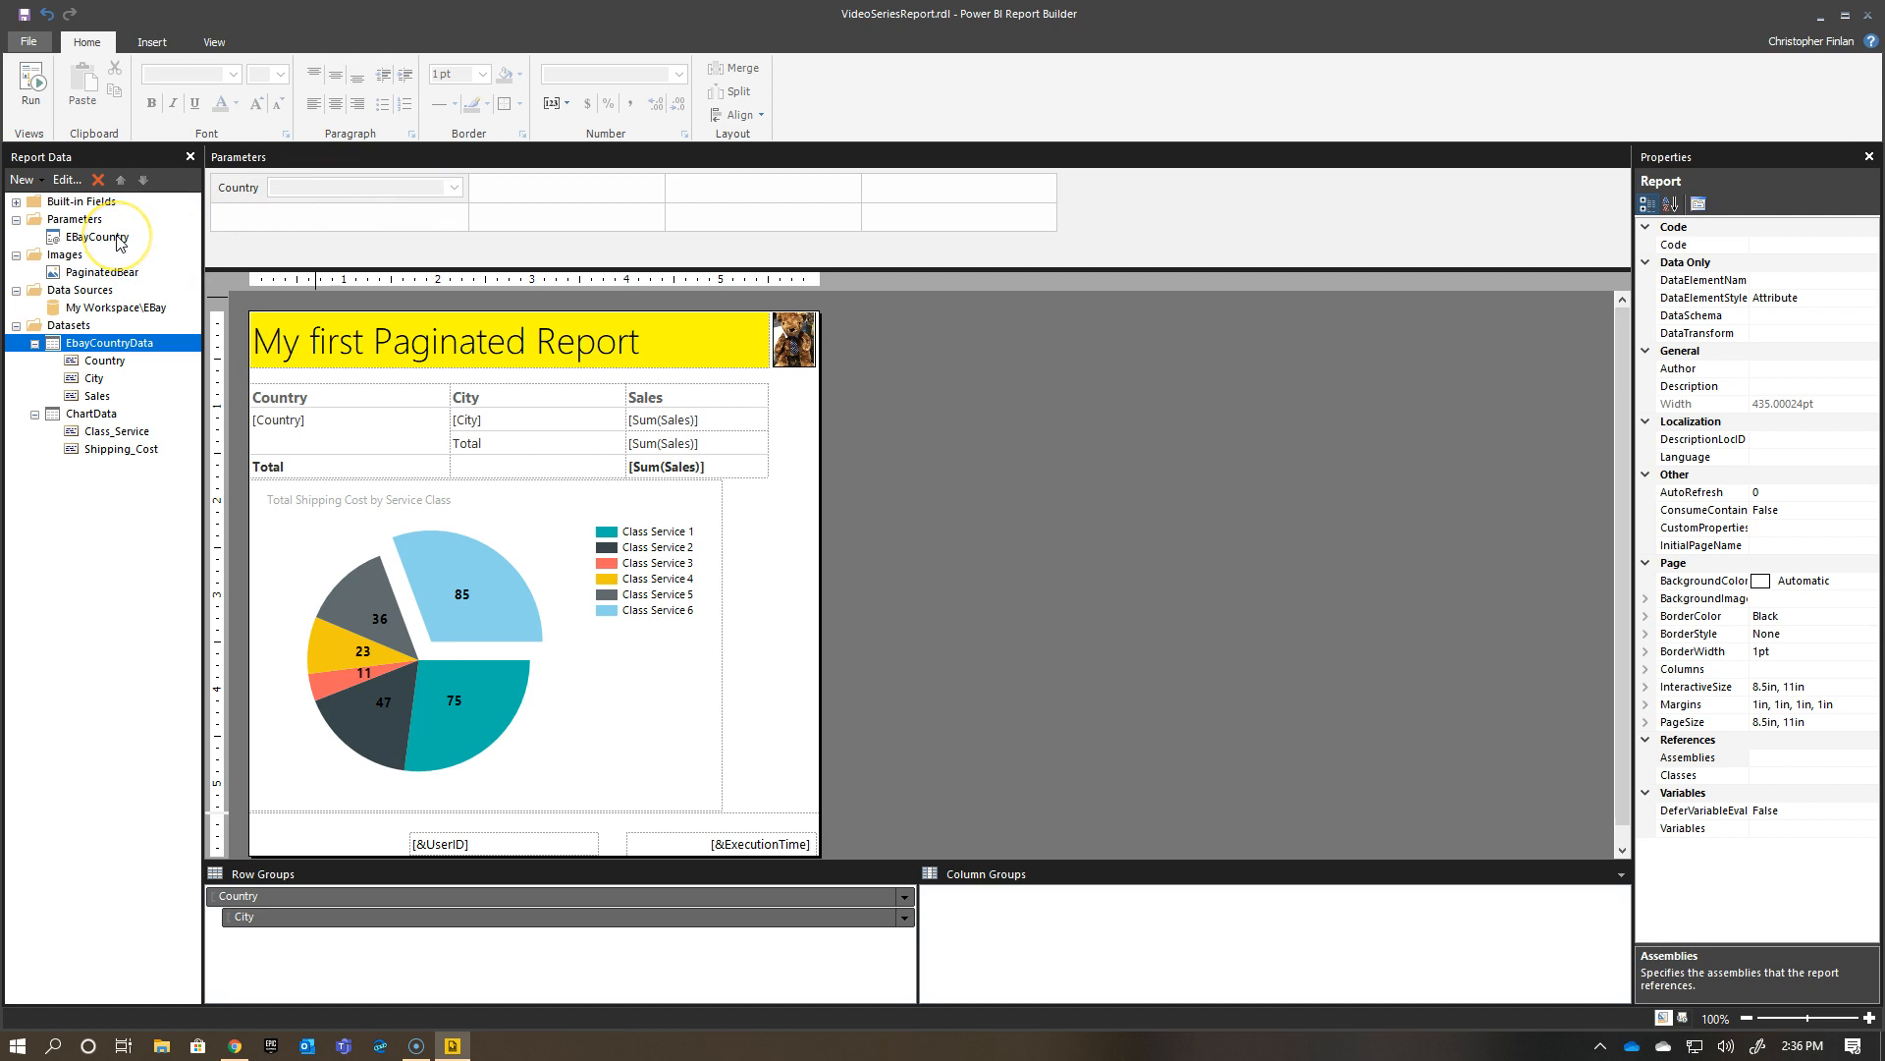
# Set the EBayCountry prompt to 'Select Country to View', disallow blanks, and review available/default values.
pyautogui.doubleClick(97, 236)
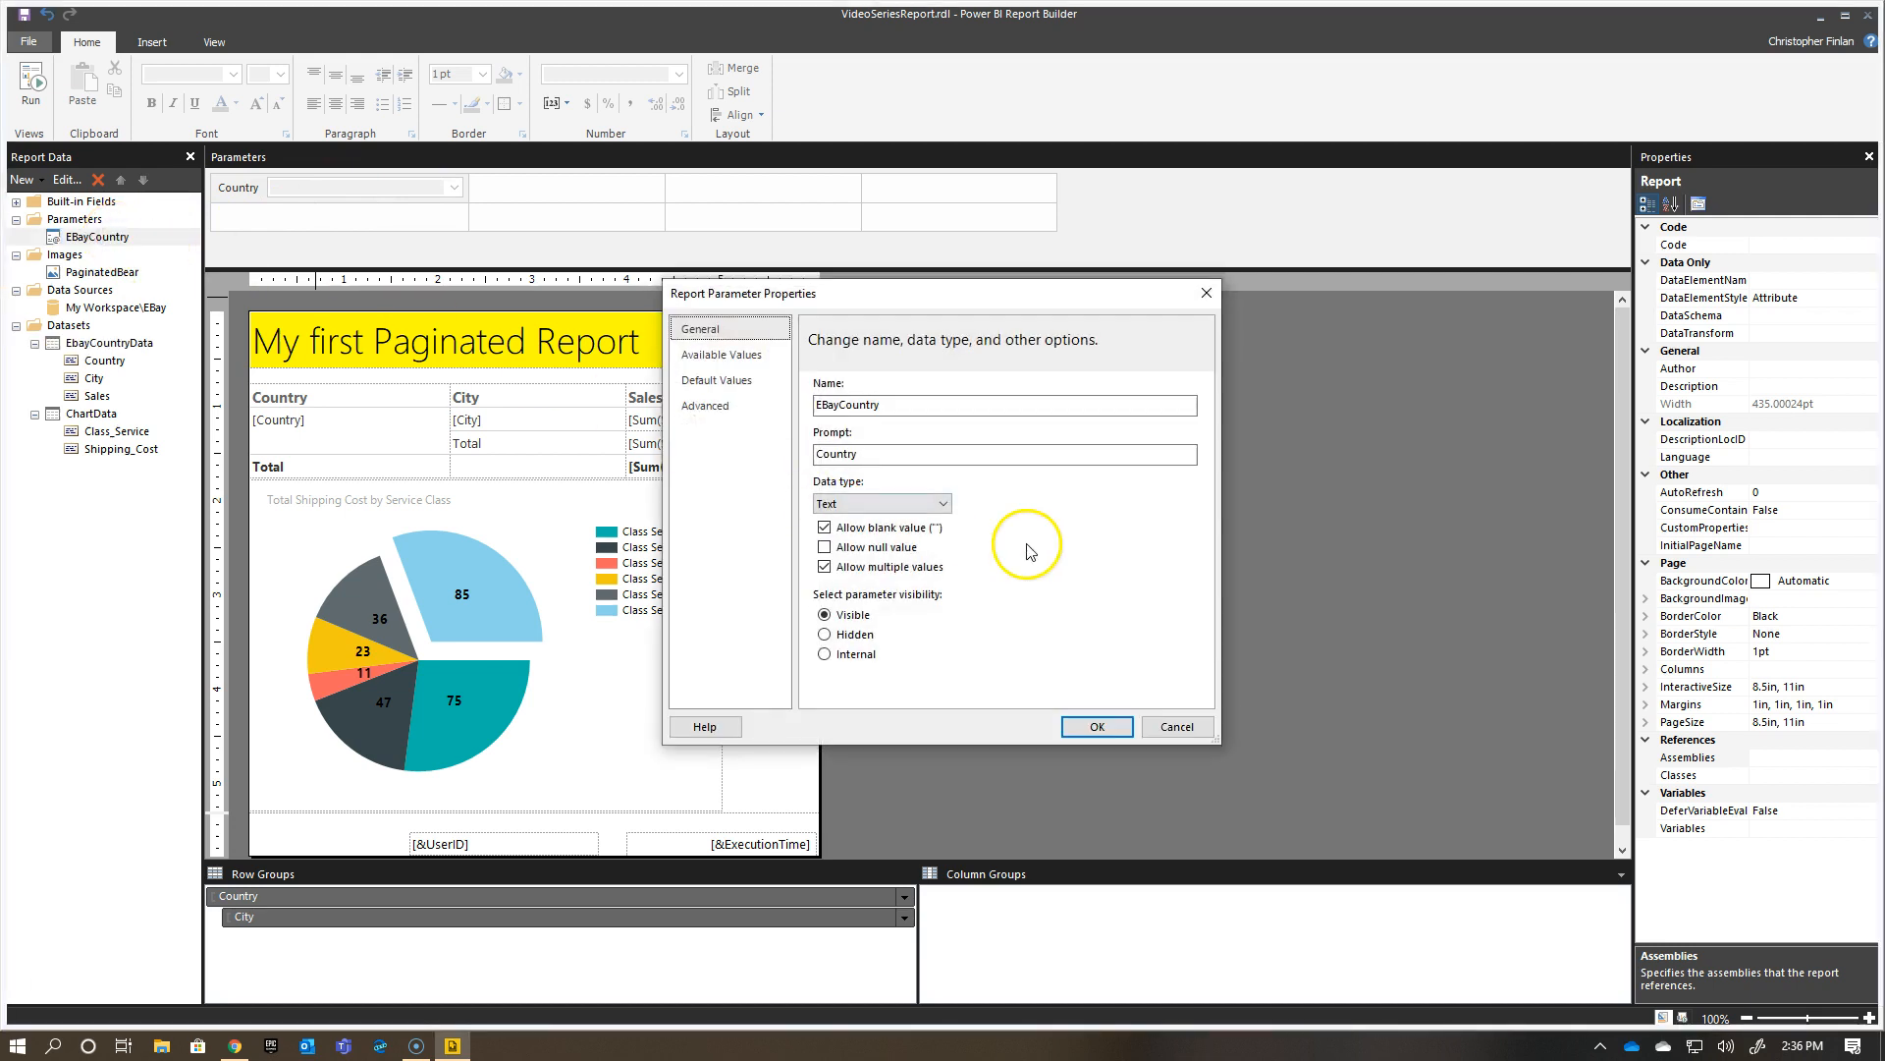
pyautogui.click(1003, 405)
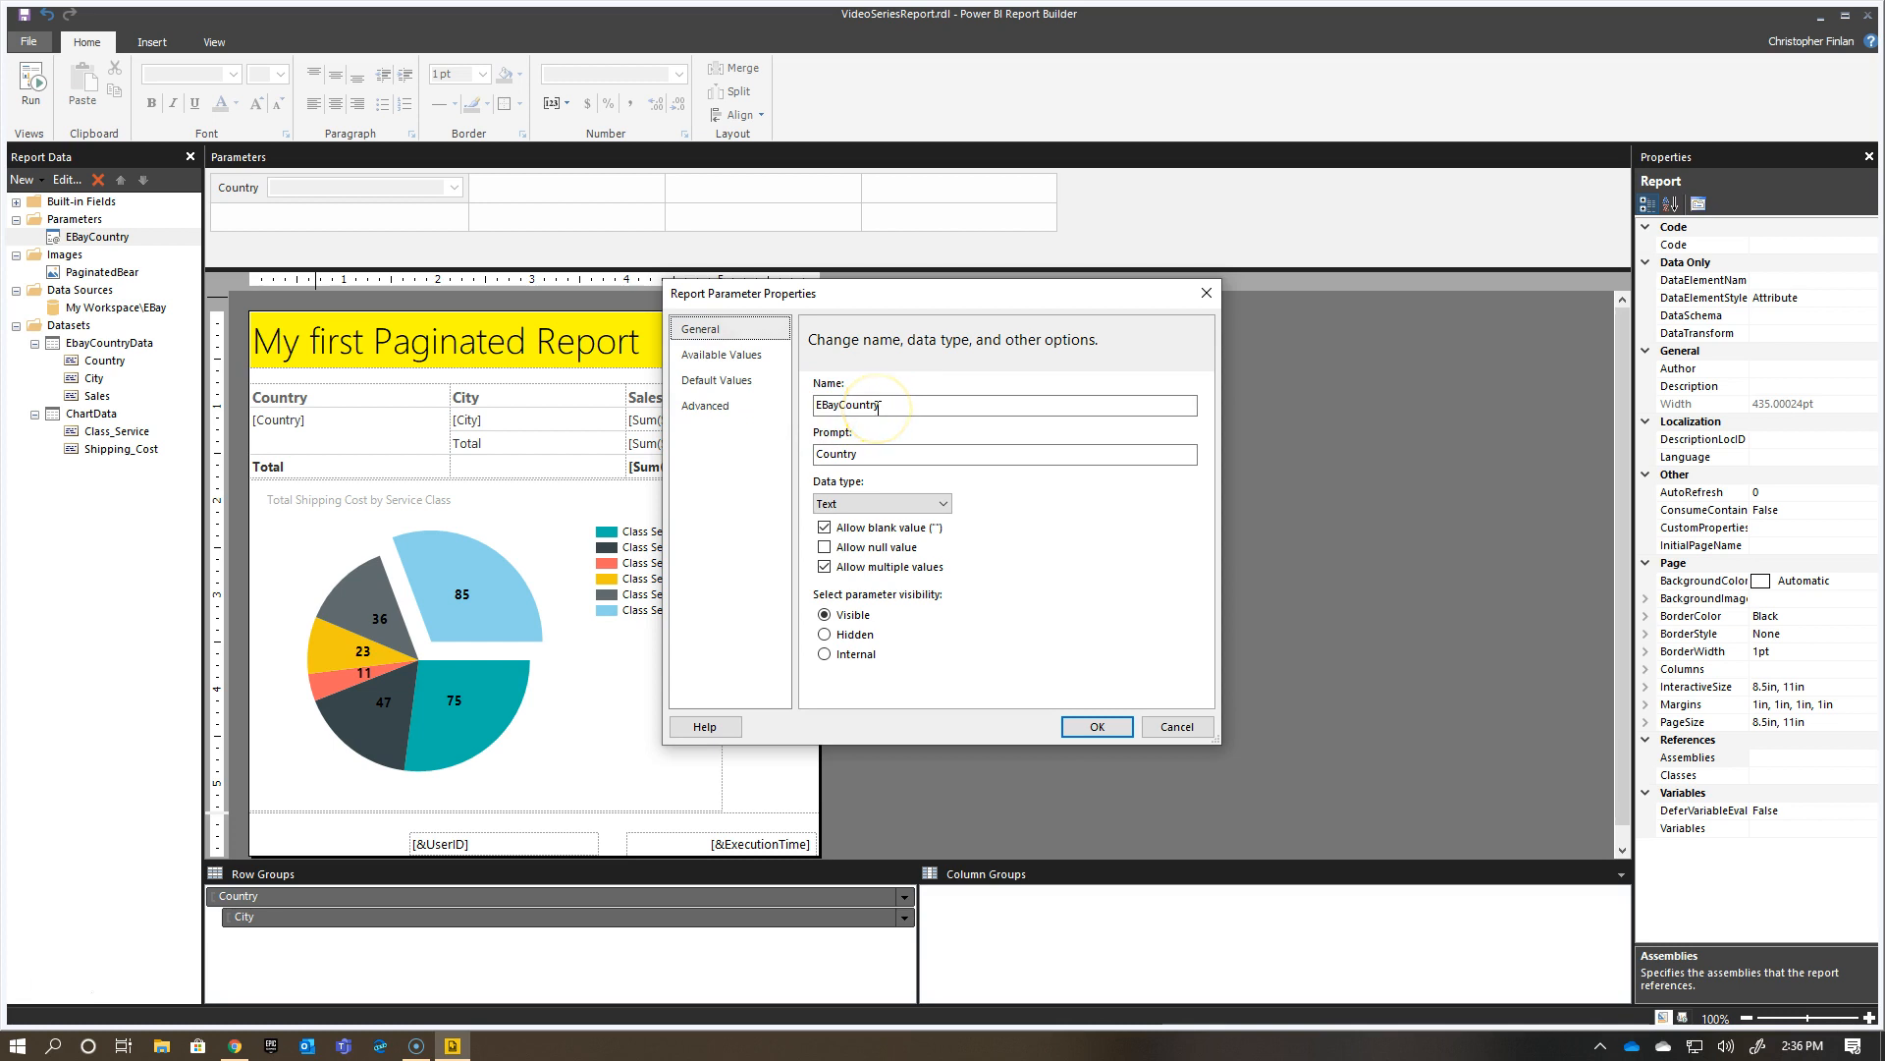
pyautogui.moveTo(885, 429)
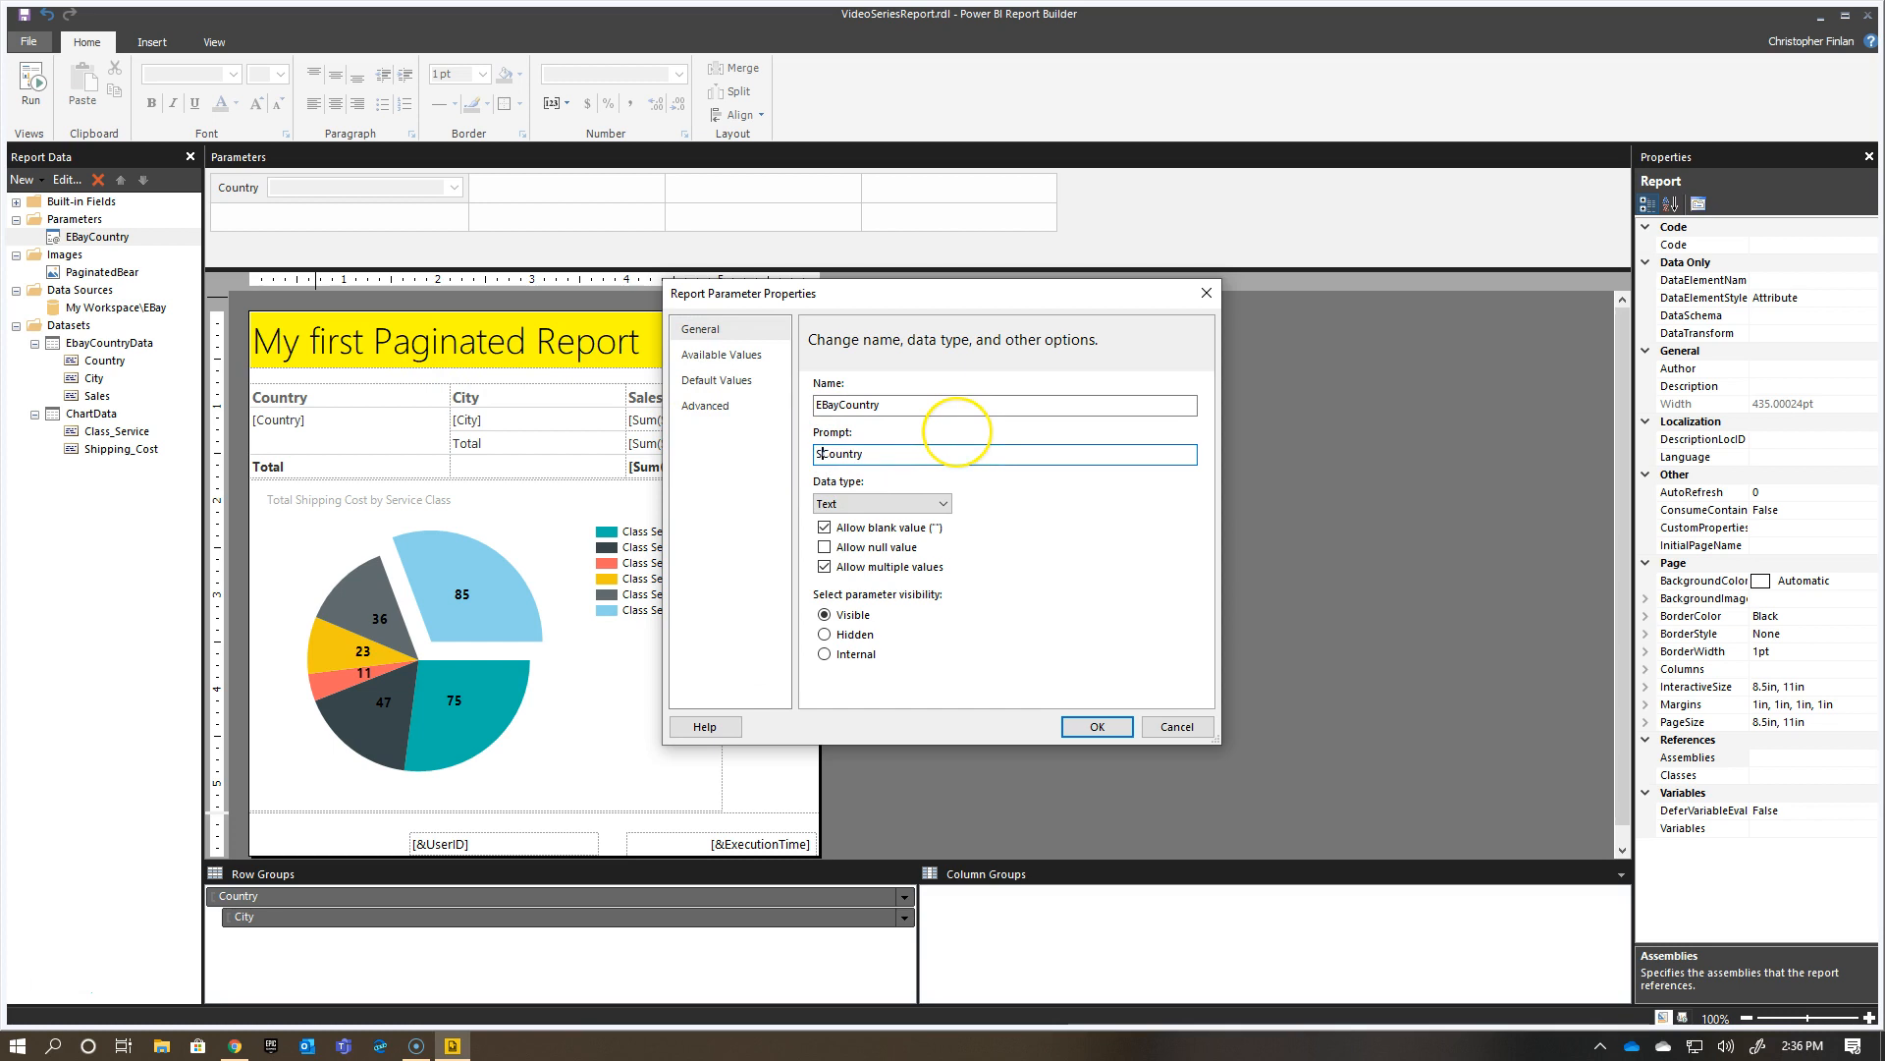
pyautogui.write('Select Country')
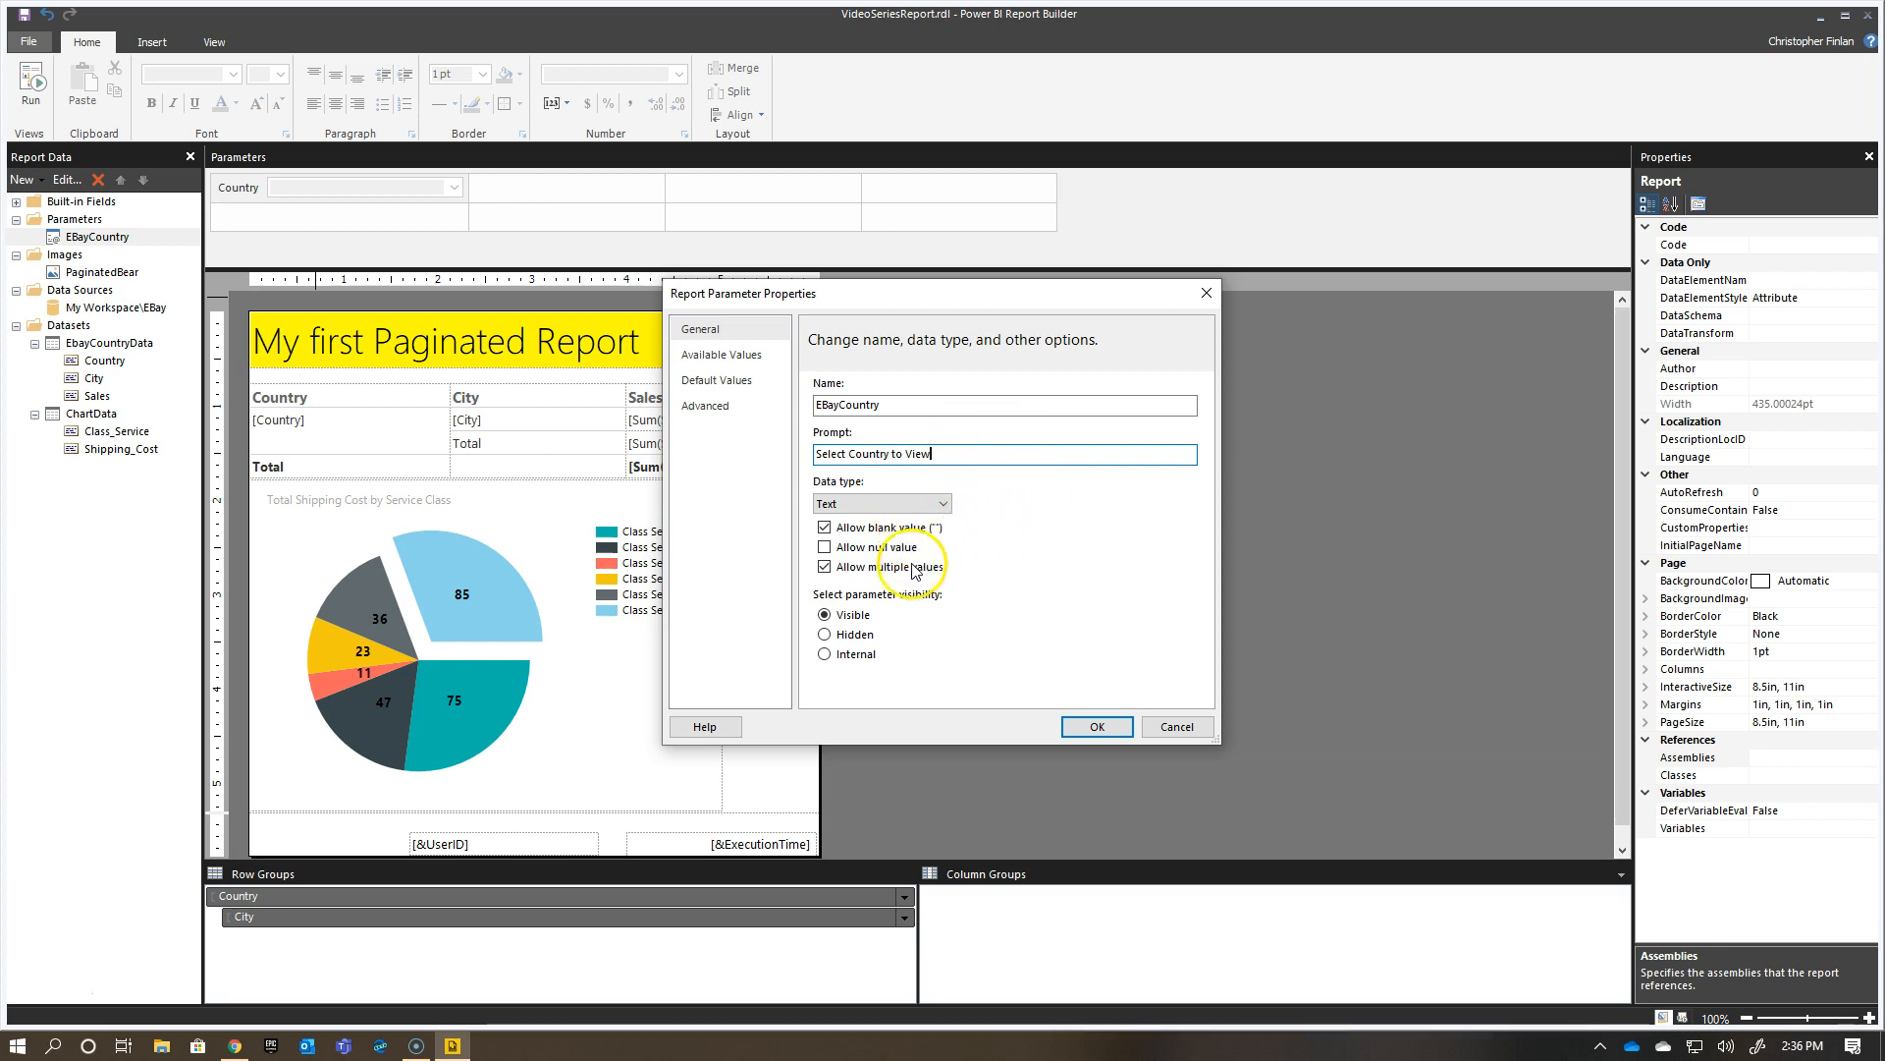
pyautogui.click(824, 567)
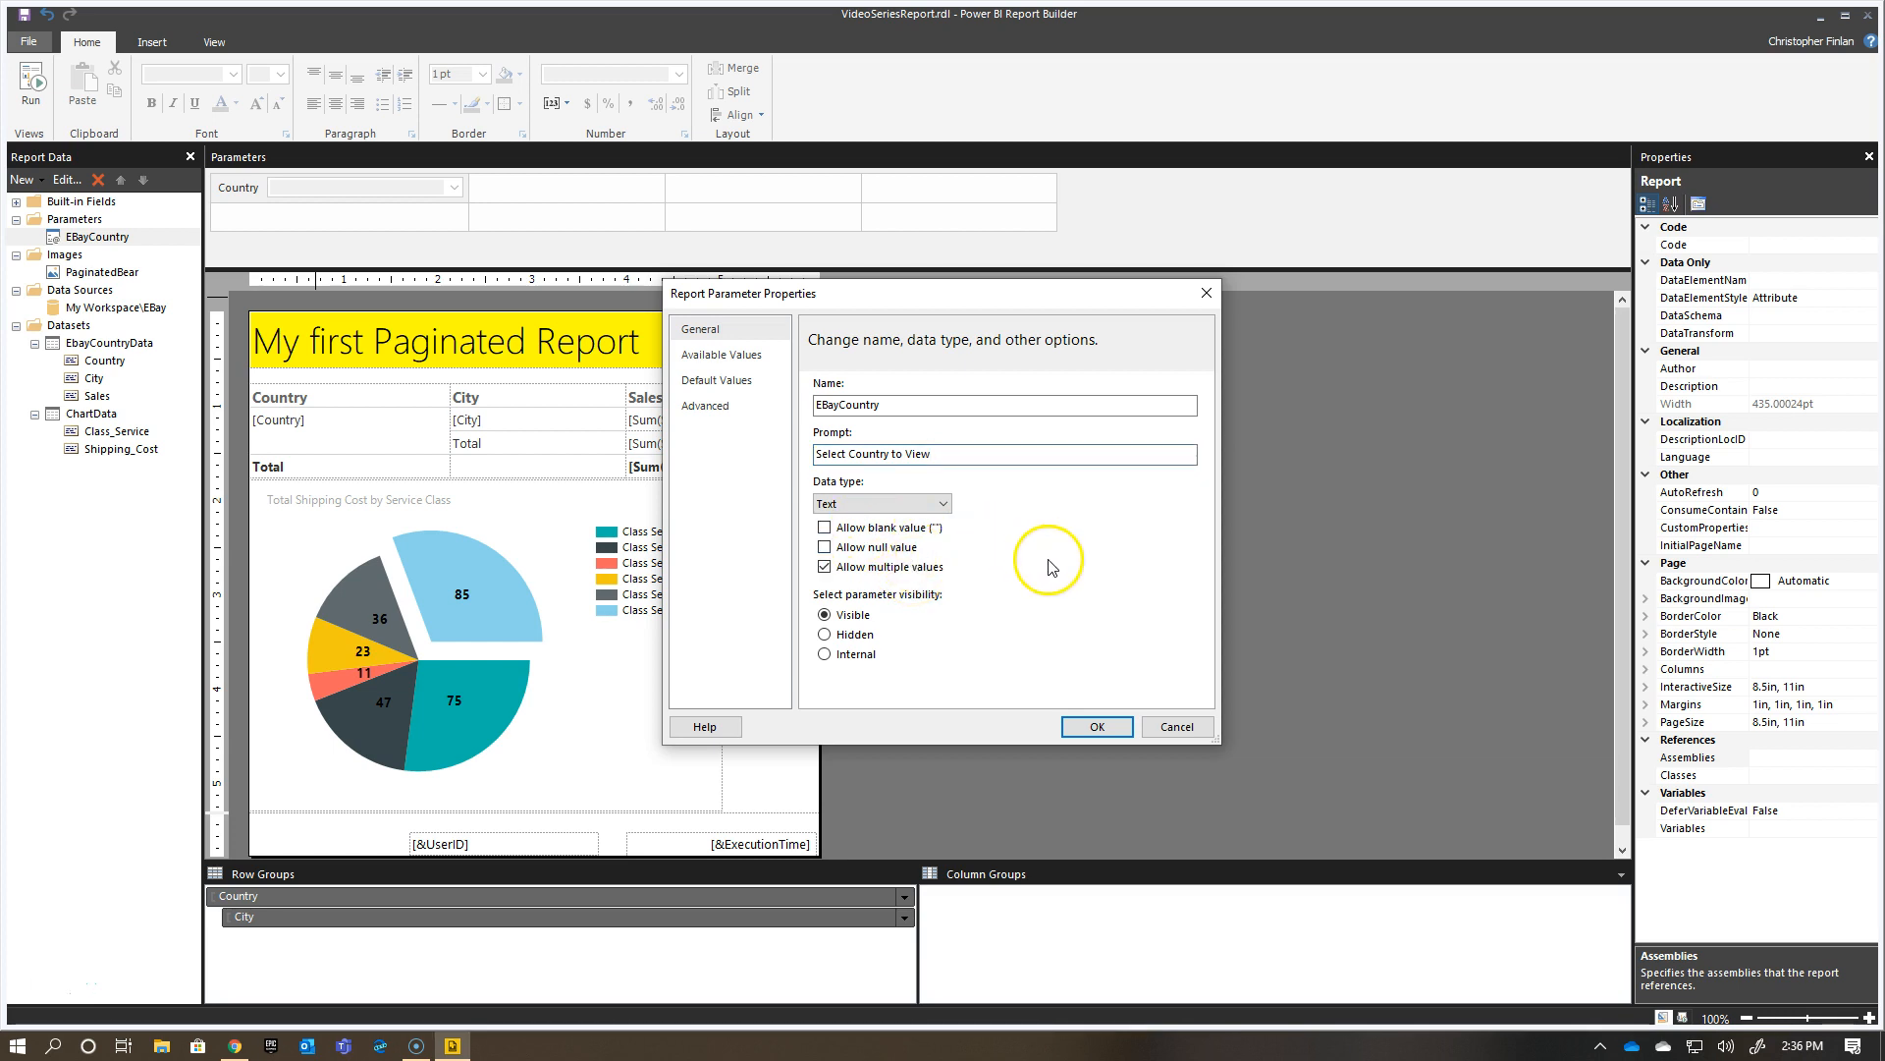
pyautogui.click(721, 353)
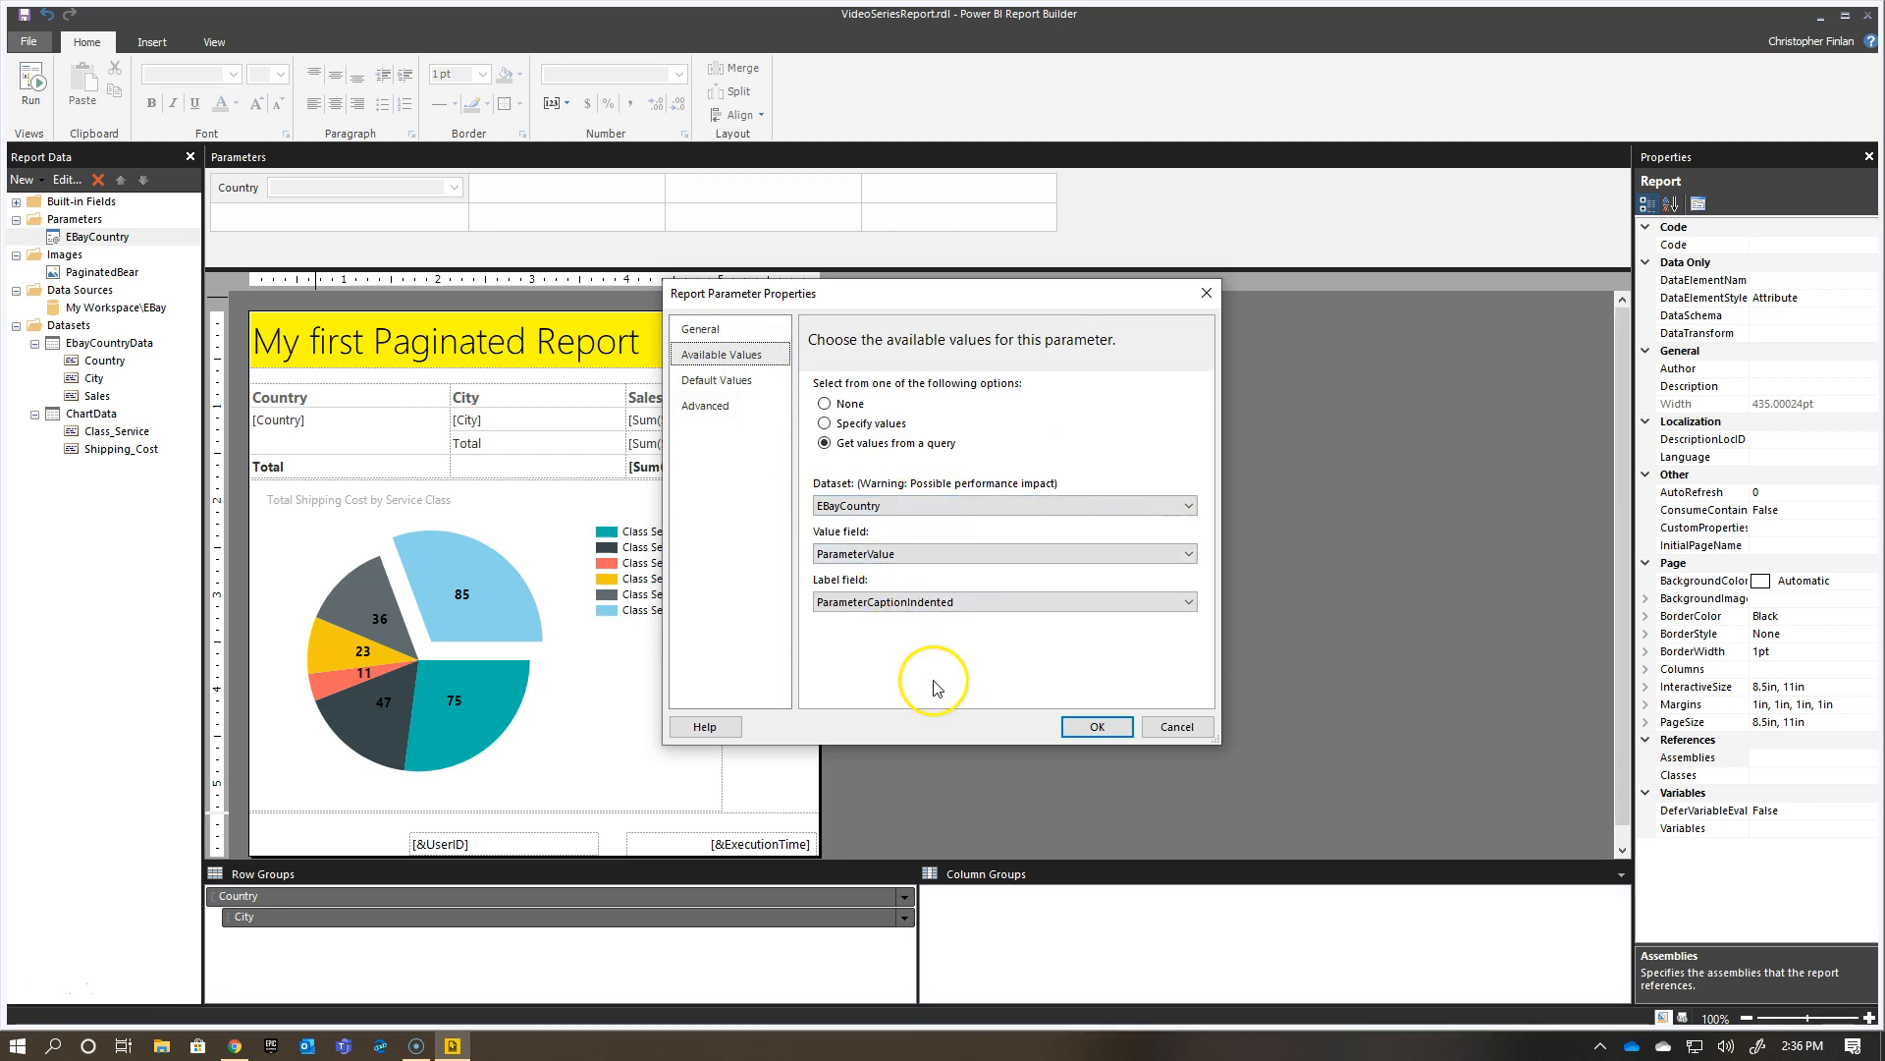
pyautogui.click(716, 380)
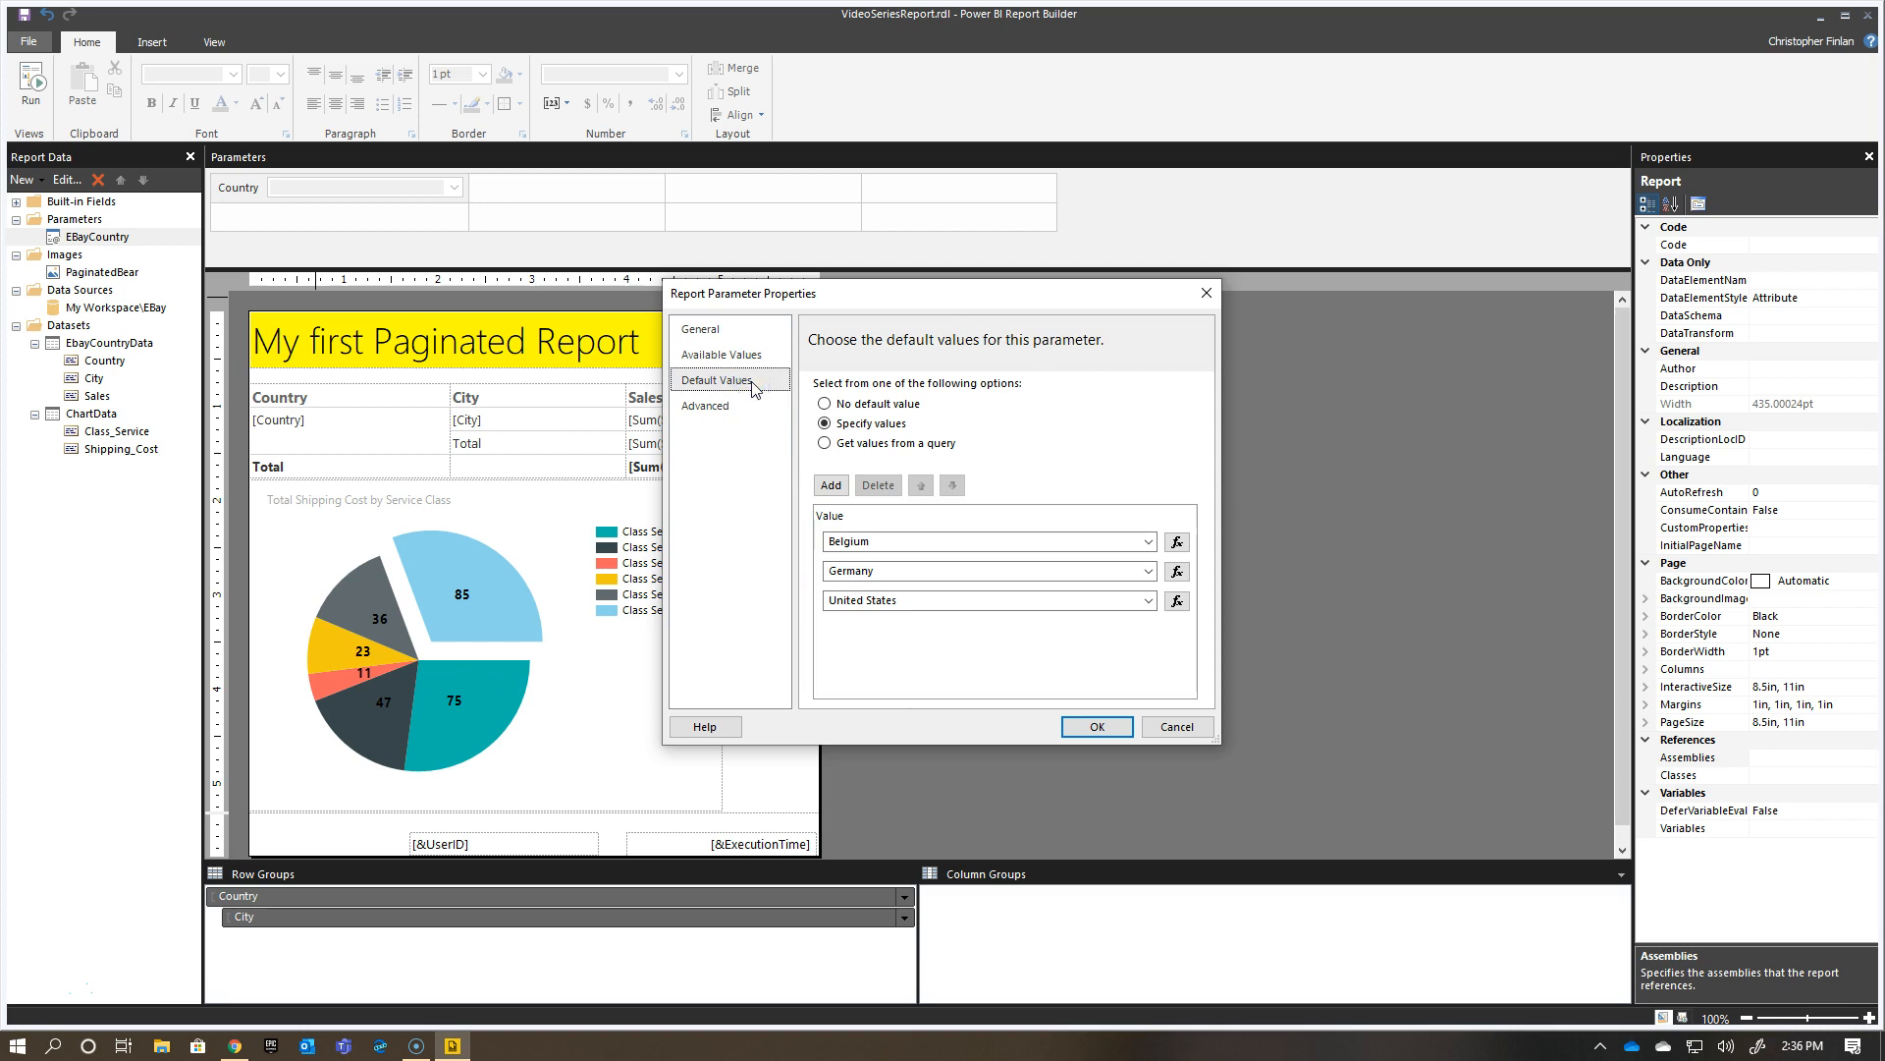
pyautogui.moveTo(917, 649)
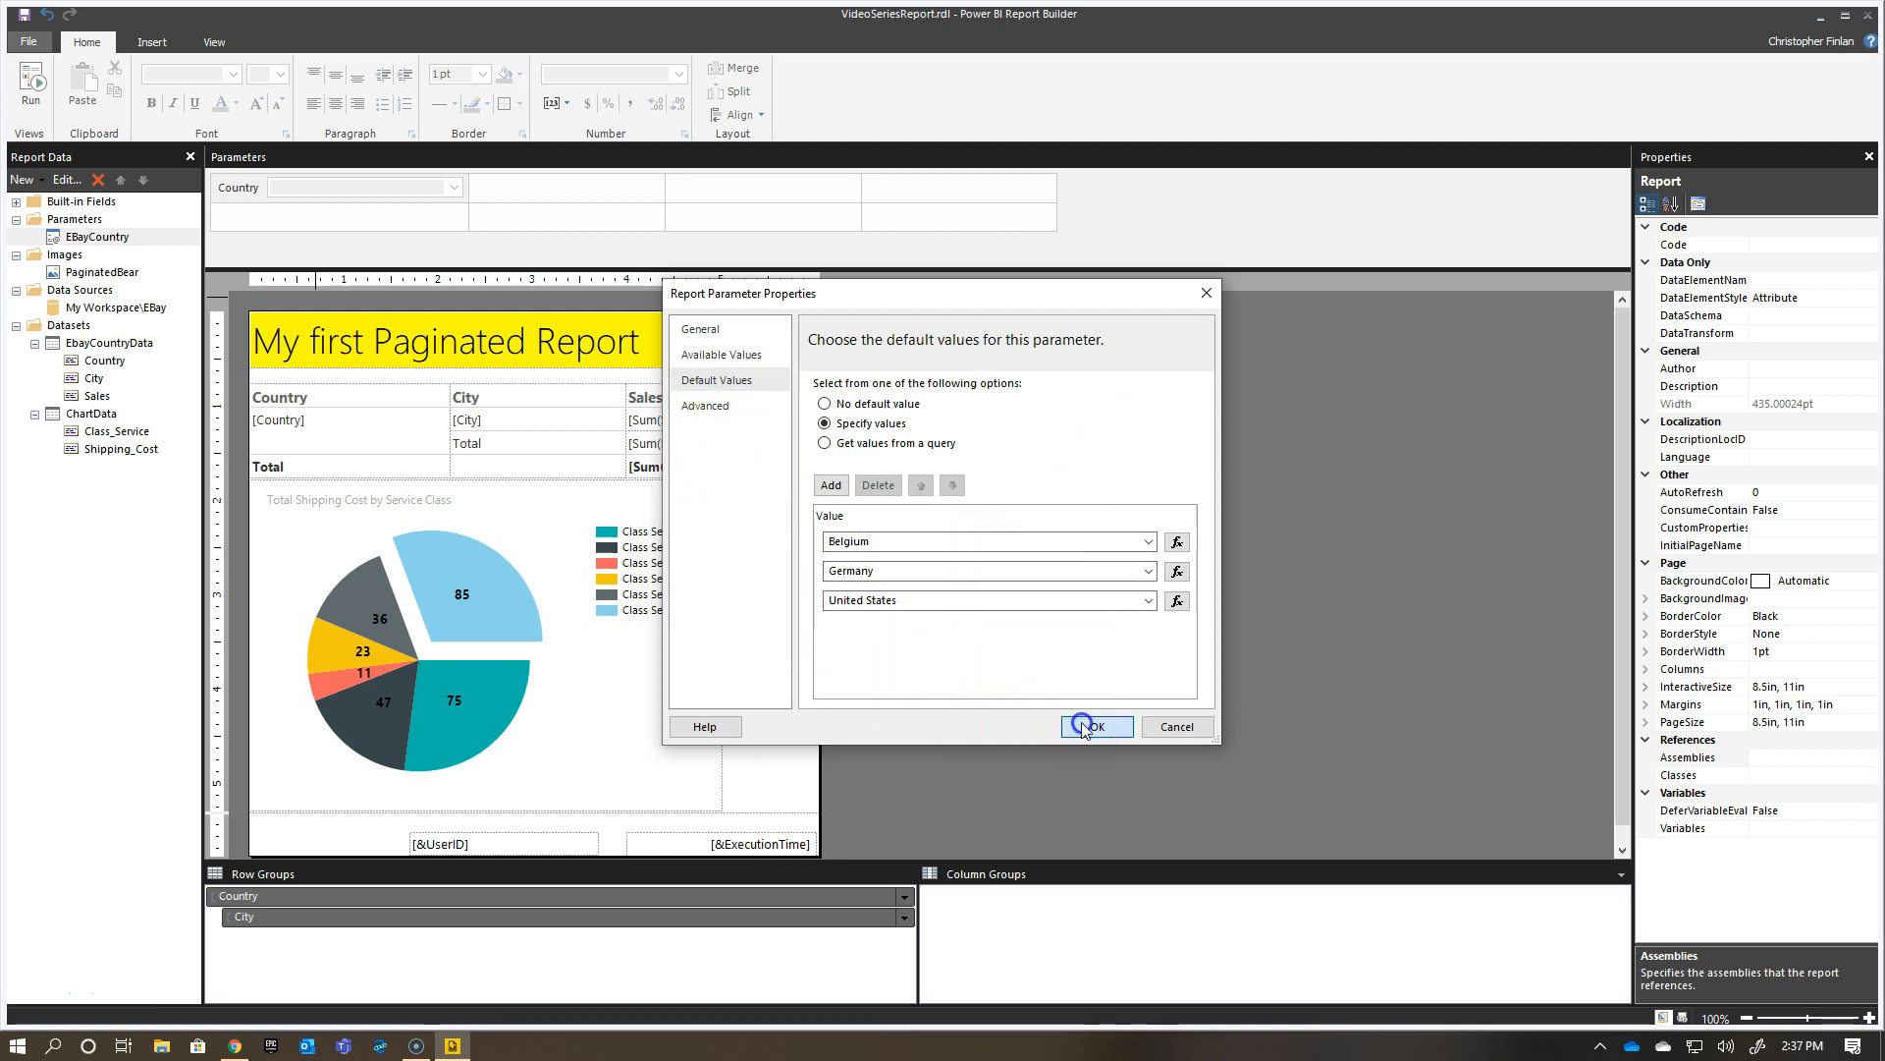
# Save the EBayCountry parameter settings and run the report.
pyautogui.click(1093, 726)
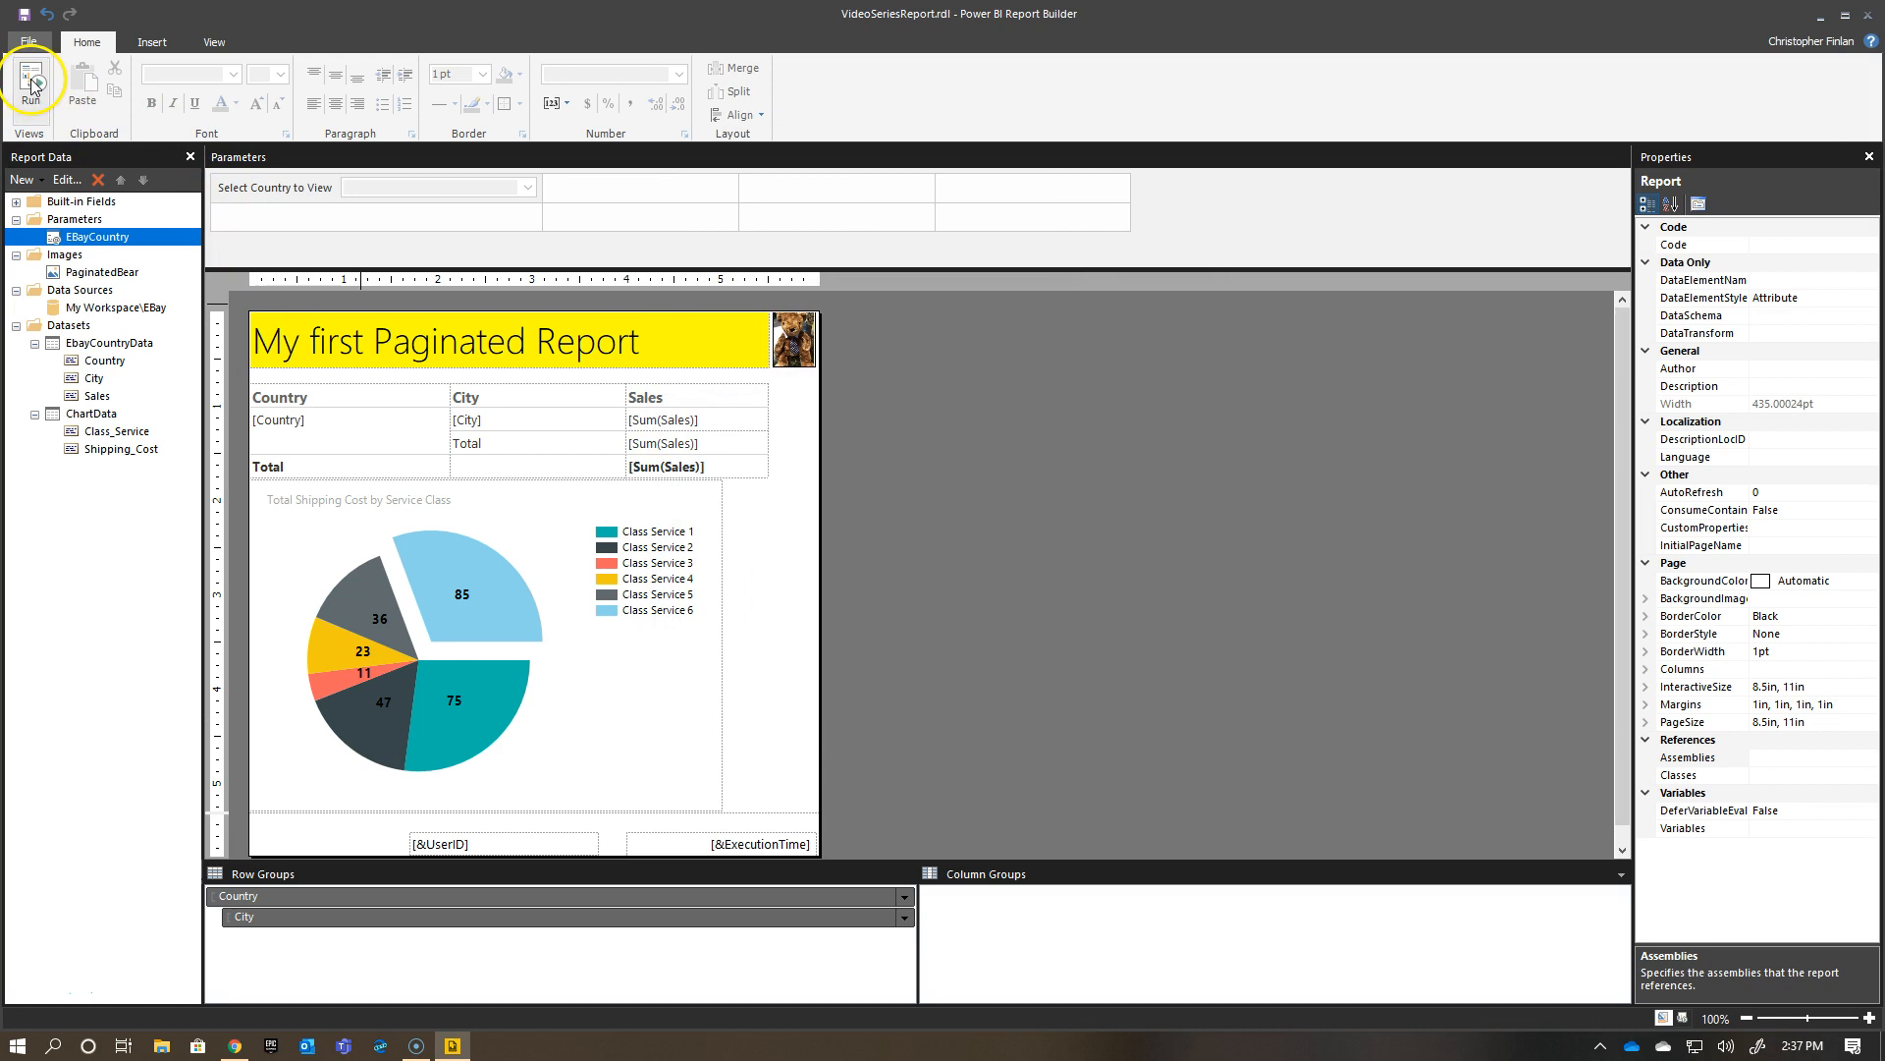
pyautogui.click(30, 84)
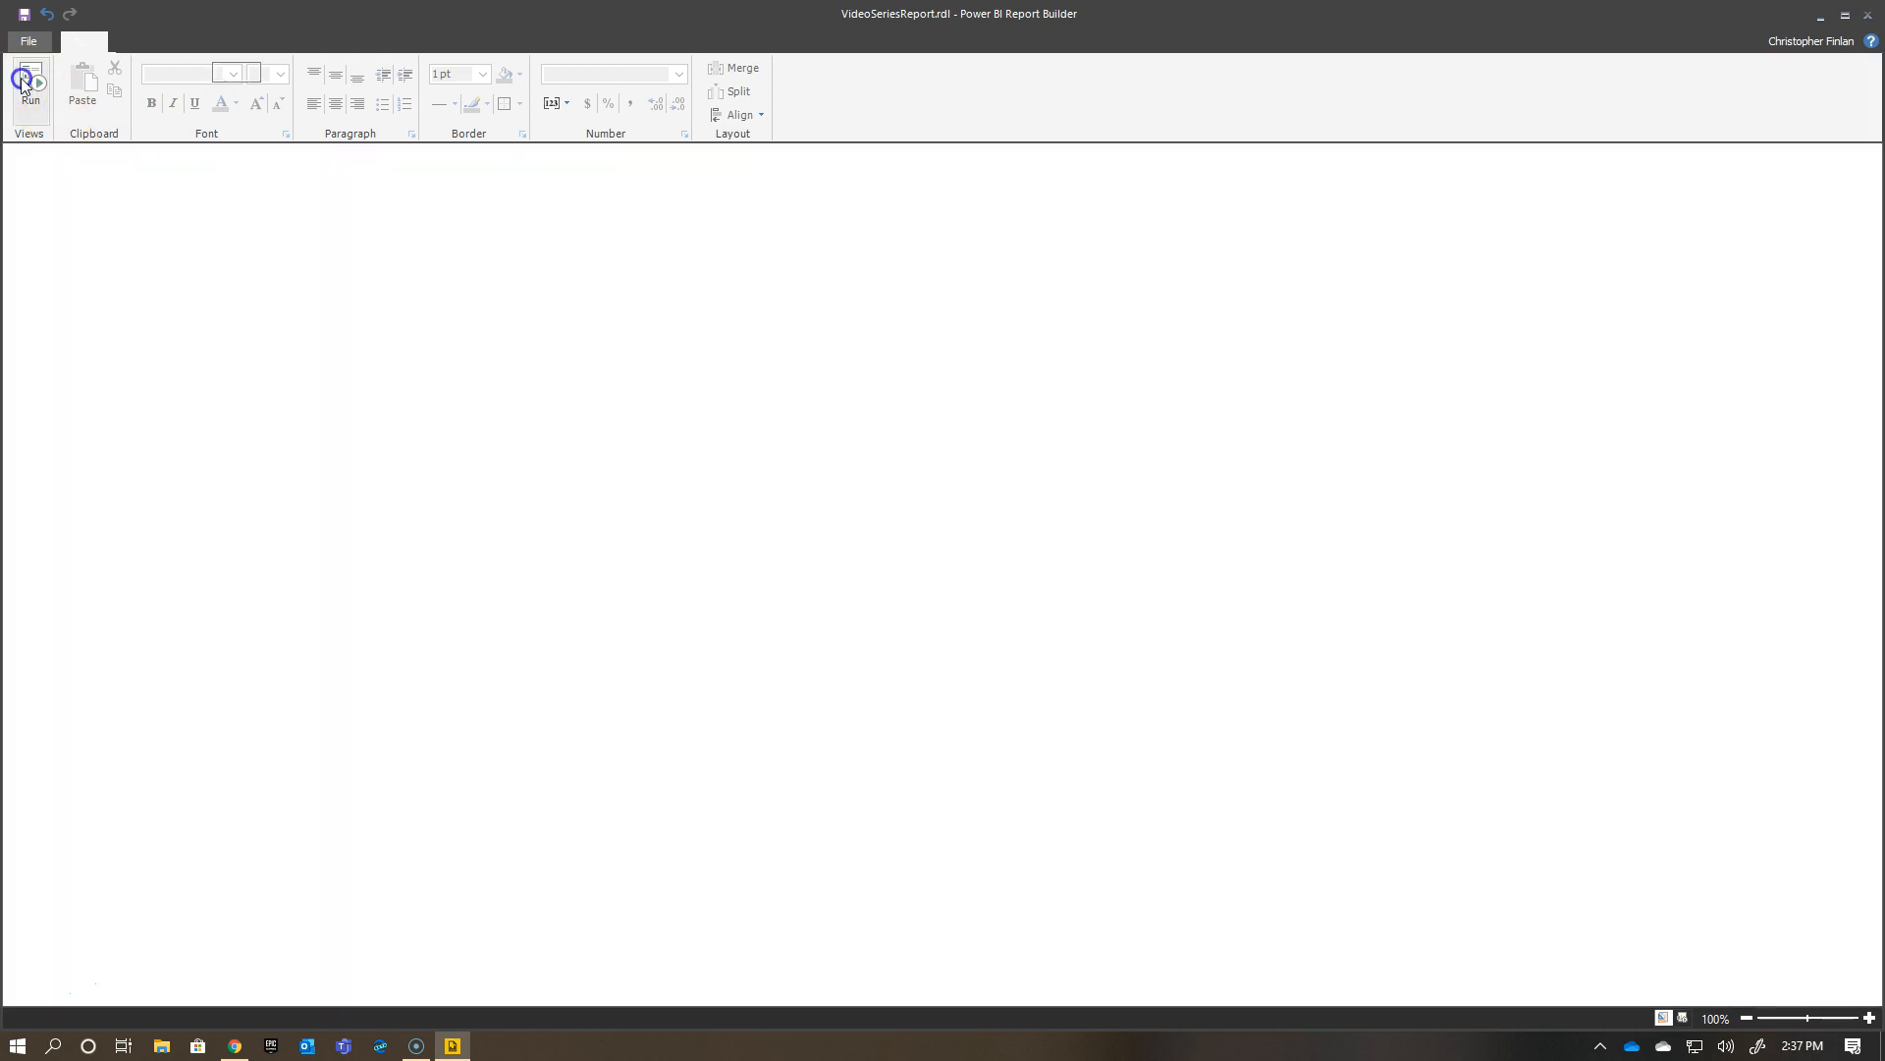
pyautogui.click(29, 84)
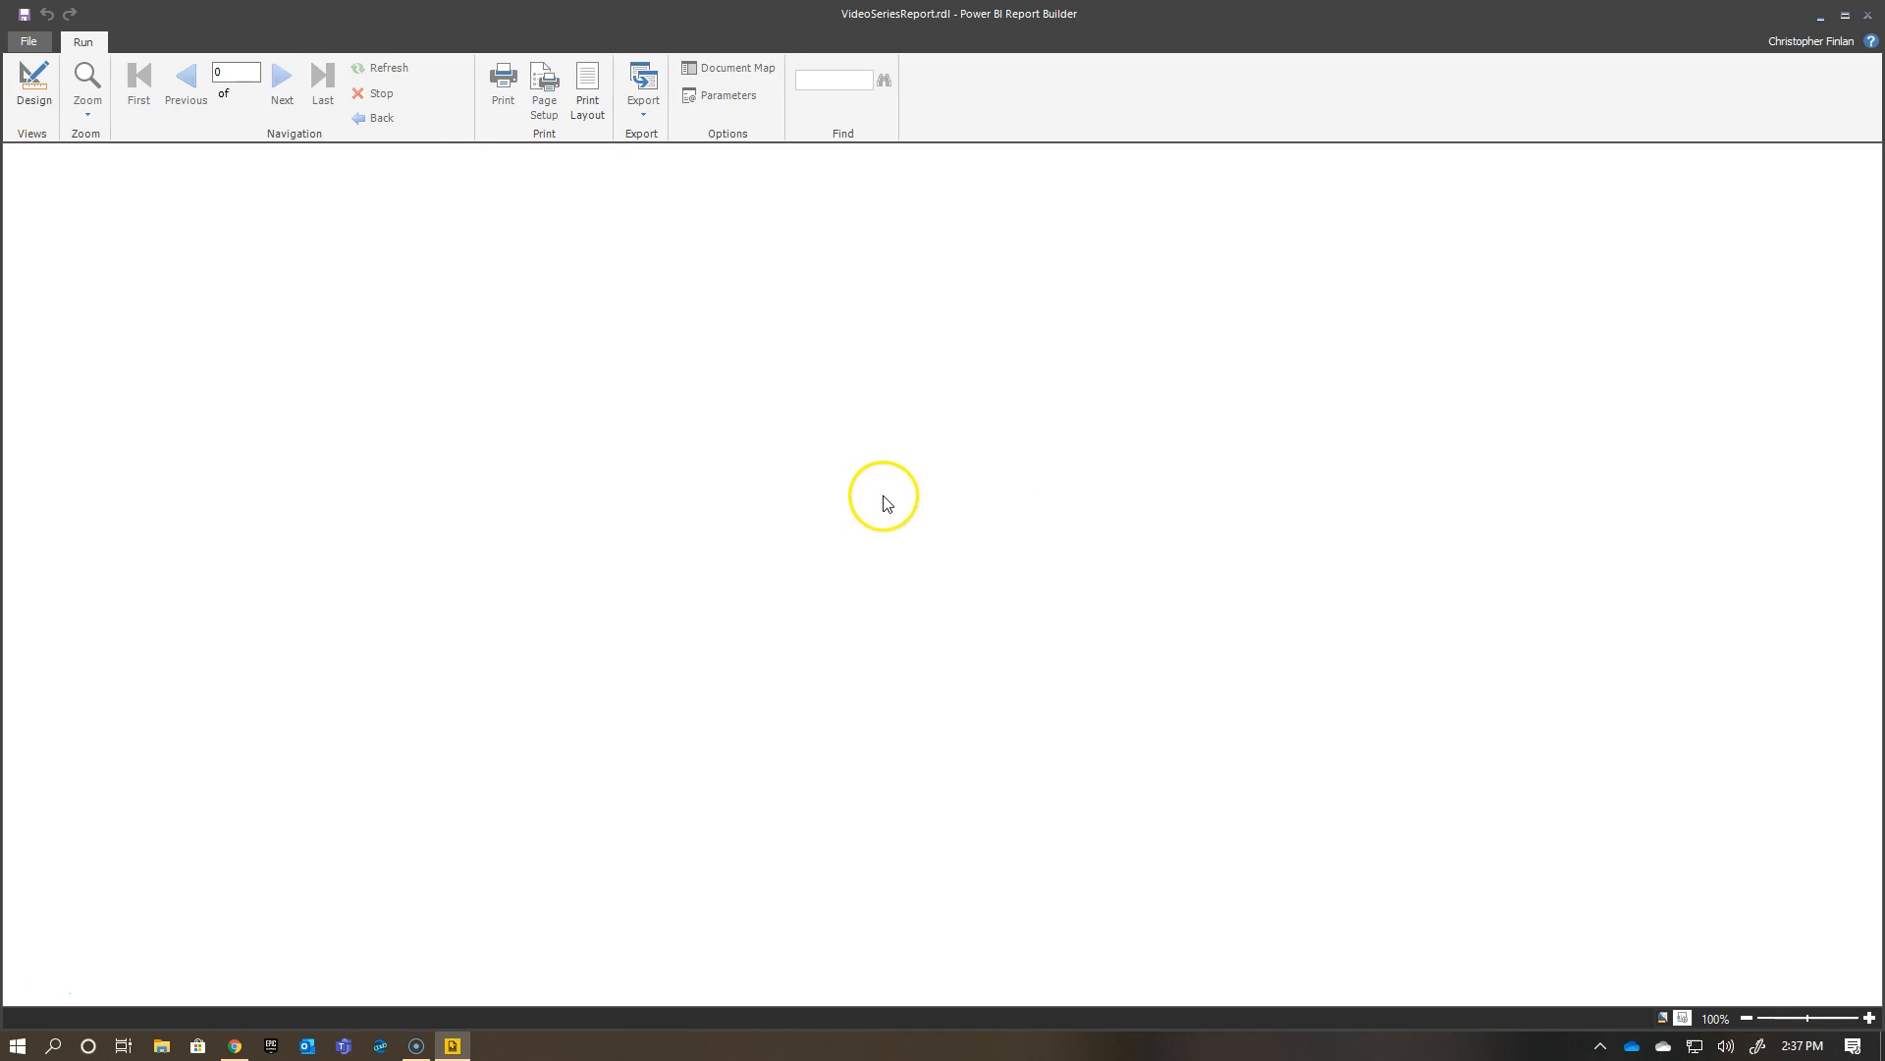
pyautogui.moveTo(895, 520)
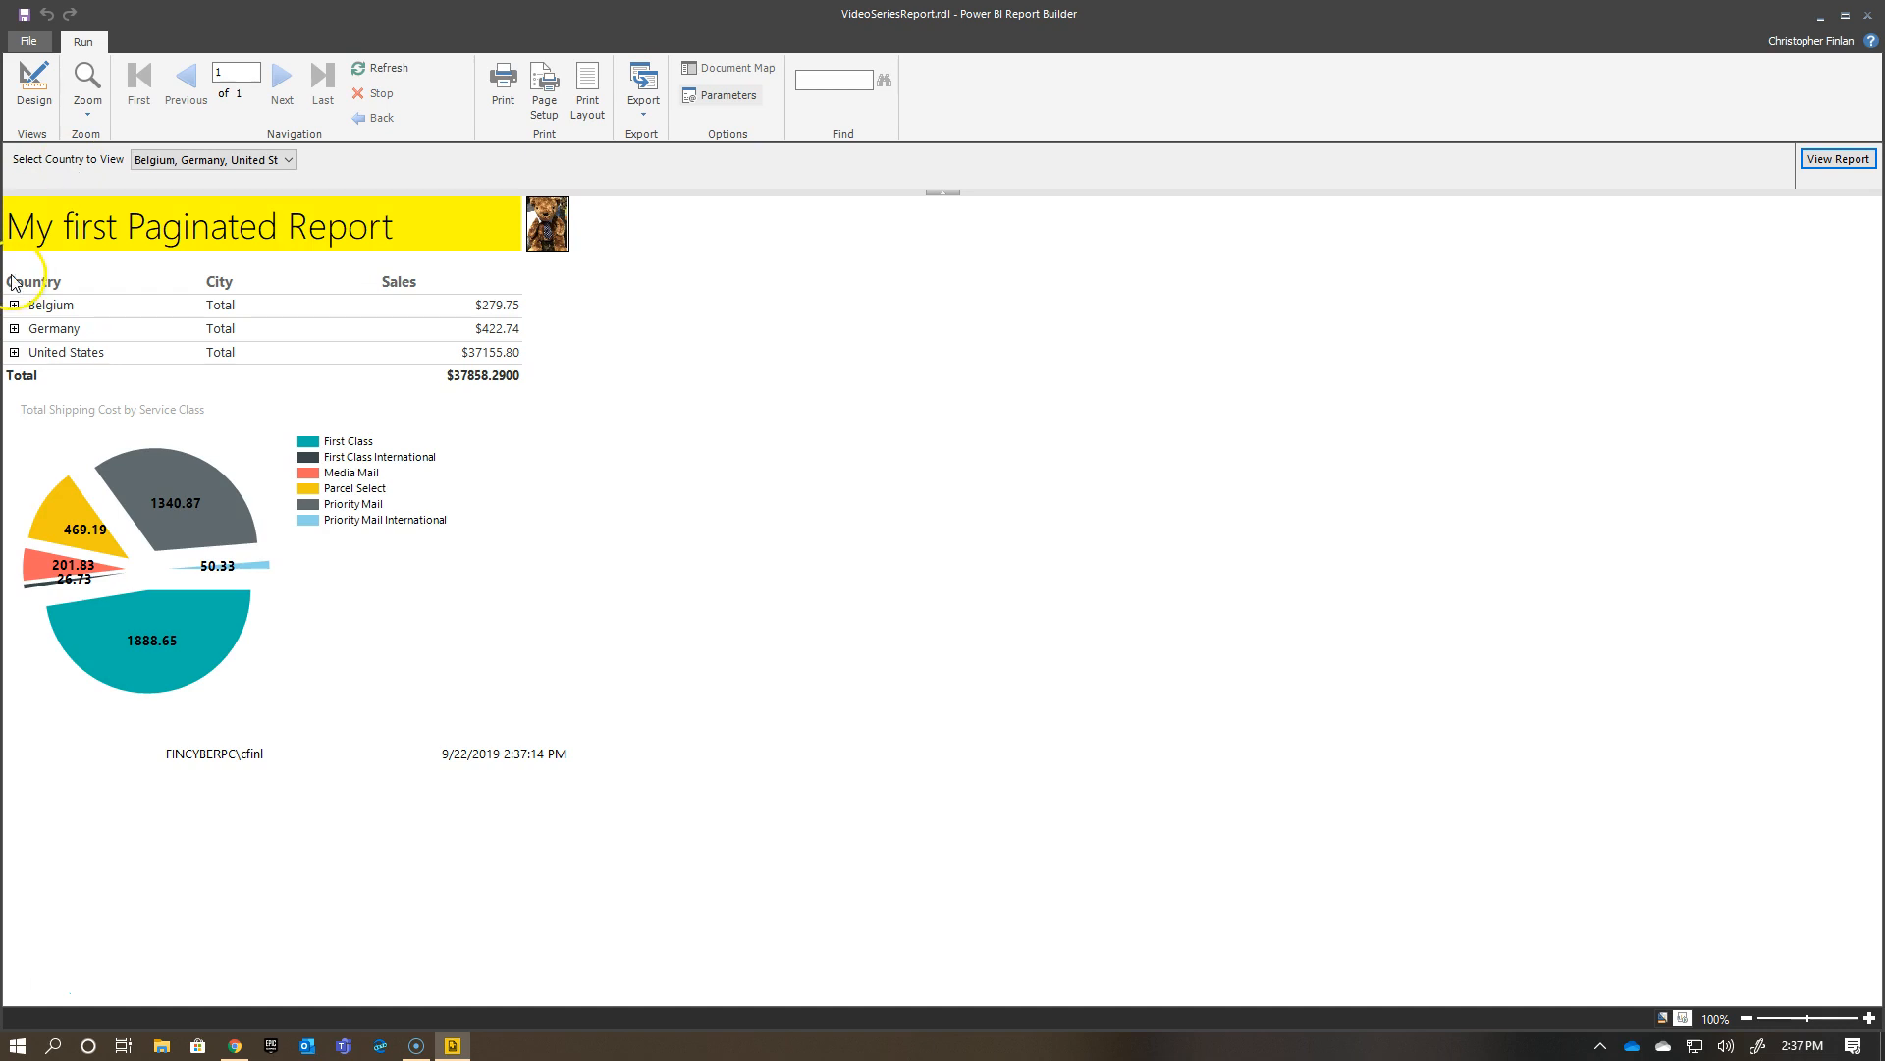
# Filter the report to Belgium only, showing Belgium sales of $279.75.
pyautogui.click(289, 160)
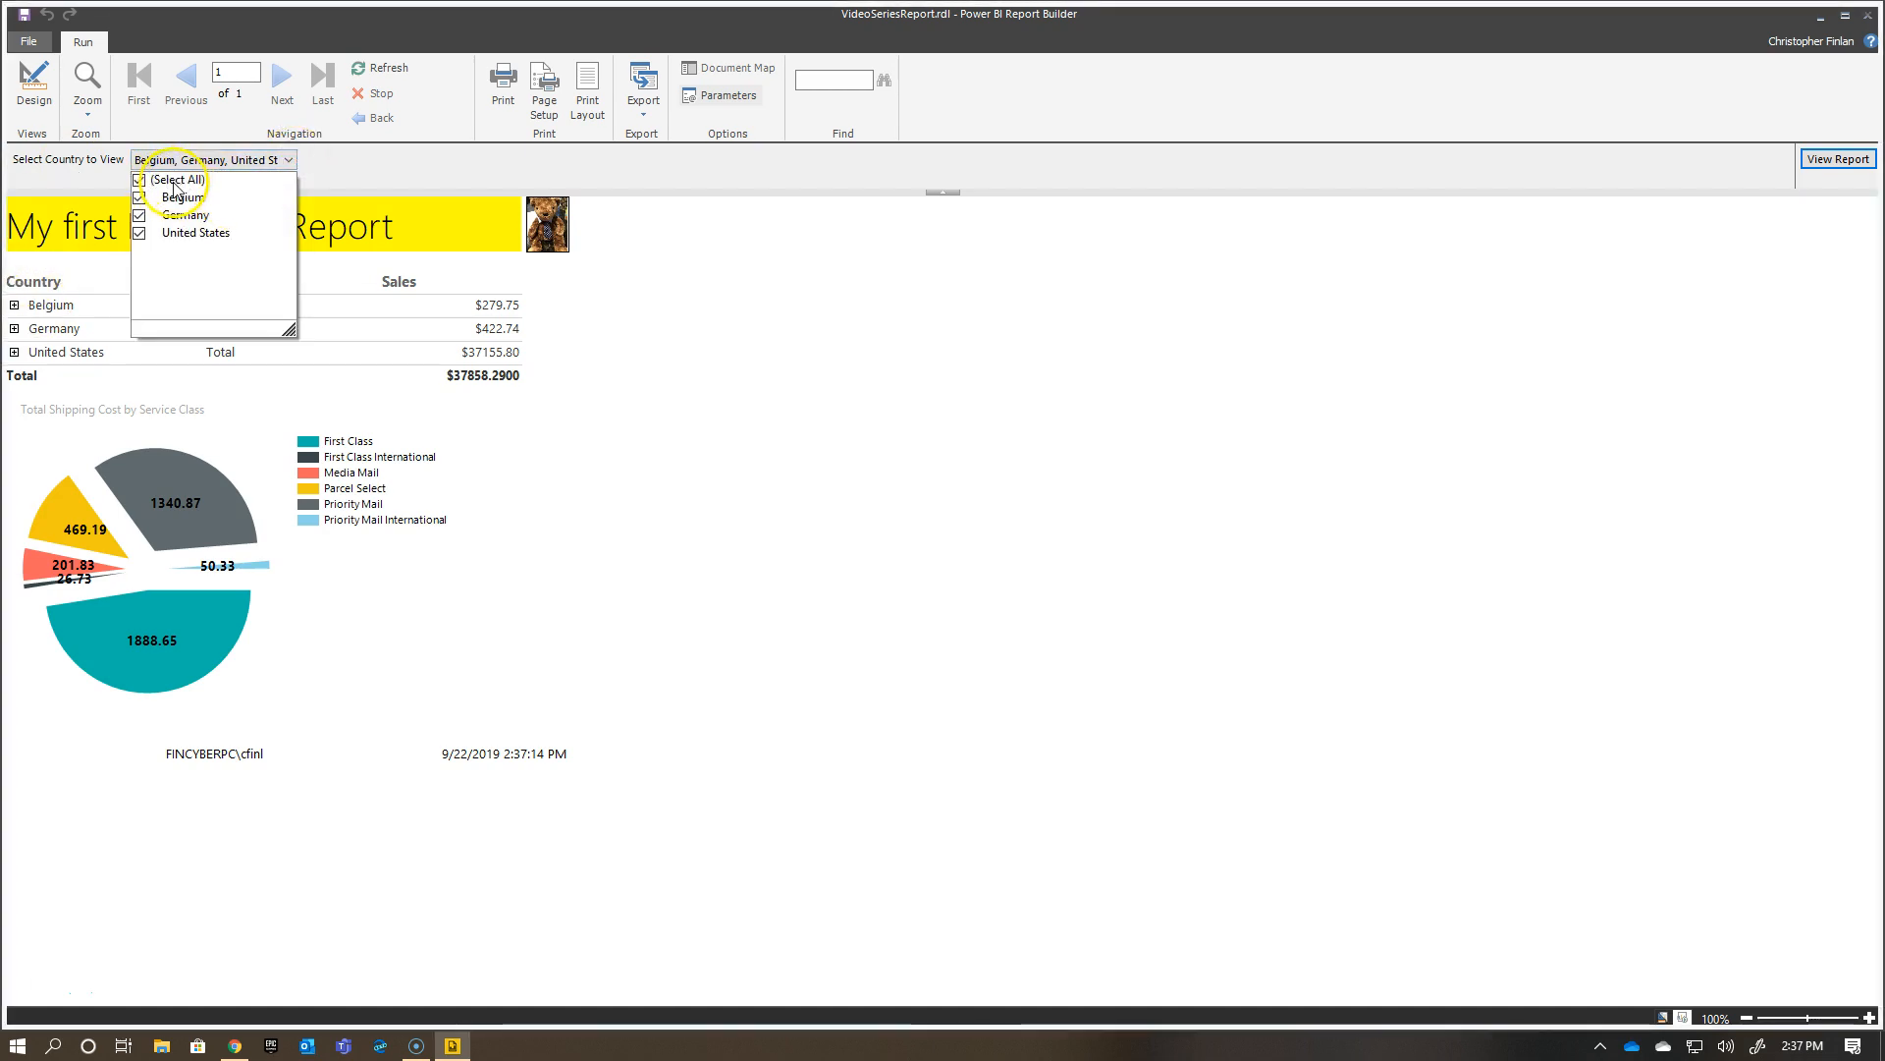
pyautogui.click(140, 179)
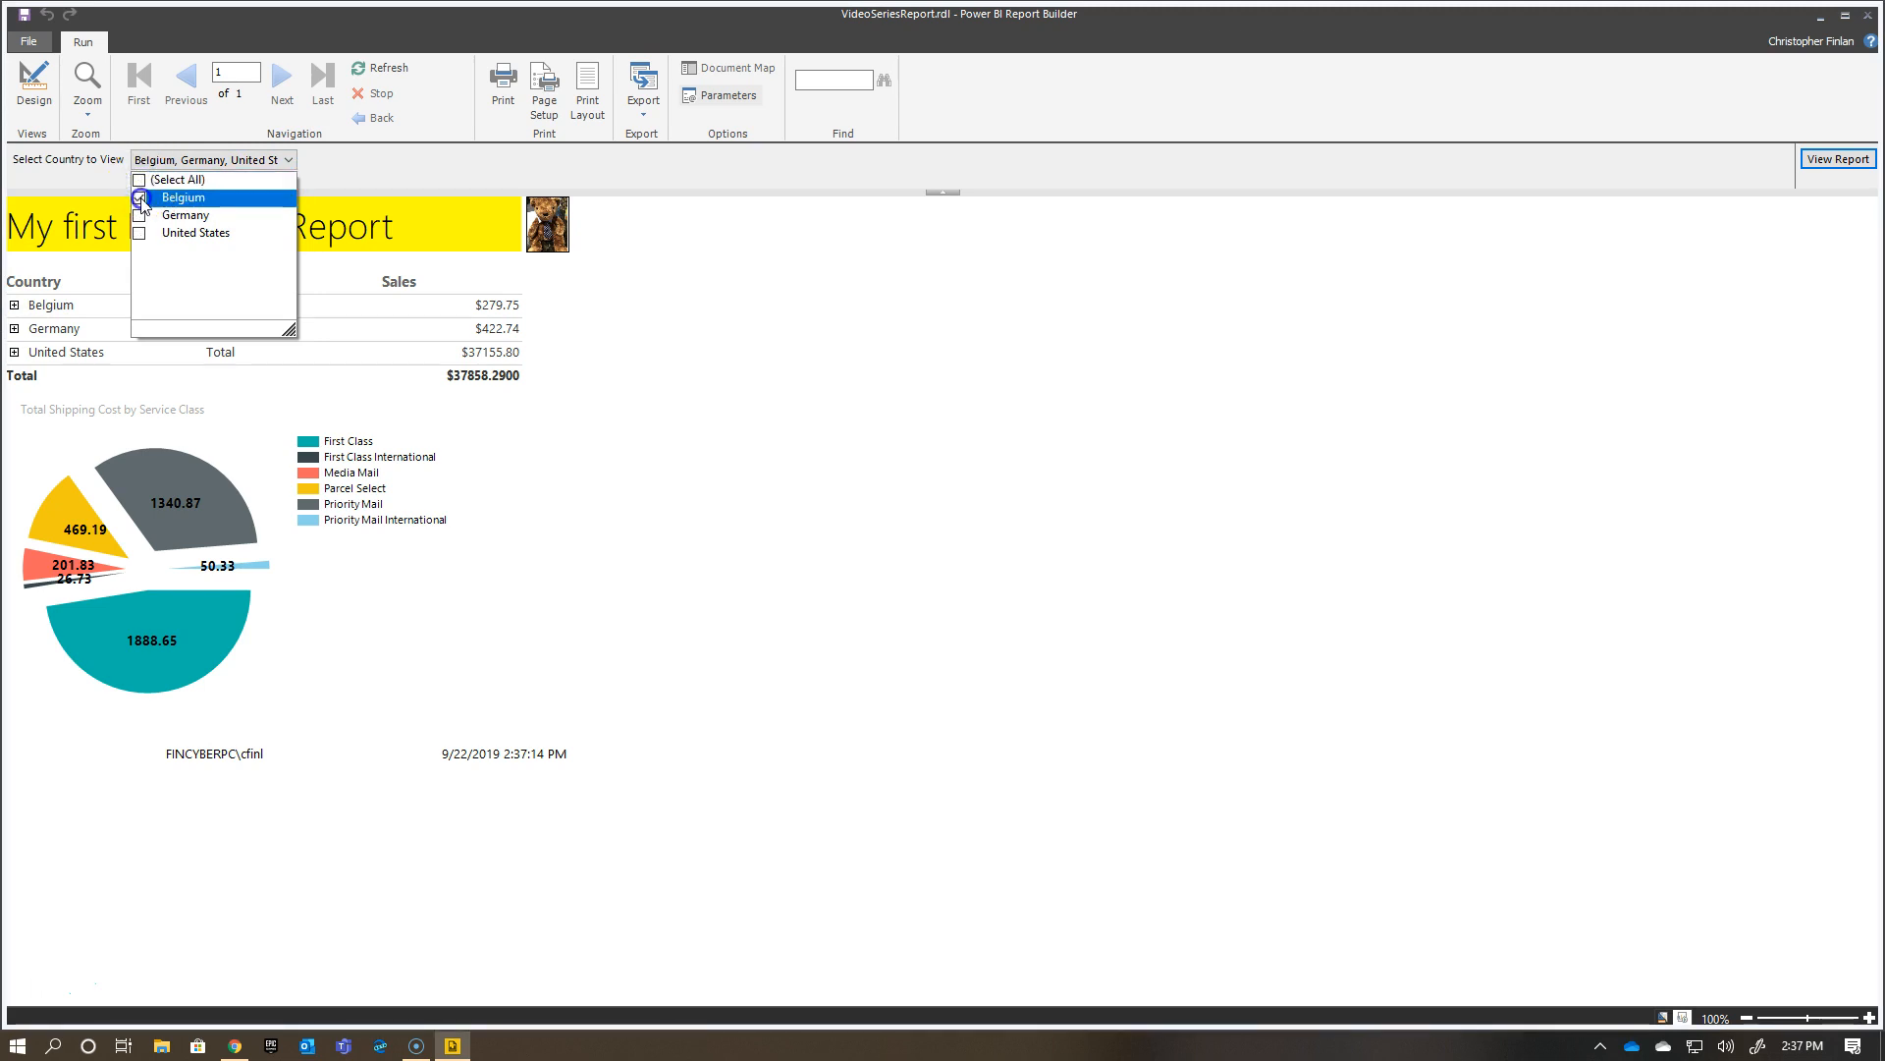
pyautogui.click(1836, 158)
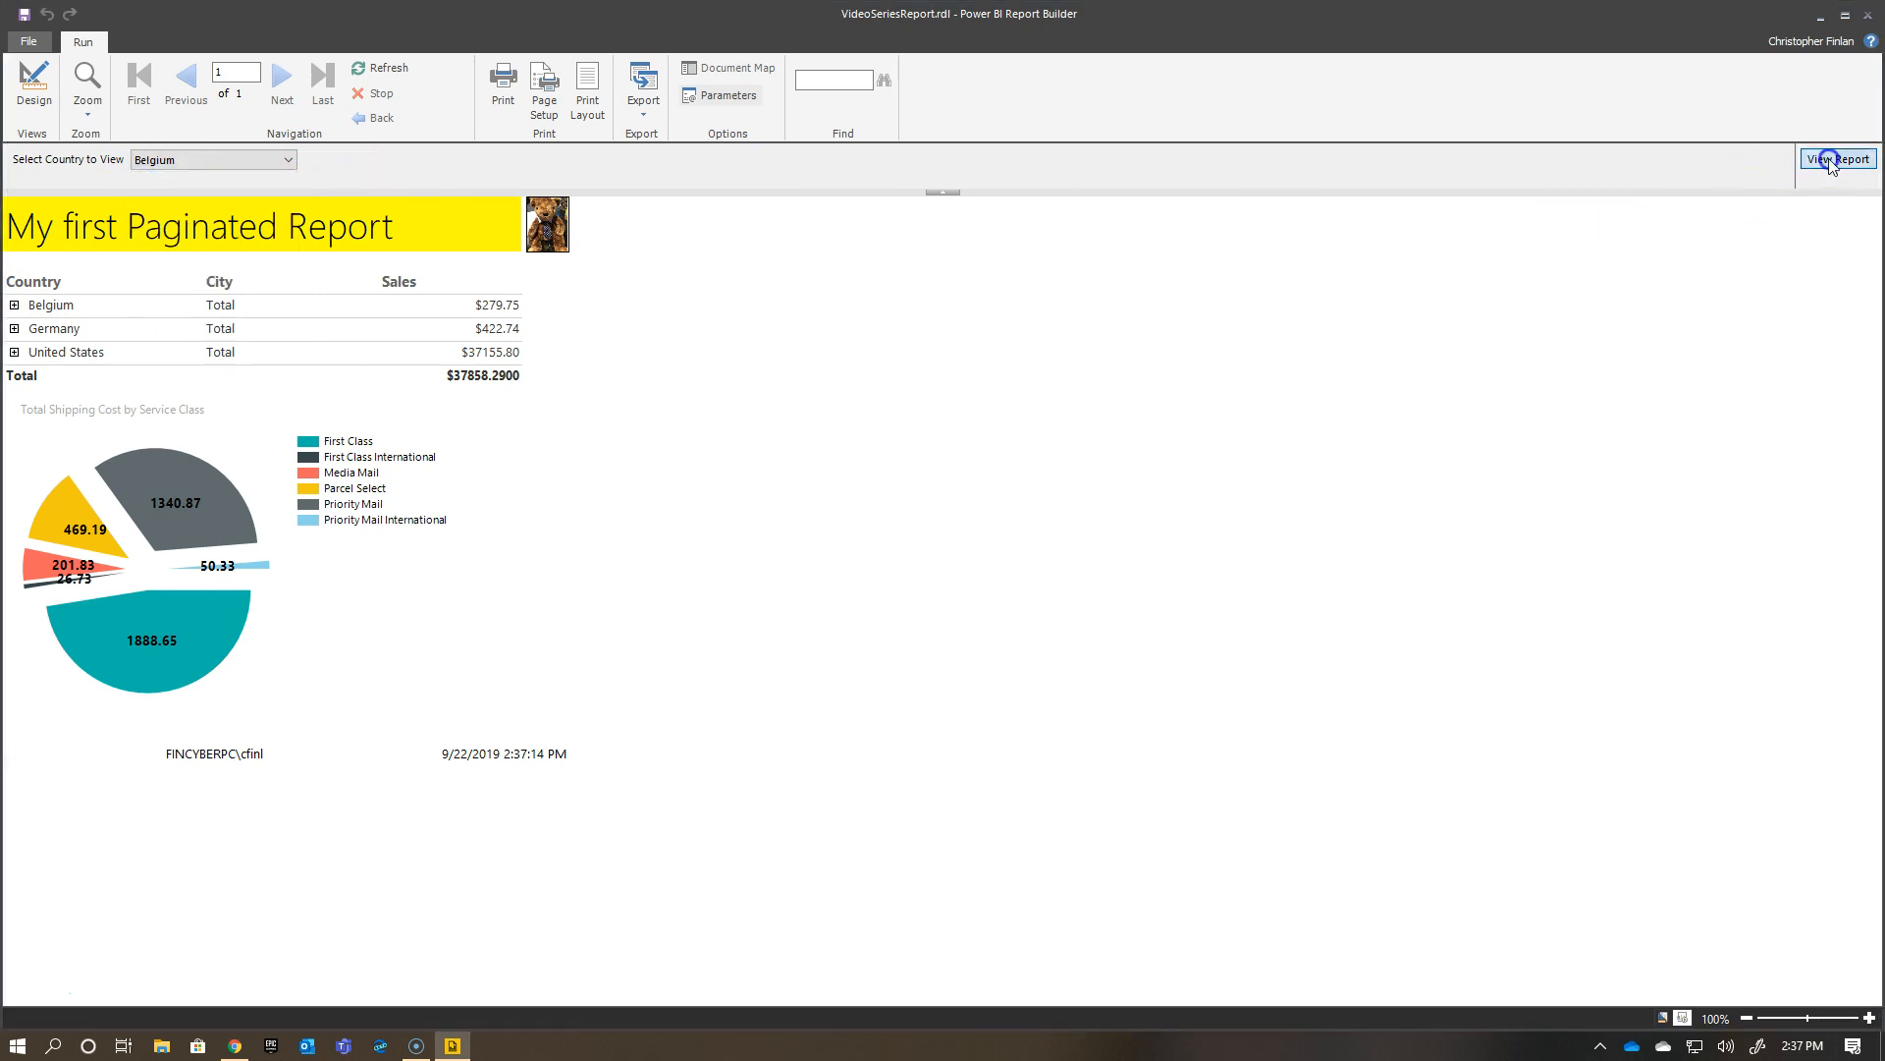
pyautogui.click(1837, 157)
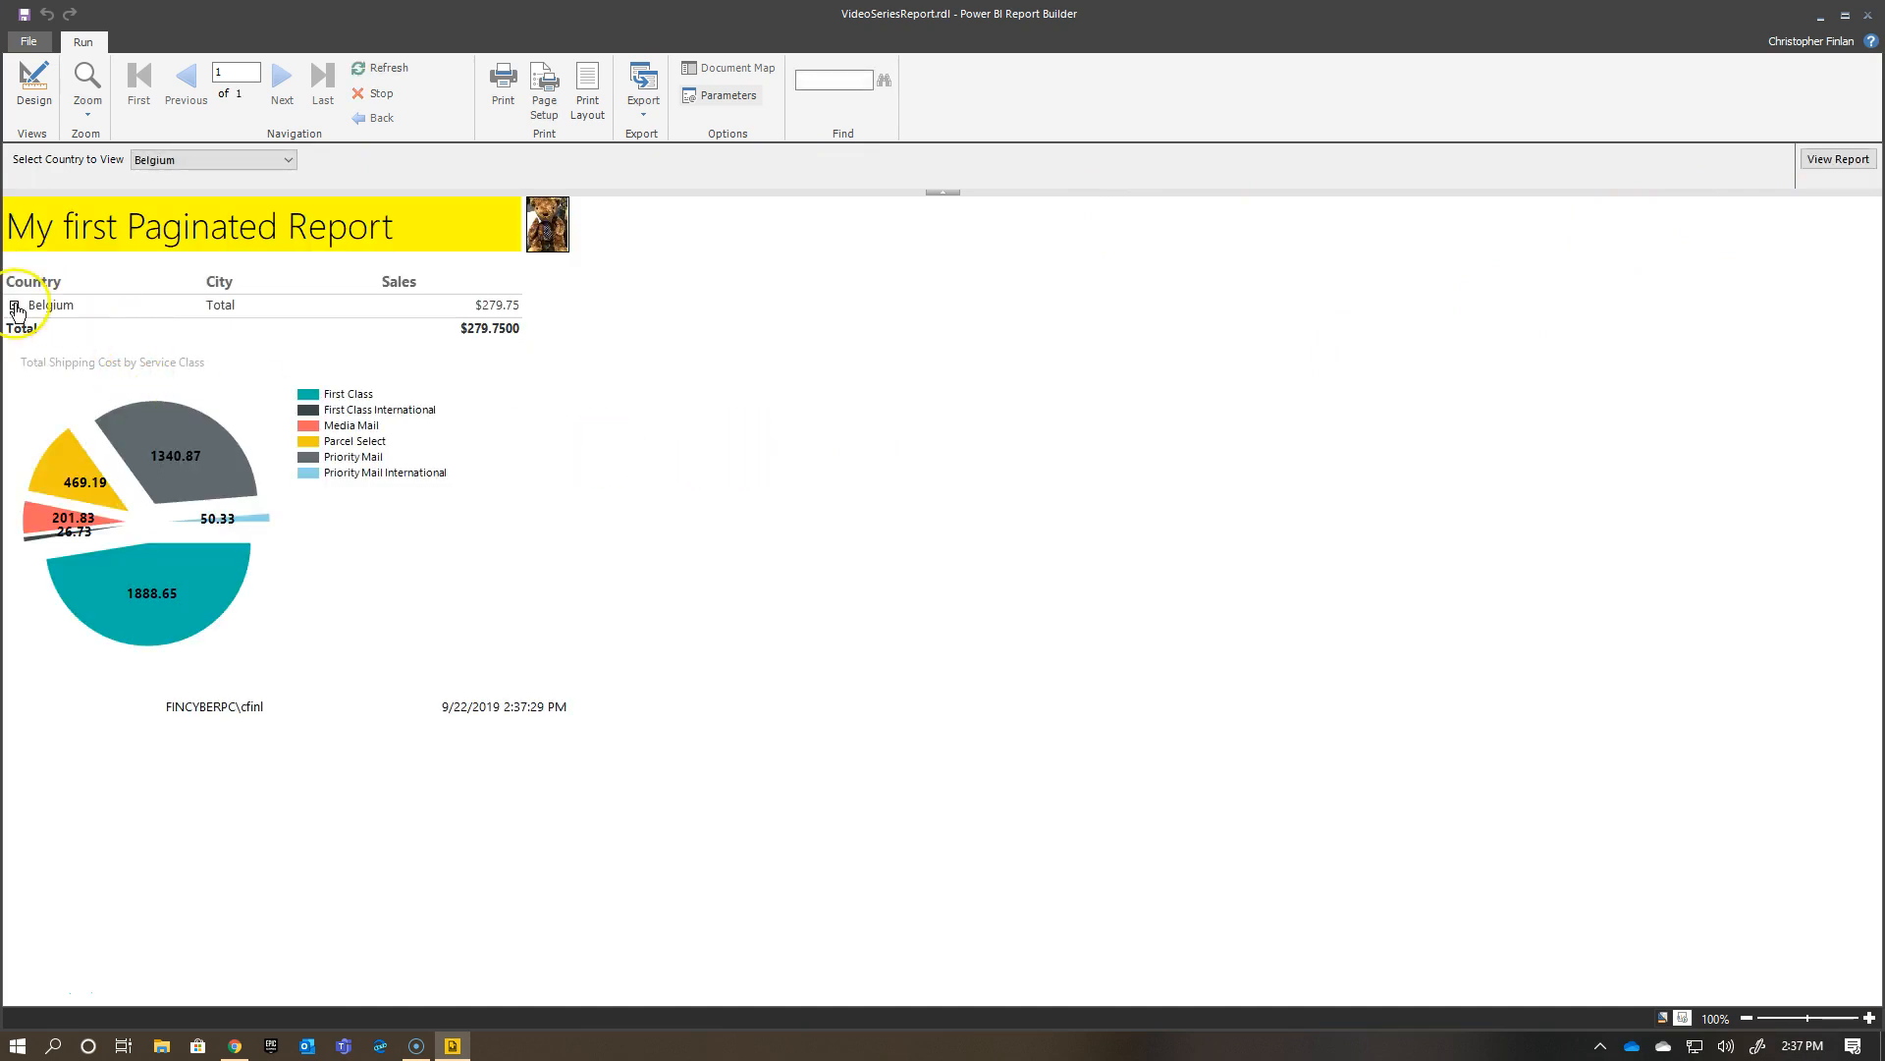
pyautogui.click(282, 159)
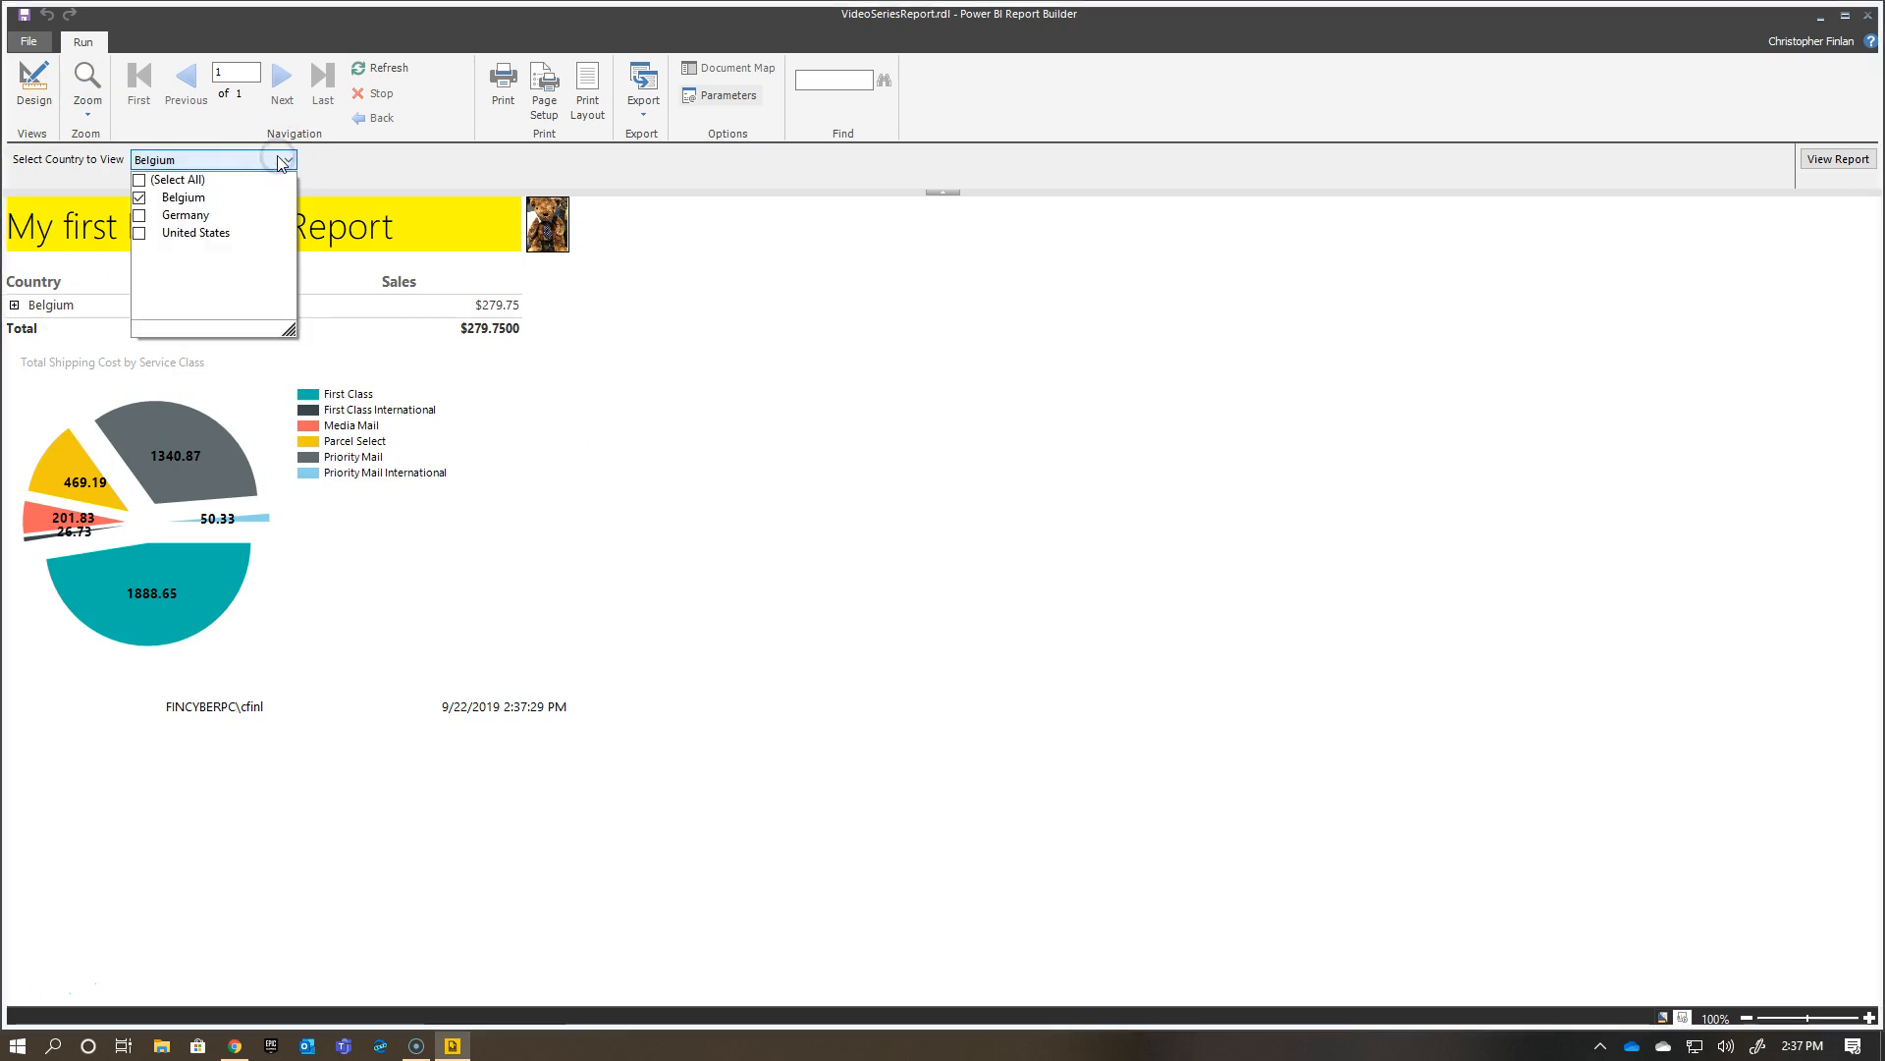
pyautogui.click(284, 159)
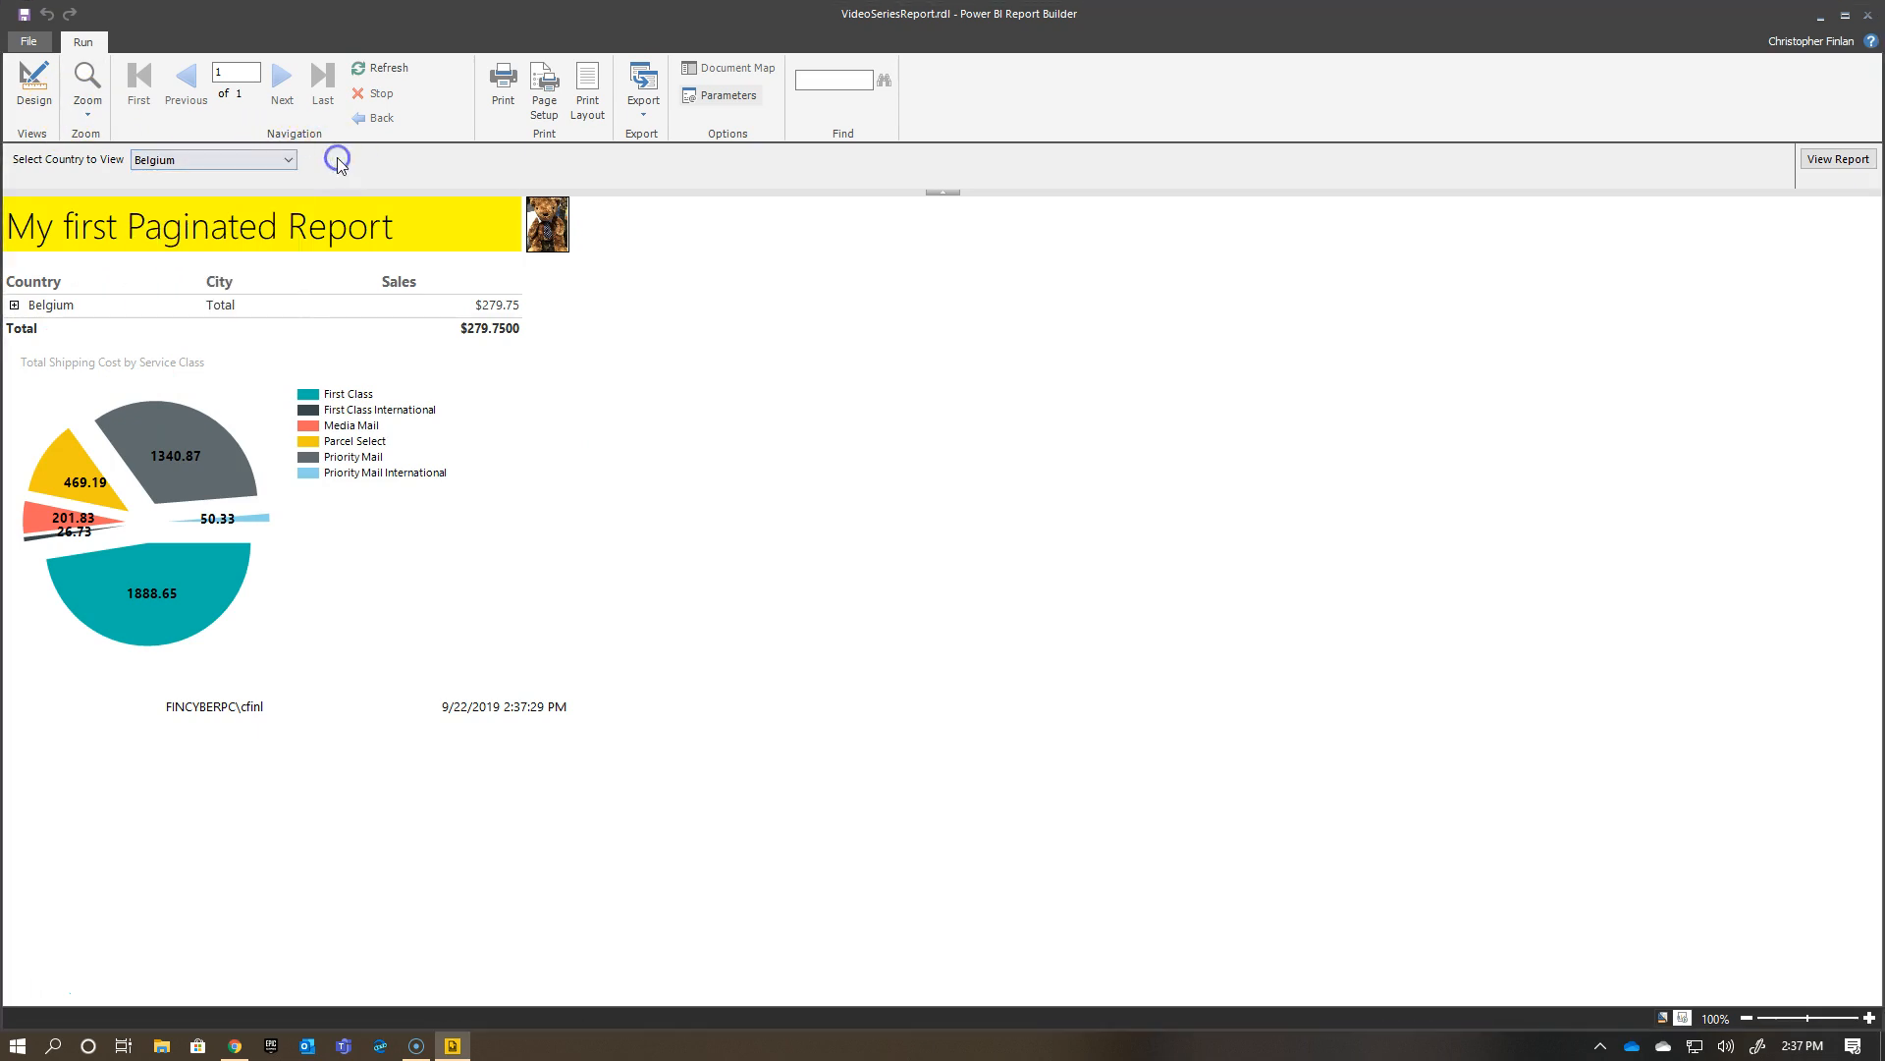
# Make EBayCountry single-value, removing the Germany and United States defaults to keep Belgium.
pyautogui.click(34, 84)
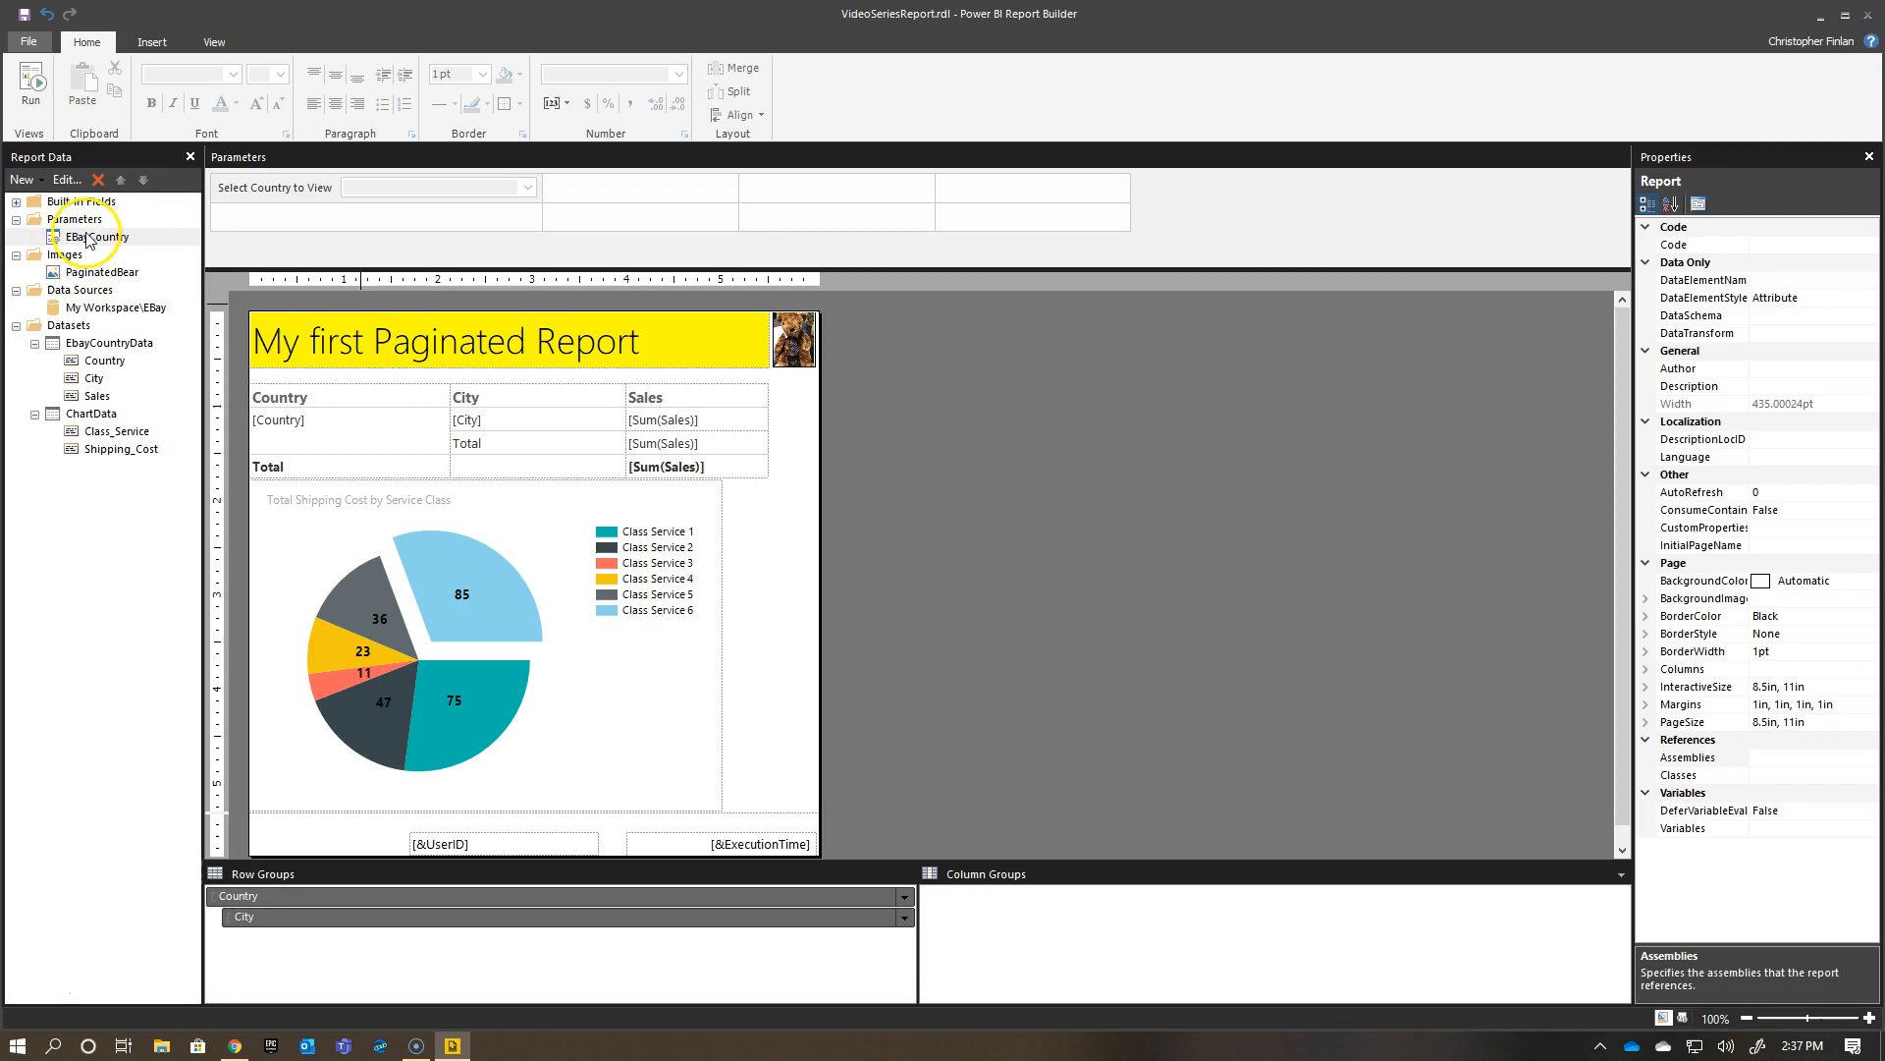
pyautogui.doubleClick(91, 236)
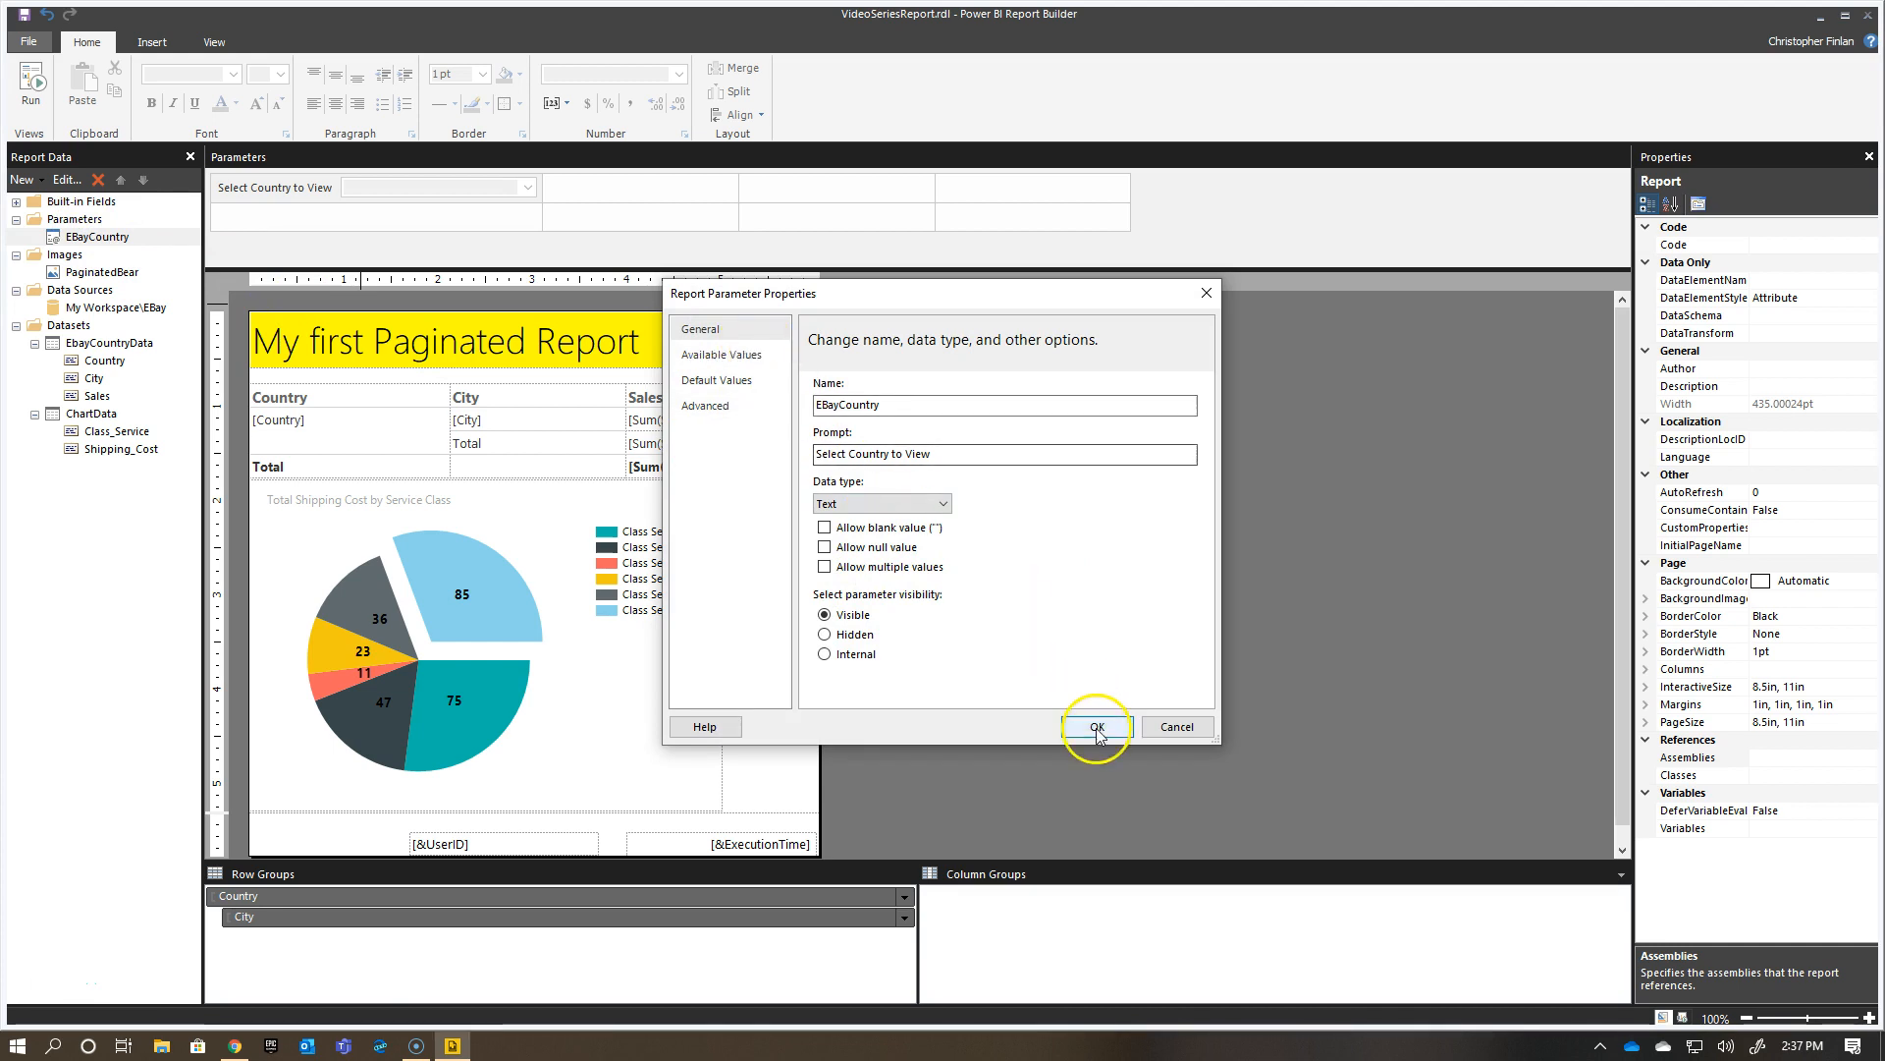
pyautogui.click(1093, 726)
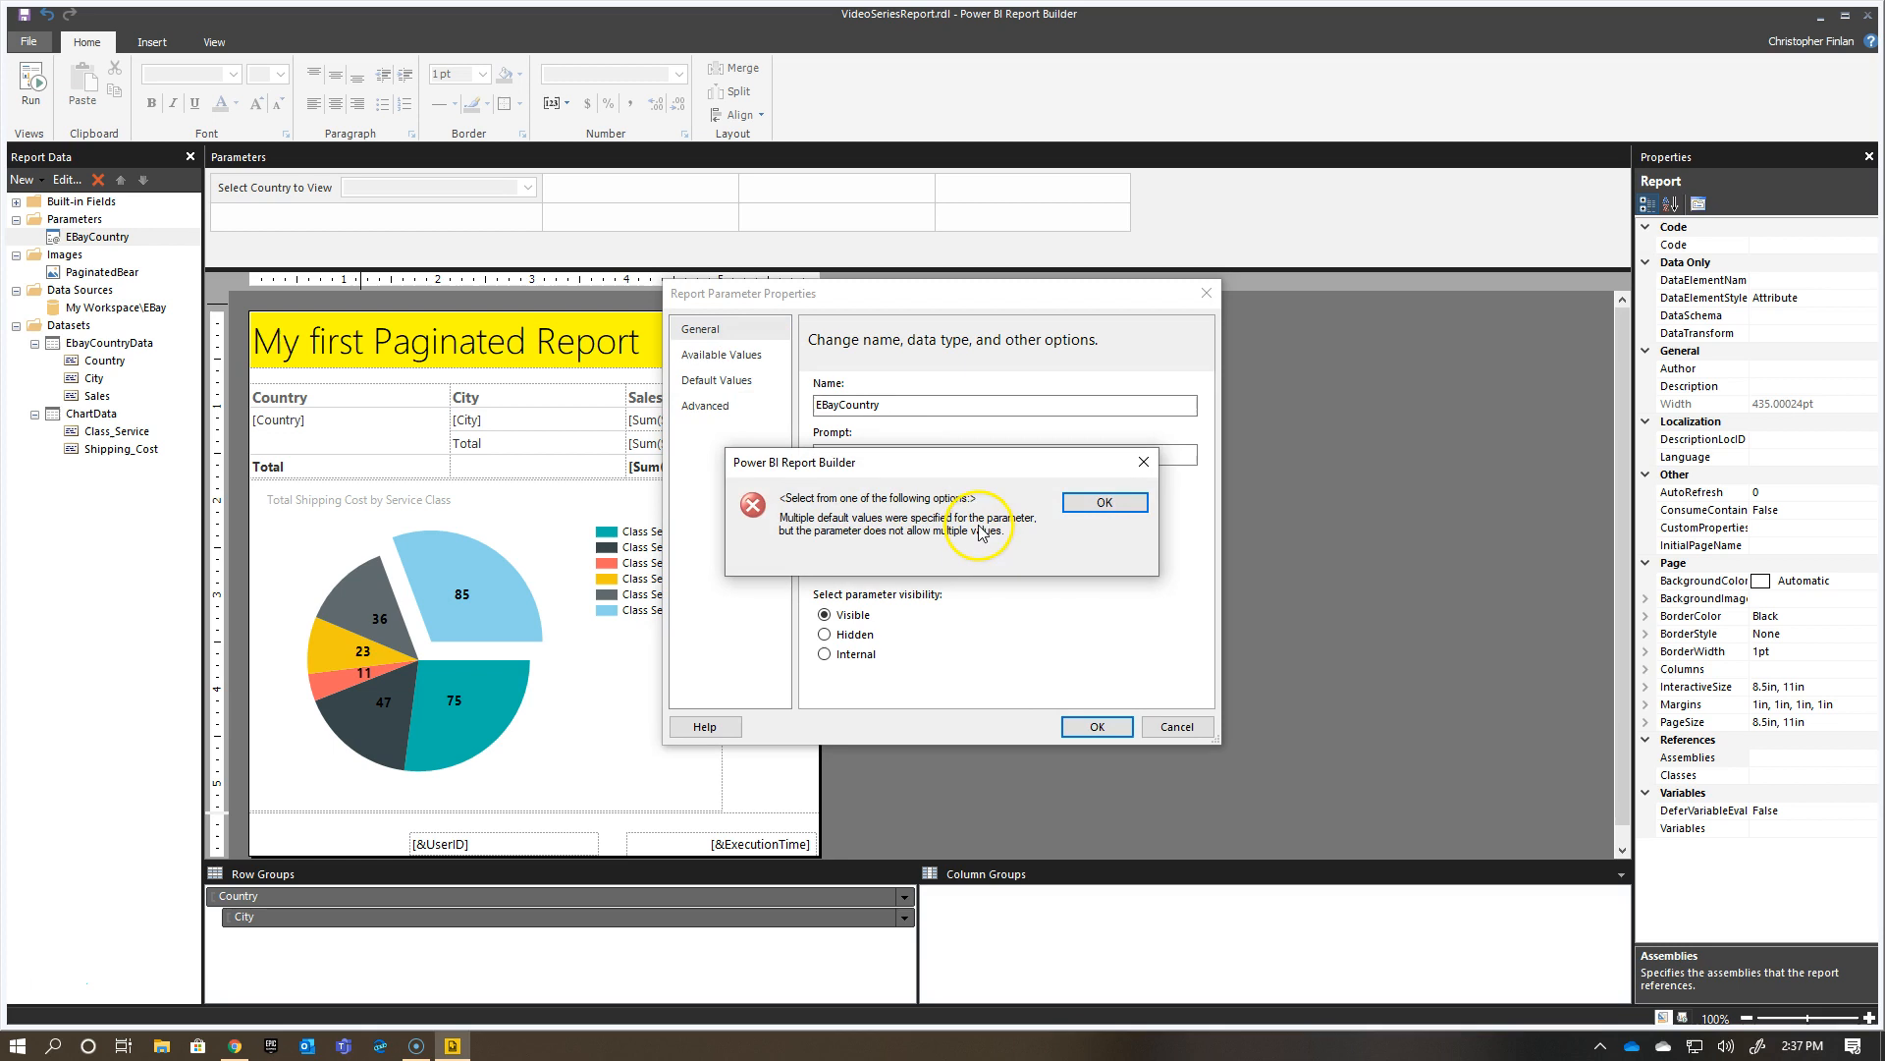
pyautogui.click(1102, 502)
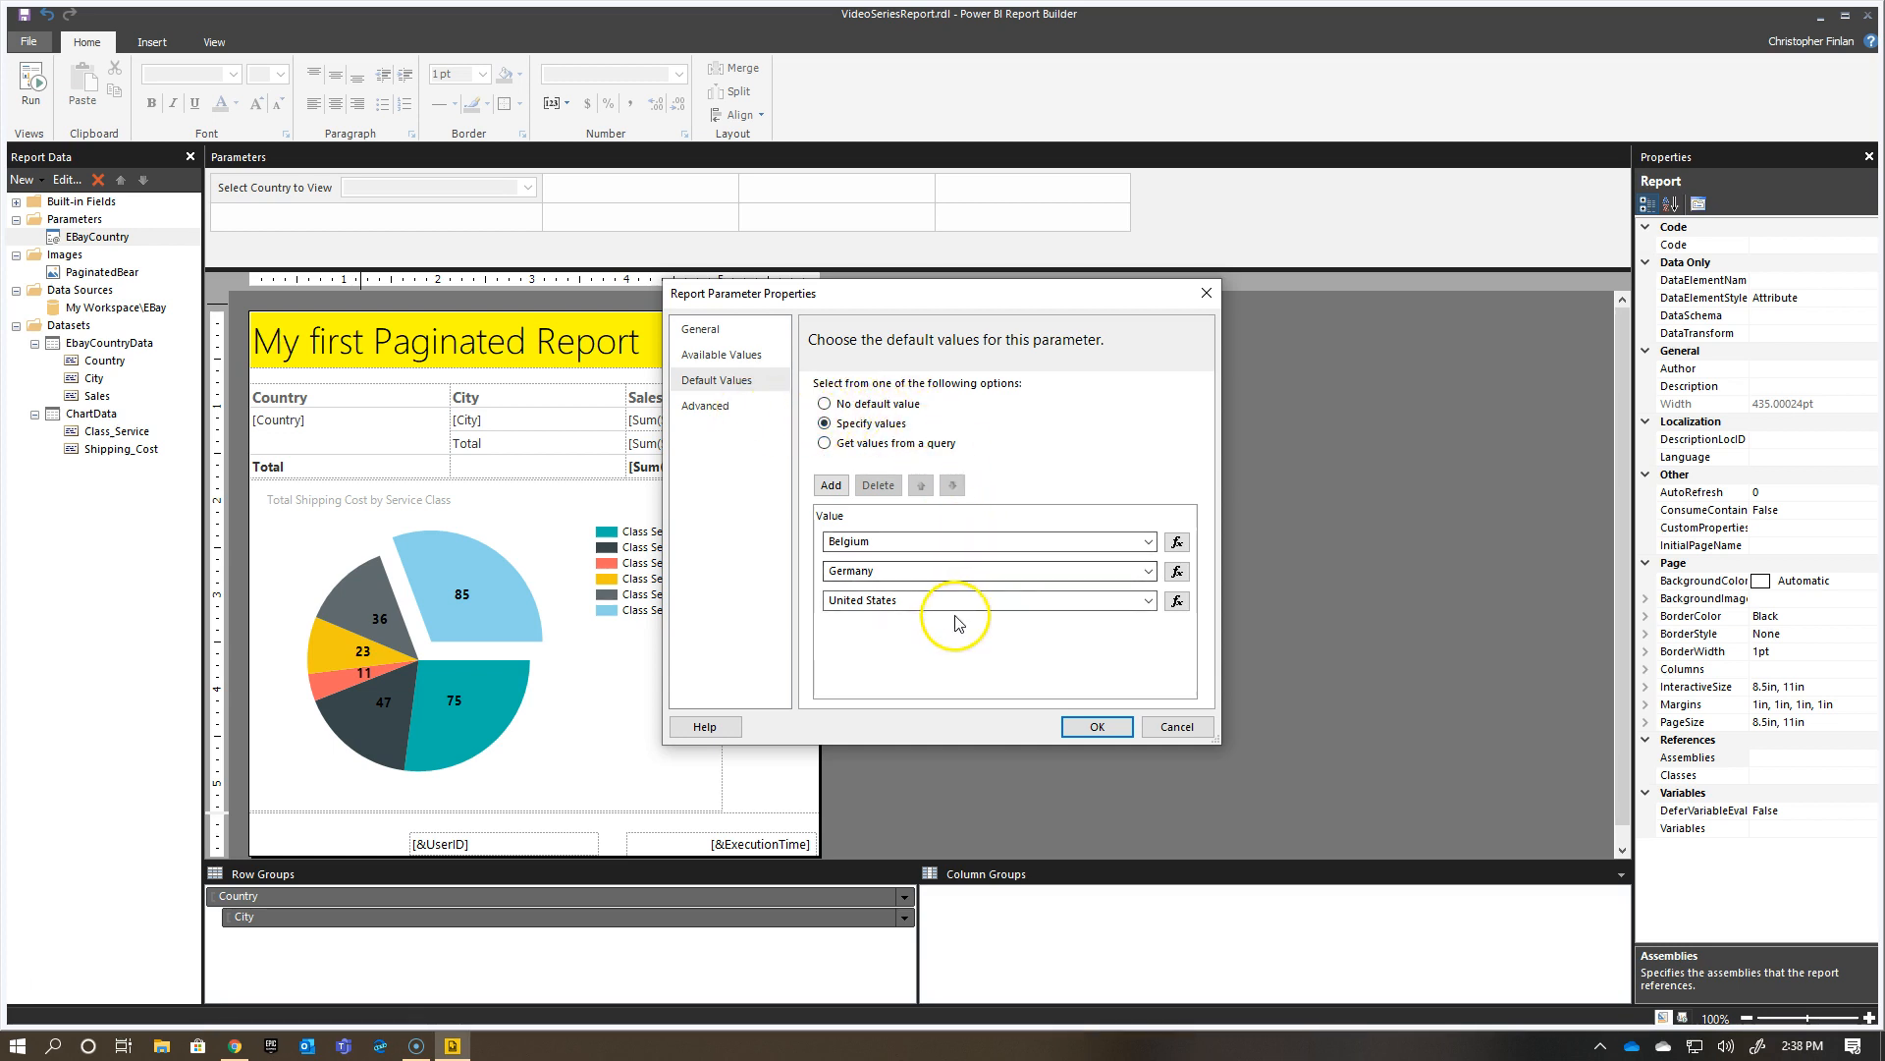
pyautogui.click(877, 484)
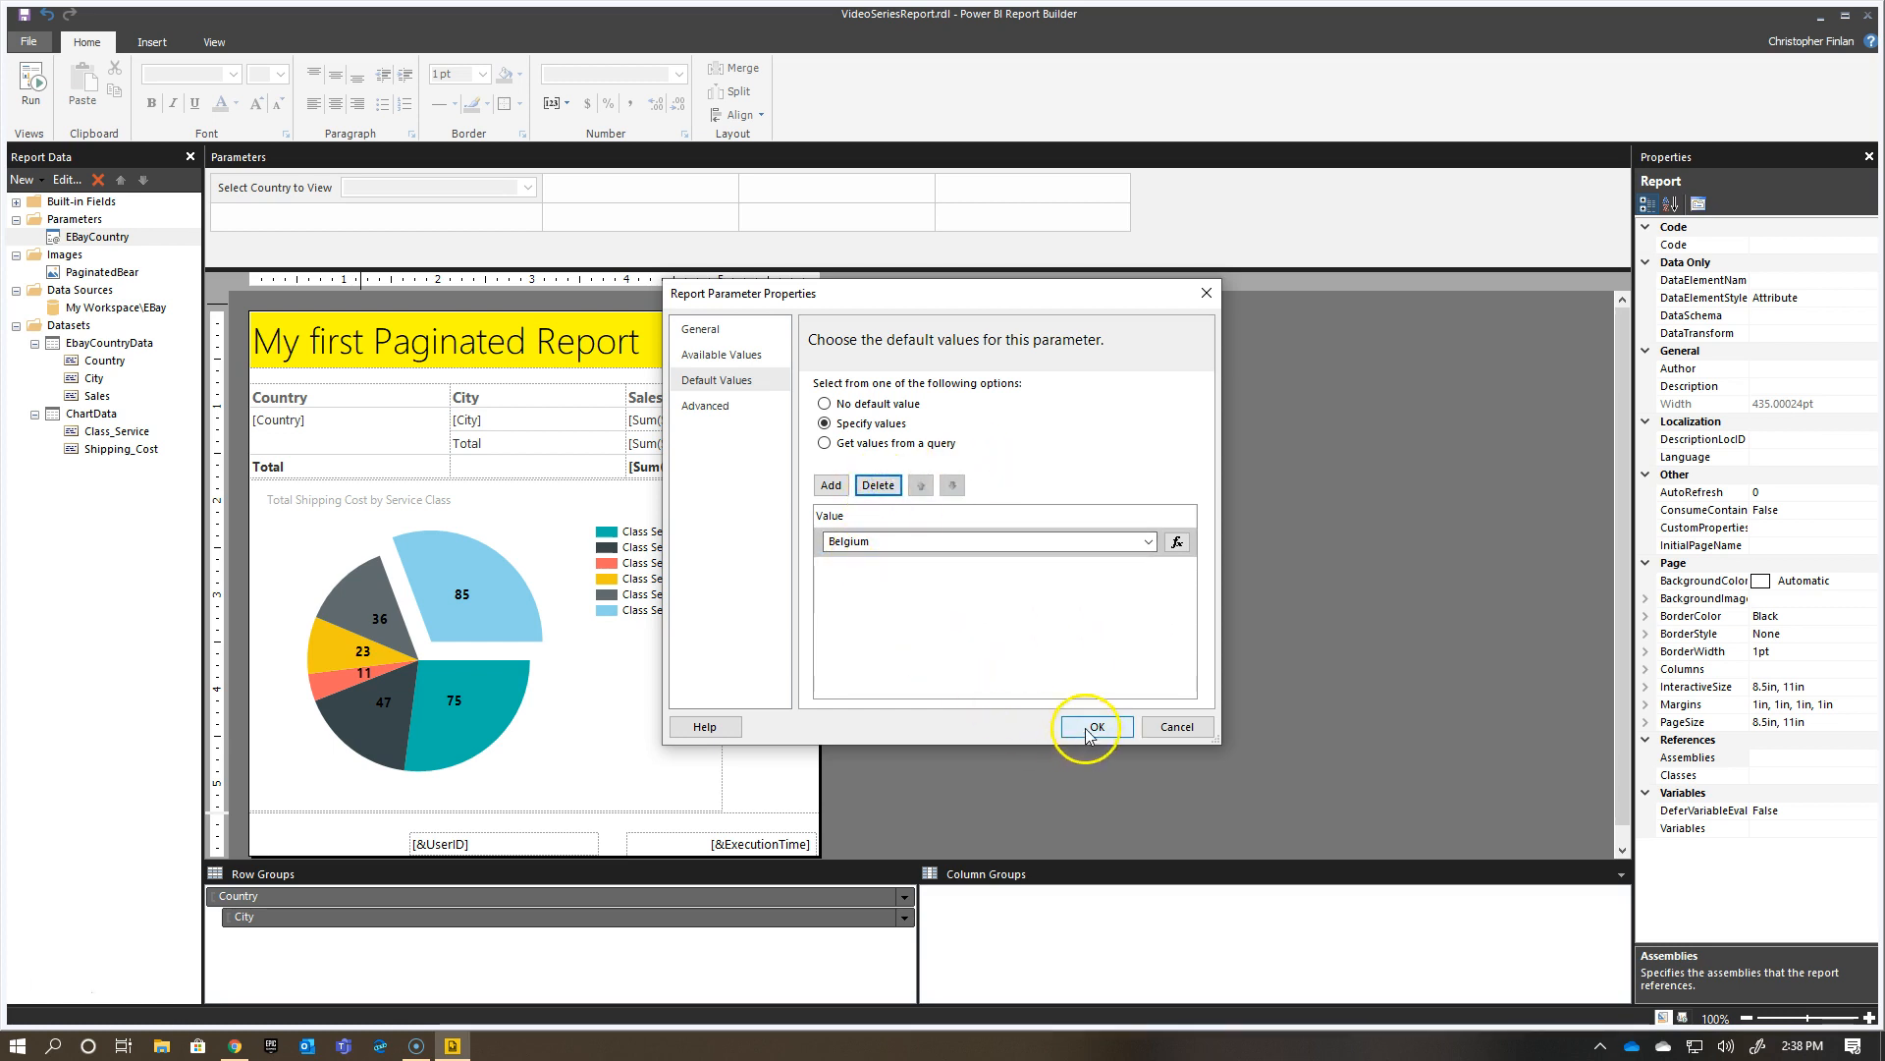
pyautogui.click(1090, 726)
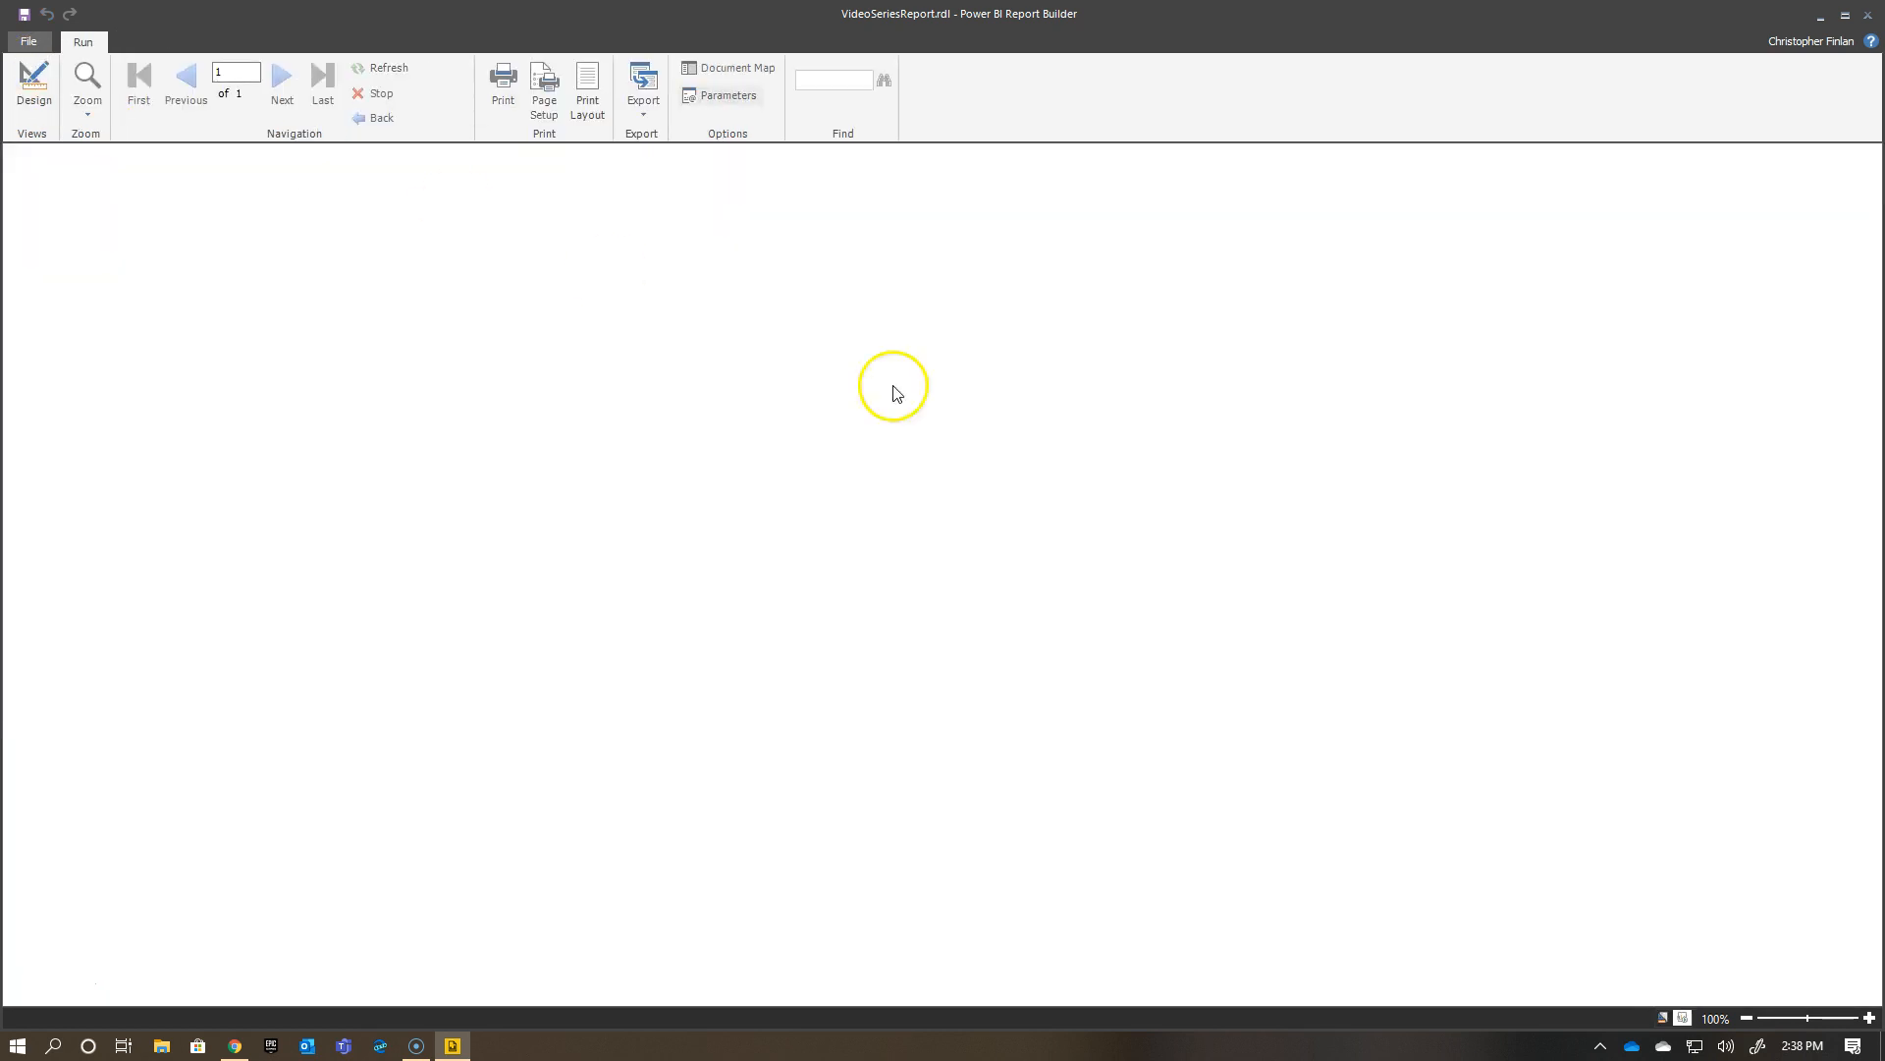
pyautogui.moveTo(998, 451)
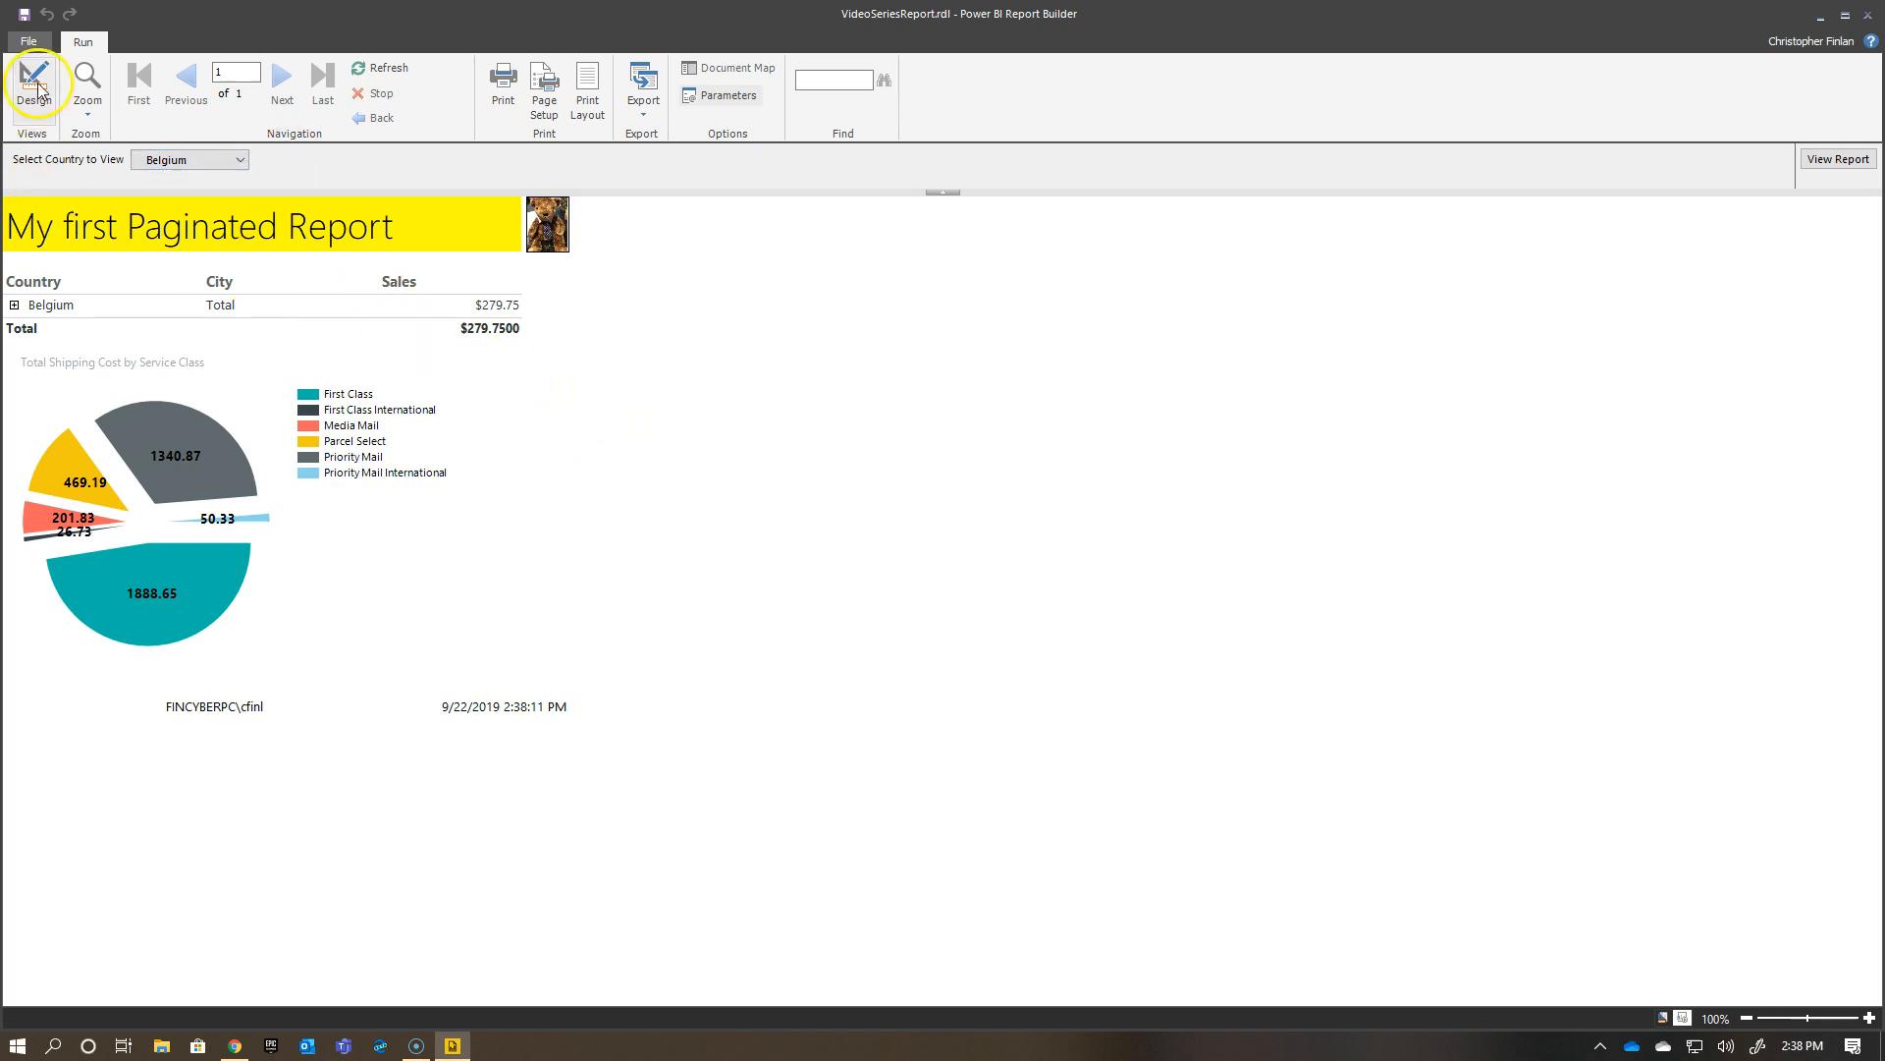
# Let the report render with the Belgium default, then return to design view.
pyautogui.click(34, 86)
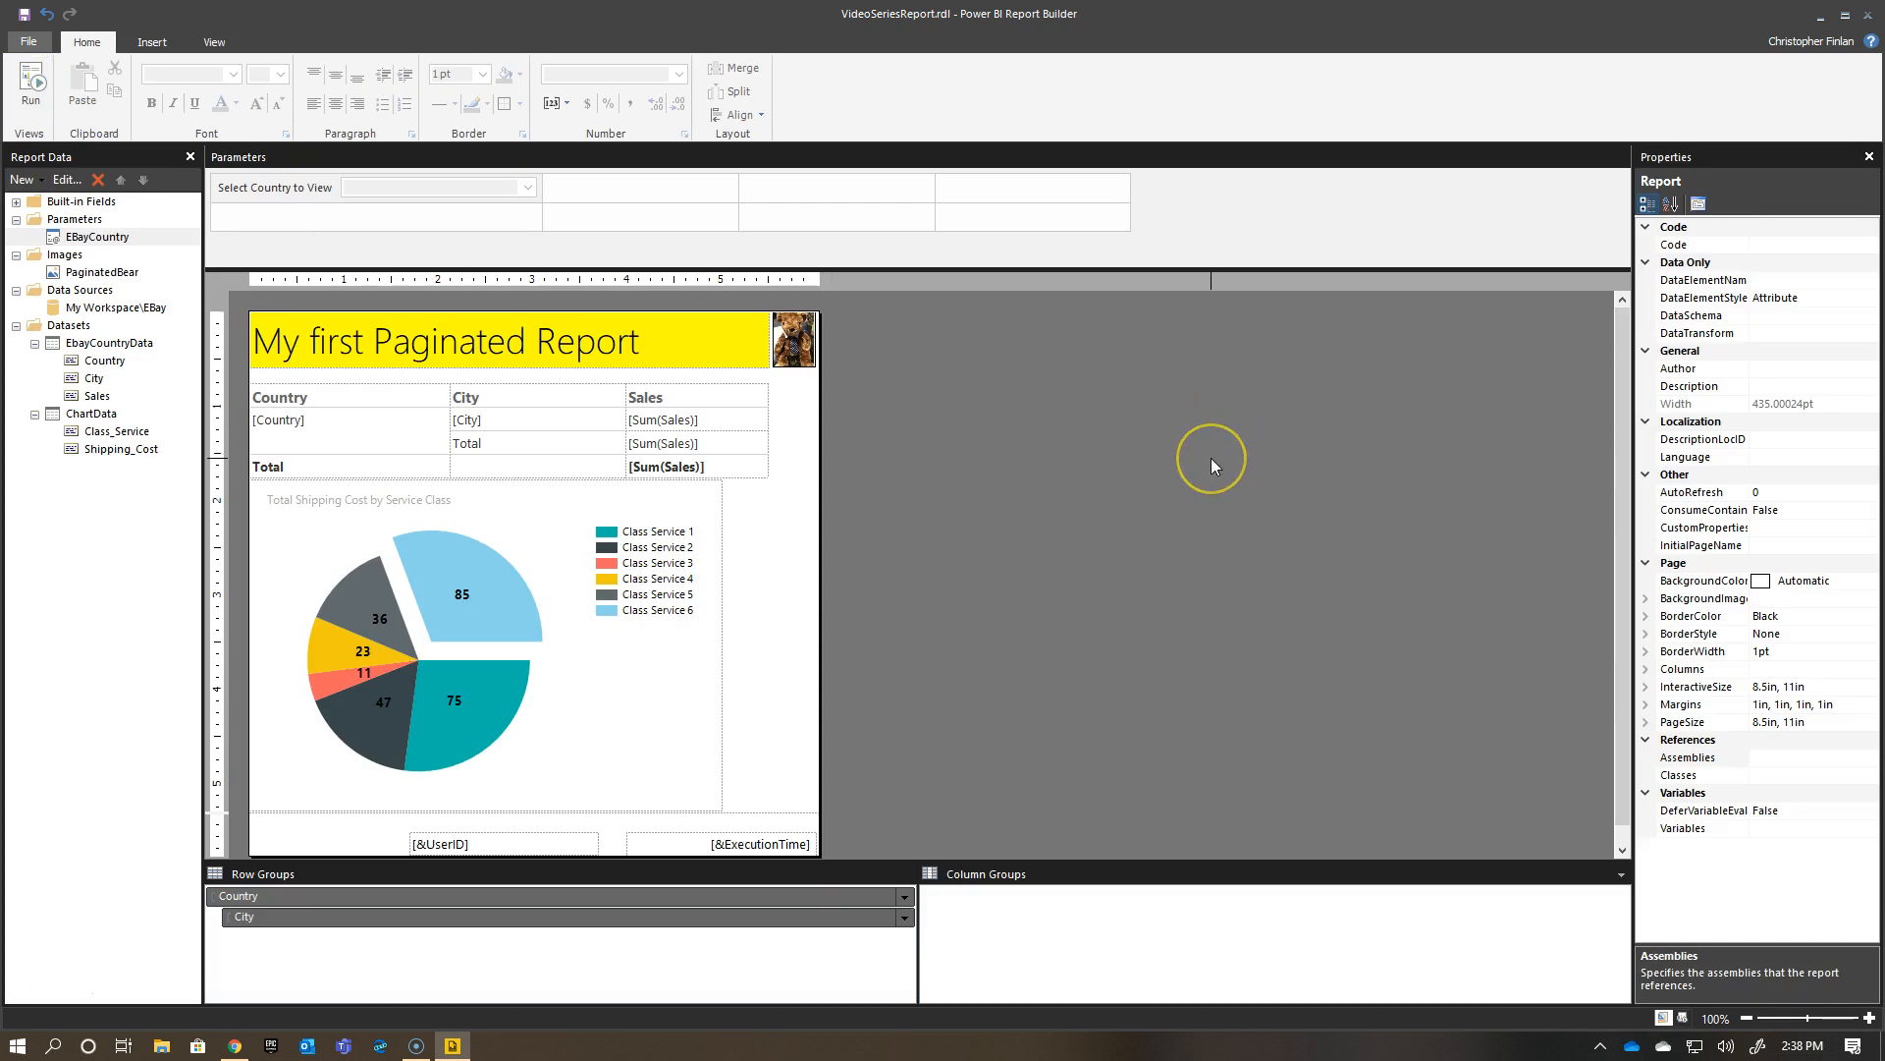